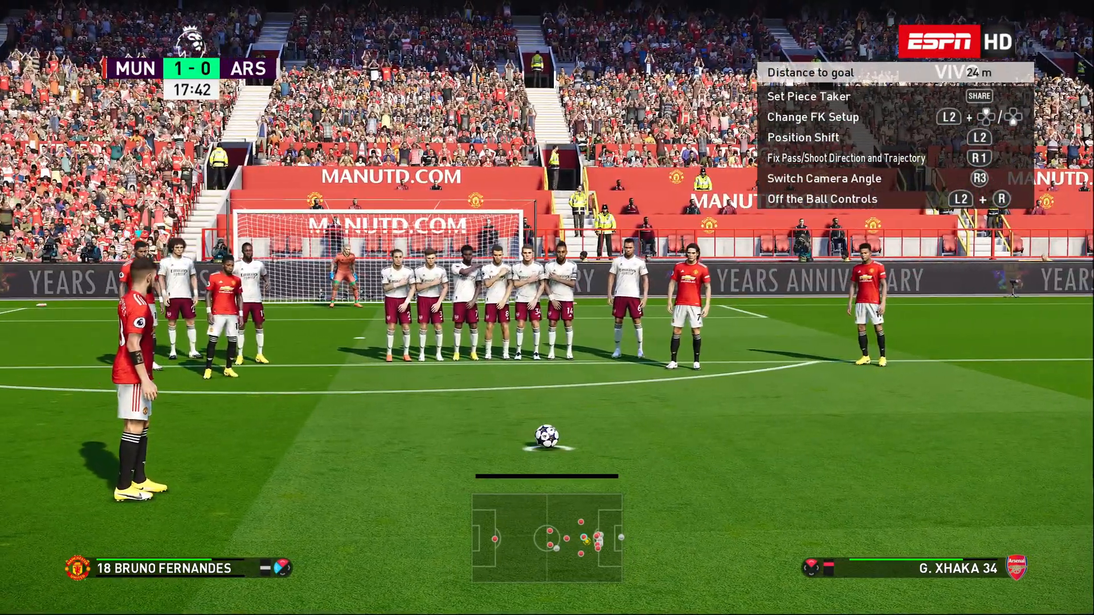
Stop the free-kick footage and bring up the VirtuaRED Patch 2021 v1.0 forum post
key(space)
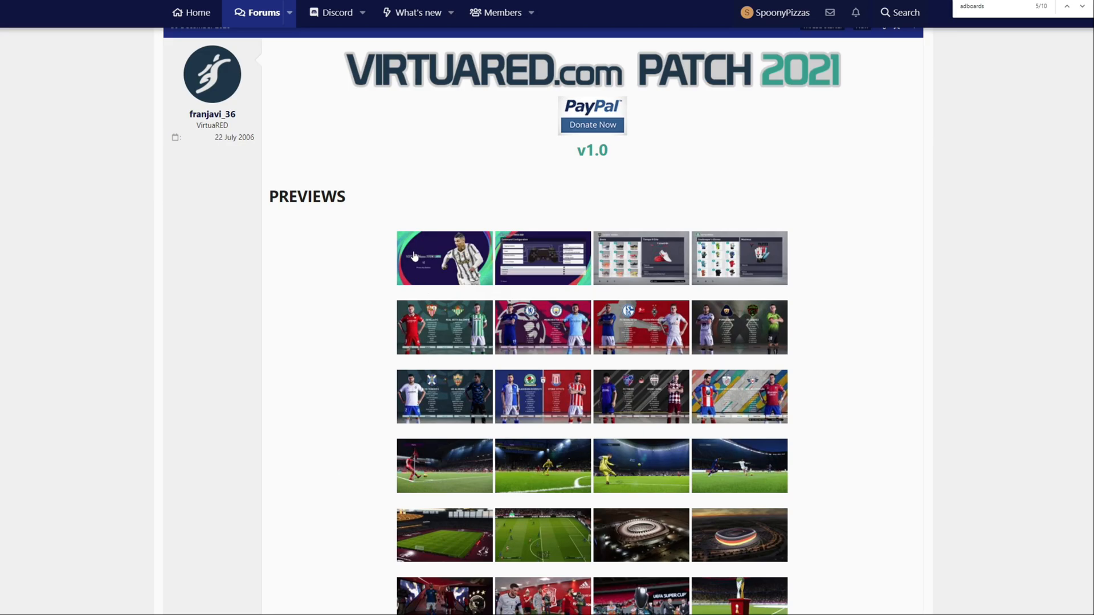
scroll(down, 3)
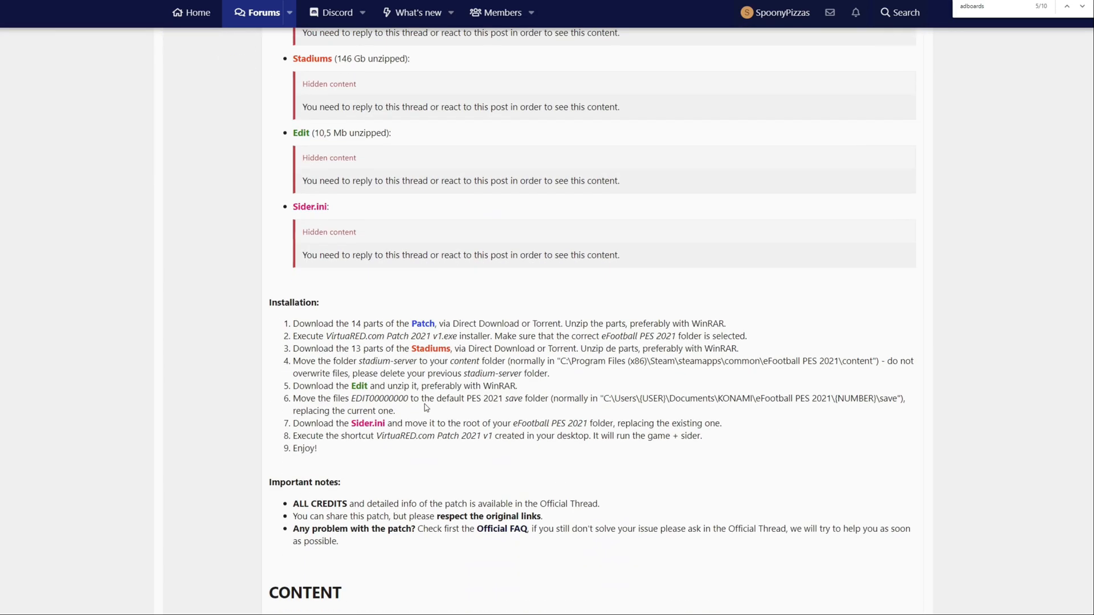
scroll(down, 3)
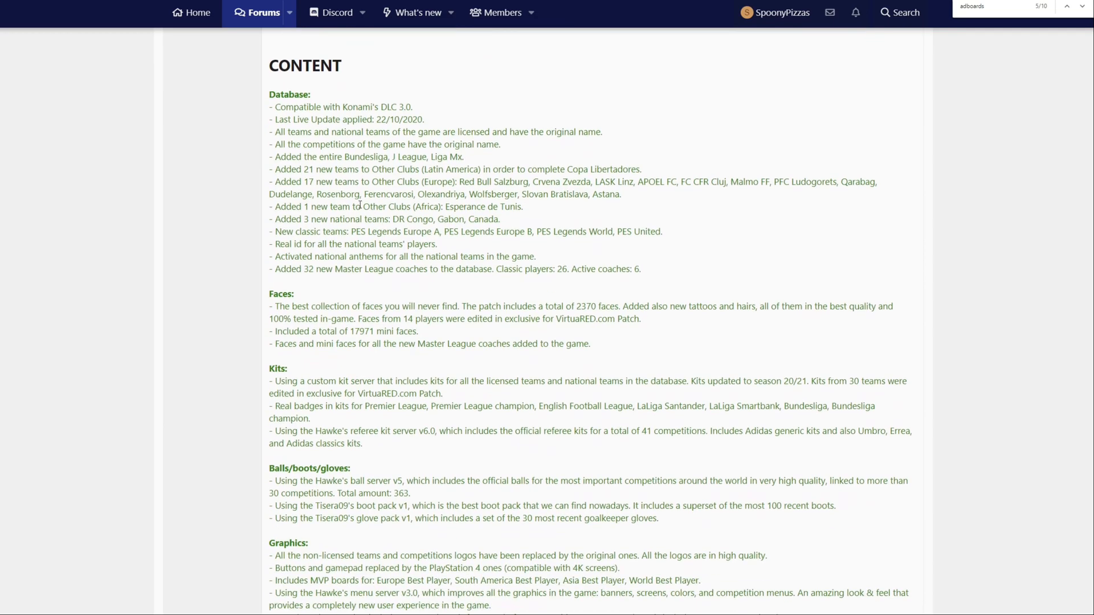
double_click(405, 106)
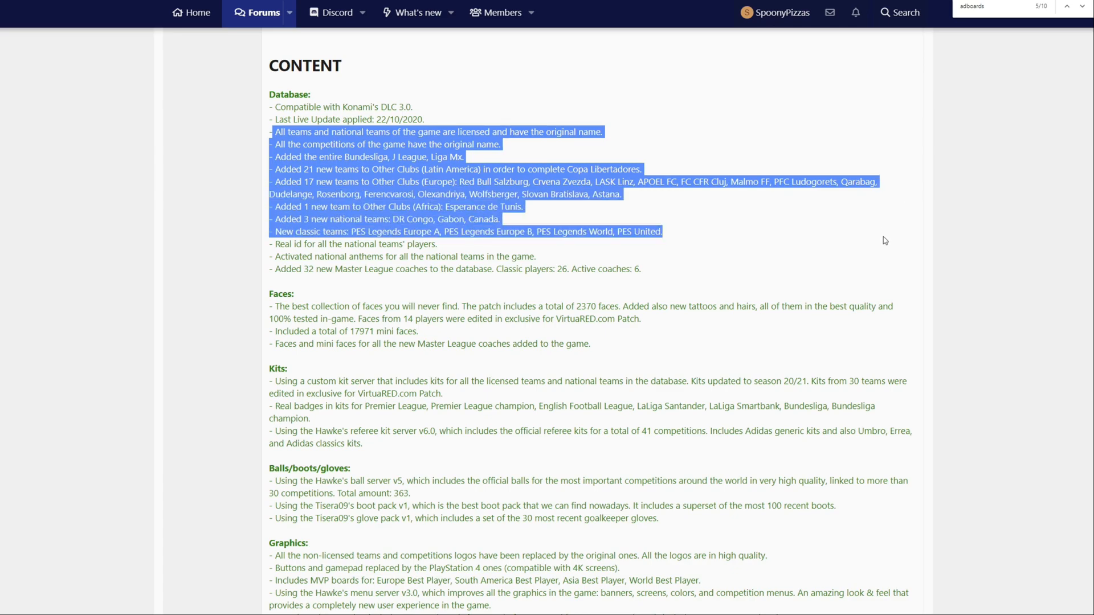
click(422, 256)
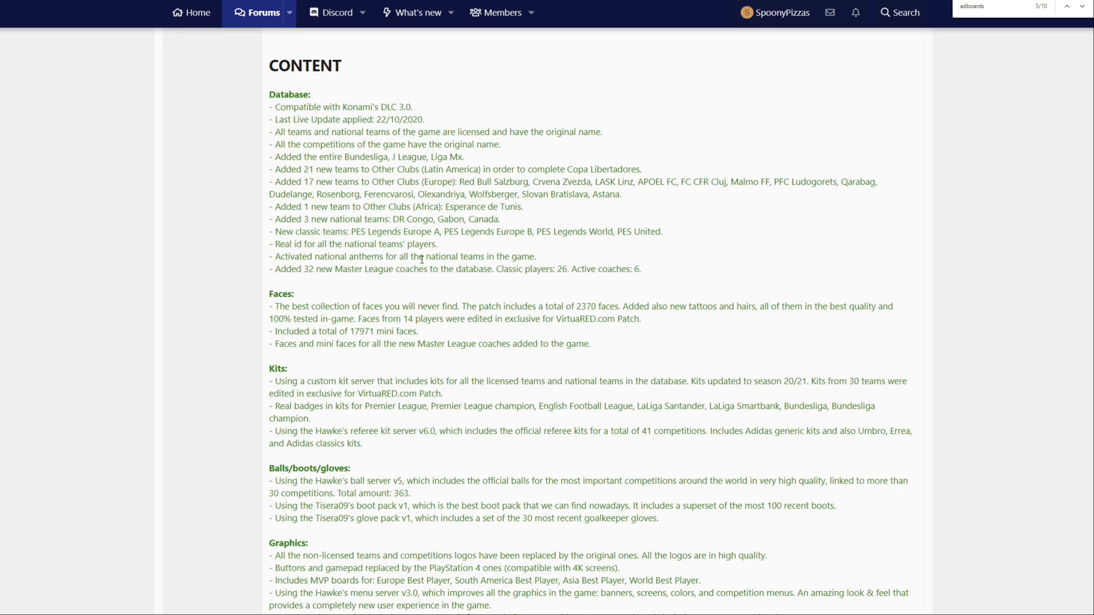
mouse_move(367, 315)
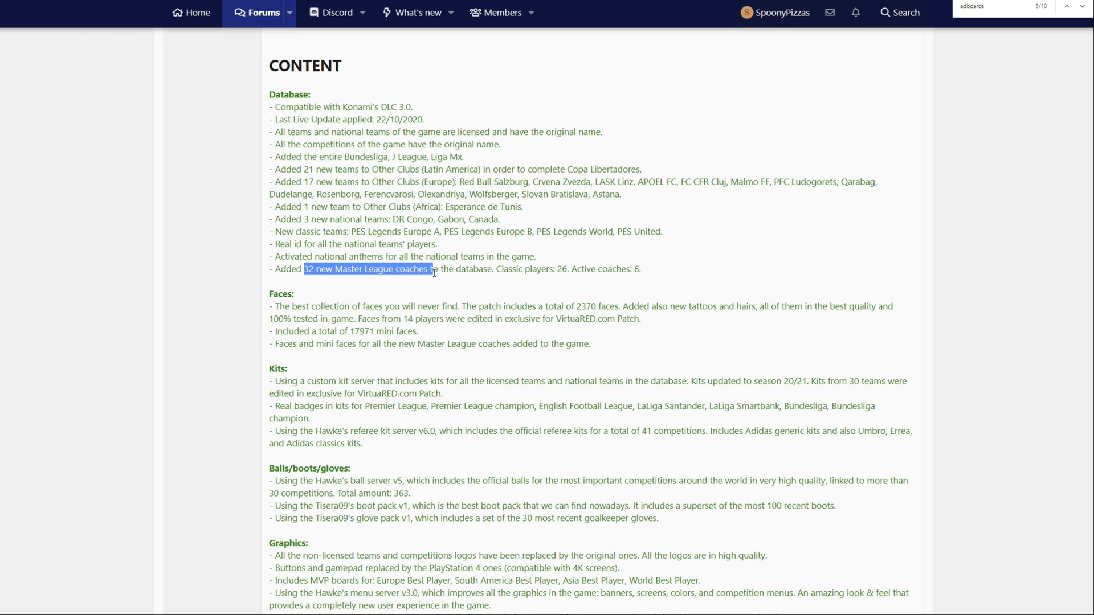
click(442, 315)
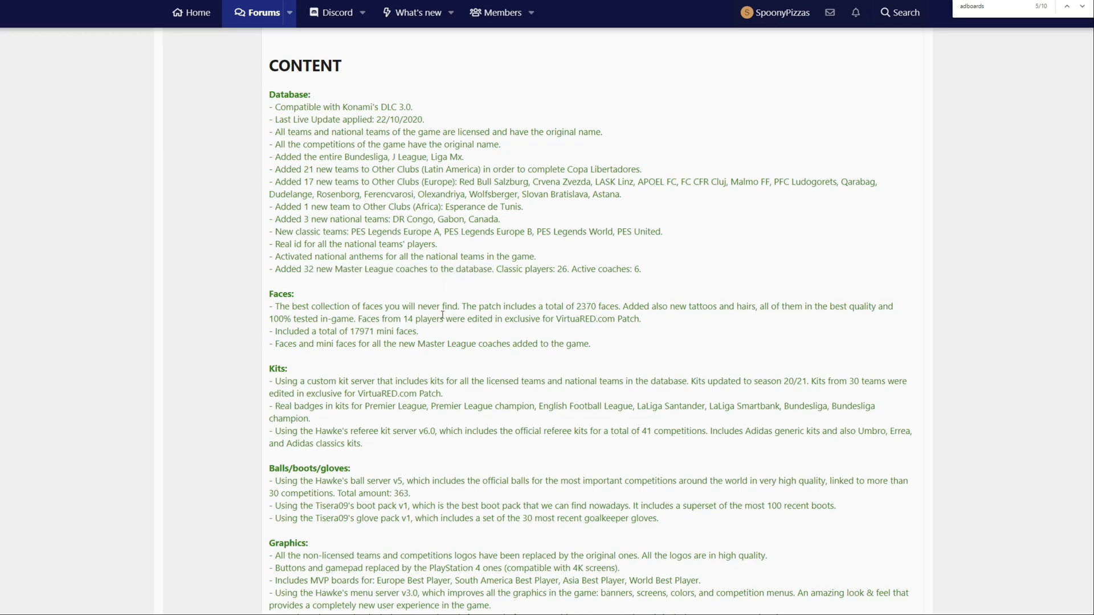
mouse_move(398, 361)
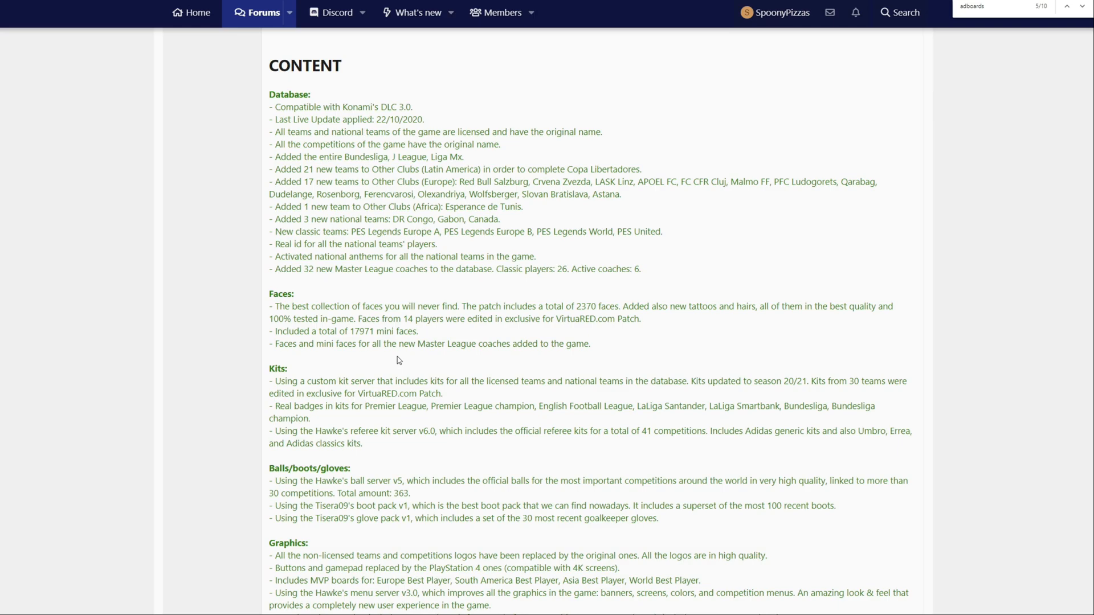
mouse_move(377, 345)
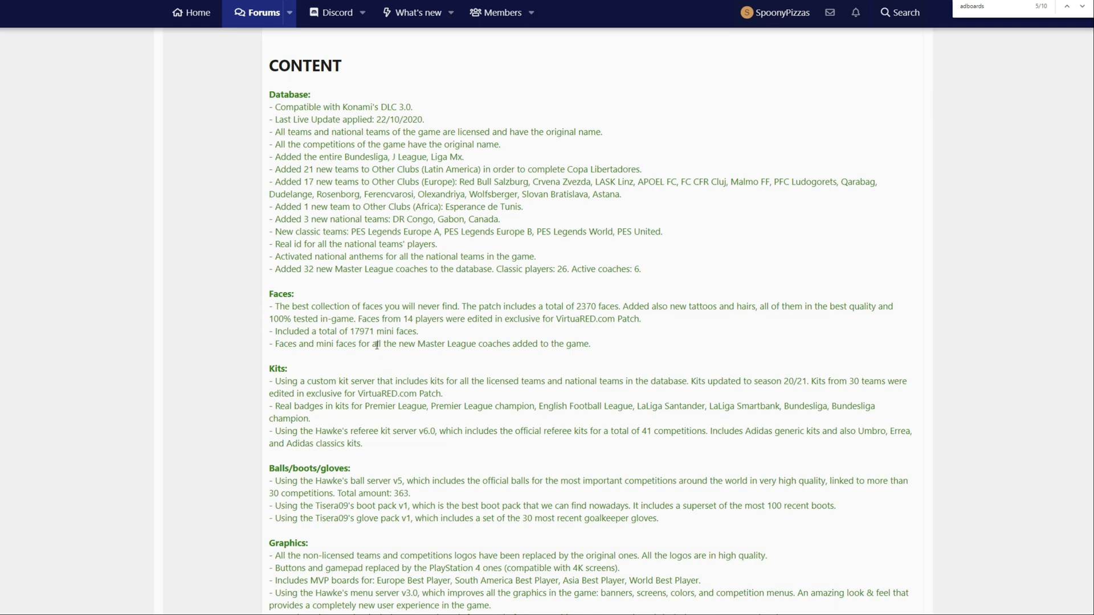
scroll(down, 3)
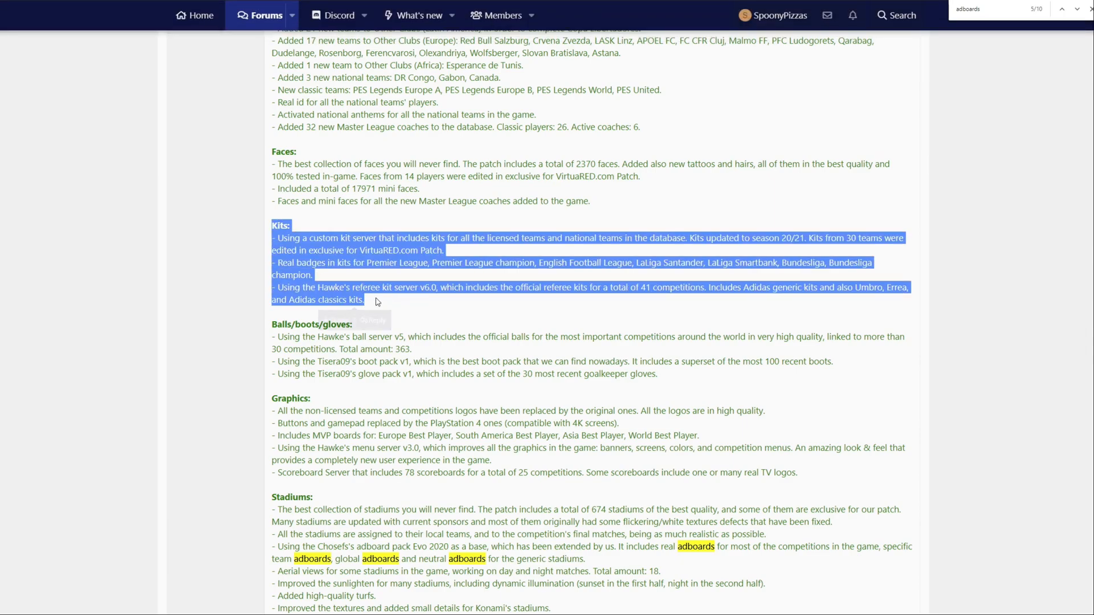
click(416, 346)
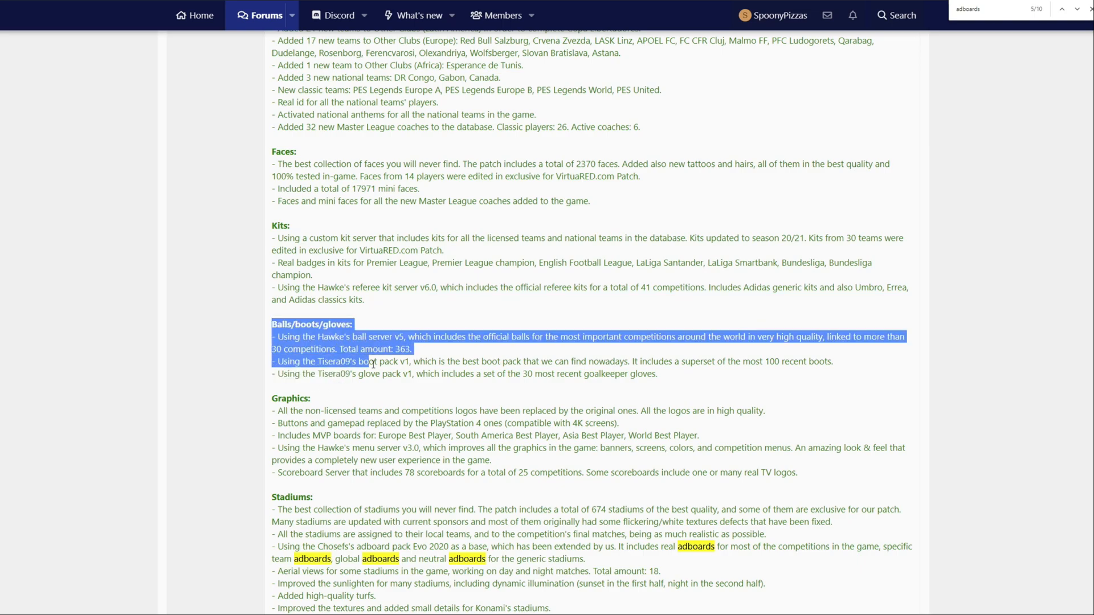
scroll(down, 3)
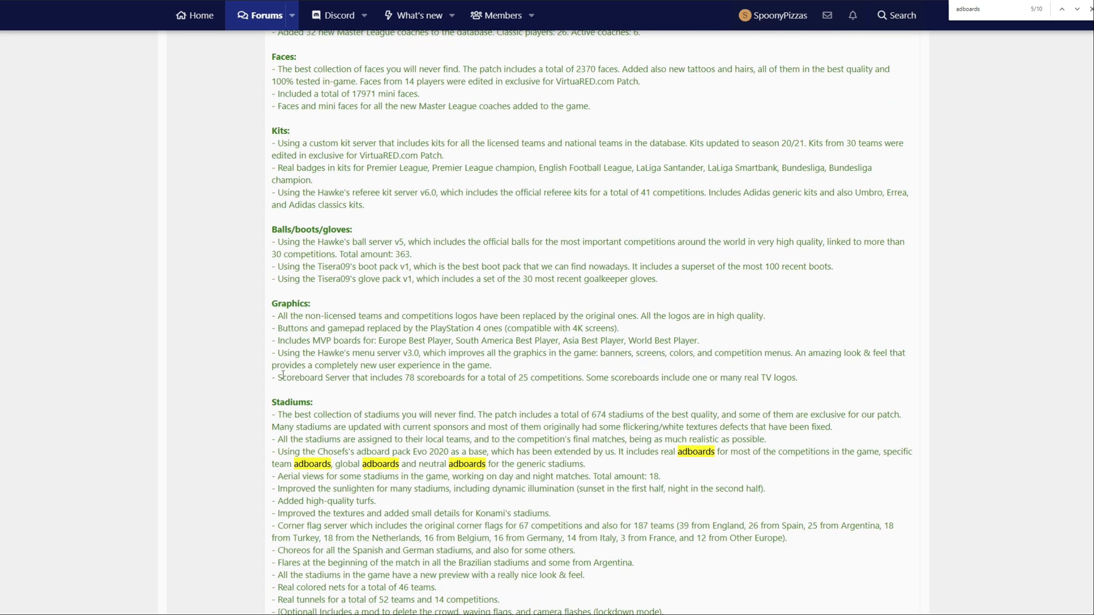
mouse_move(335, 392)
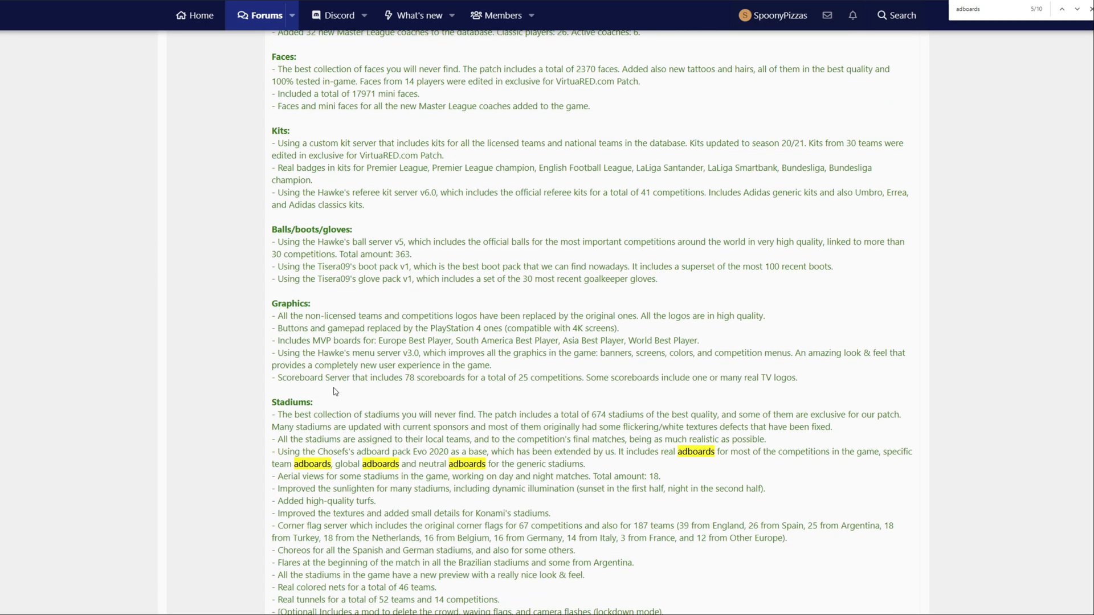
scroll(down, 3)
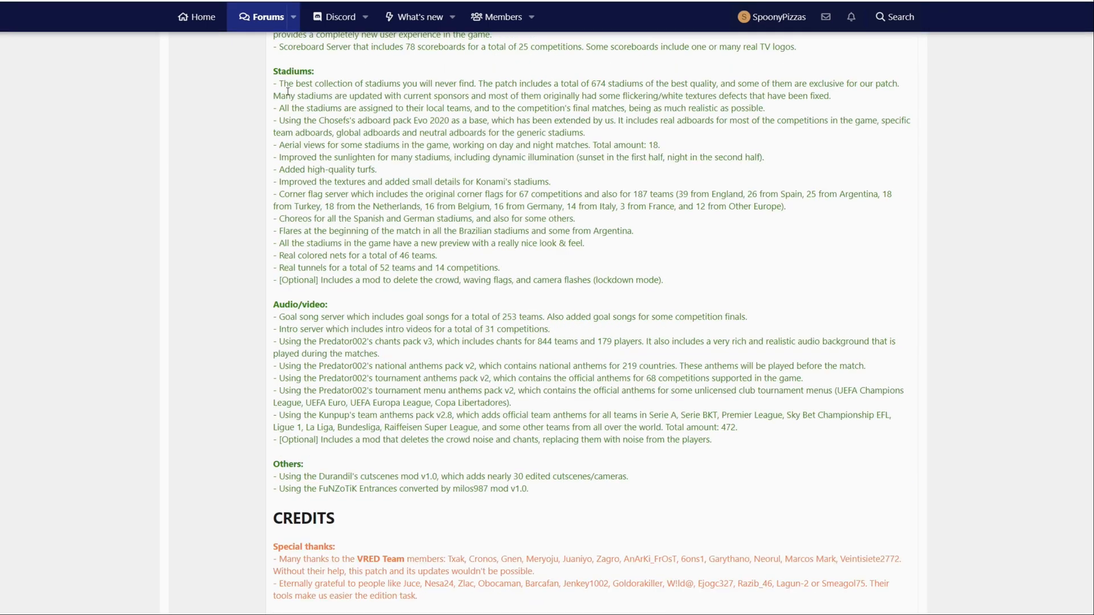
mouse_move(382, 320)
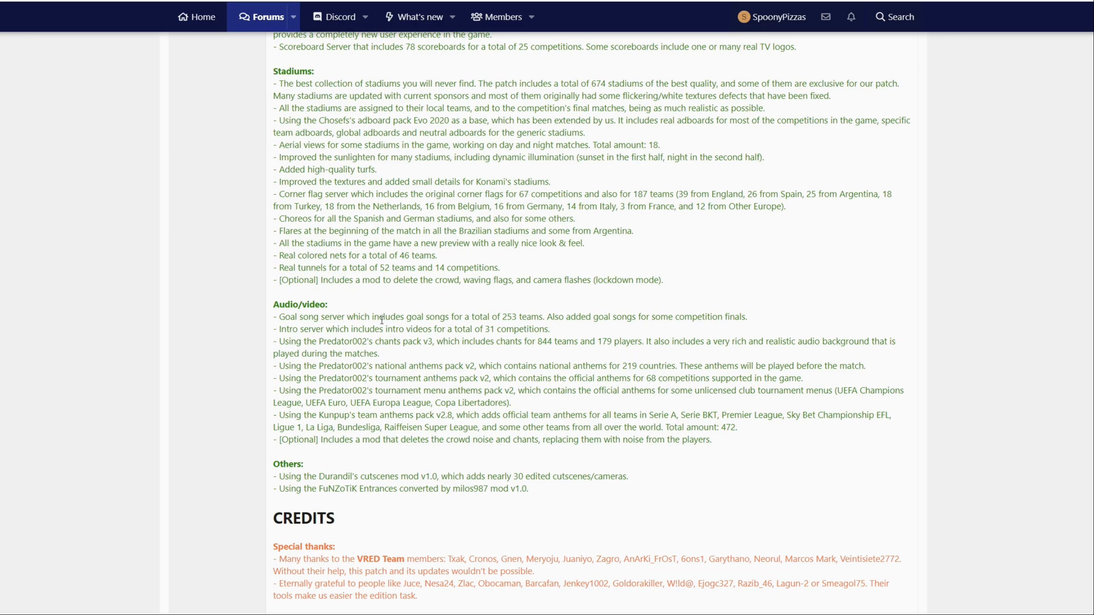
scroll(down, 3)
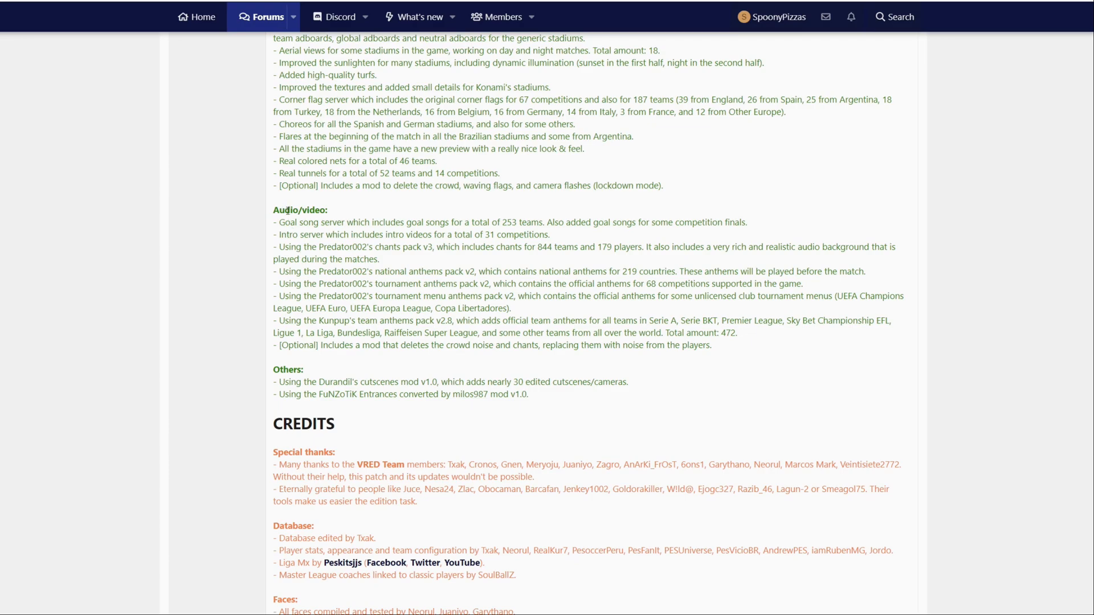
scroll(down, 3)
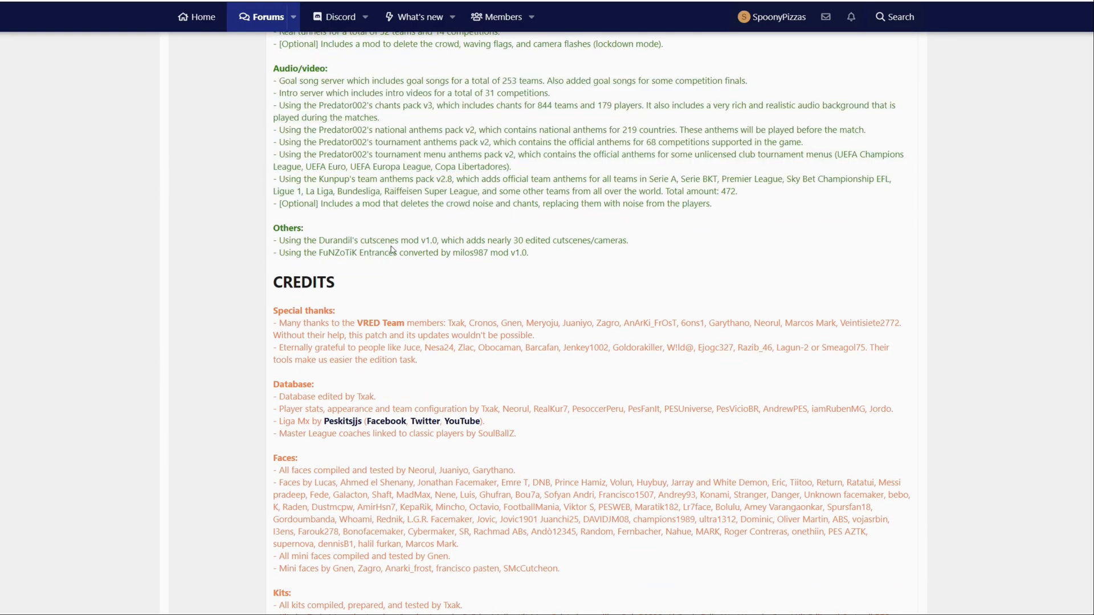
mouse_move(401, 298)
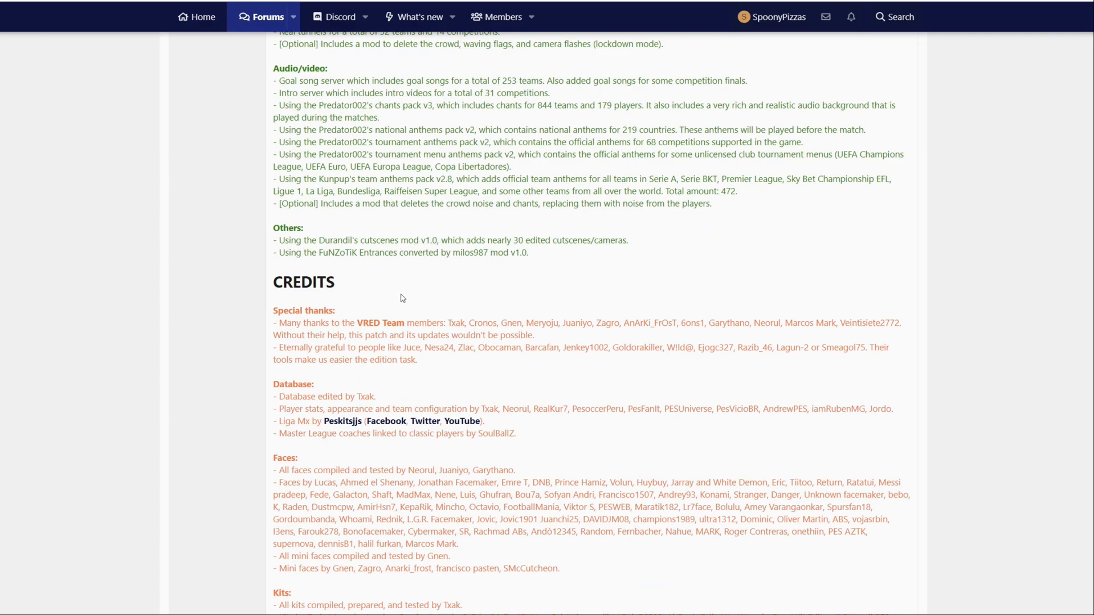
mouse_move(566, 251)
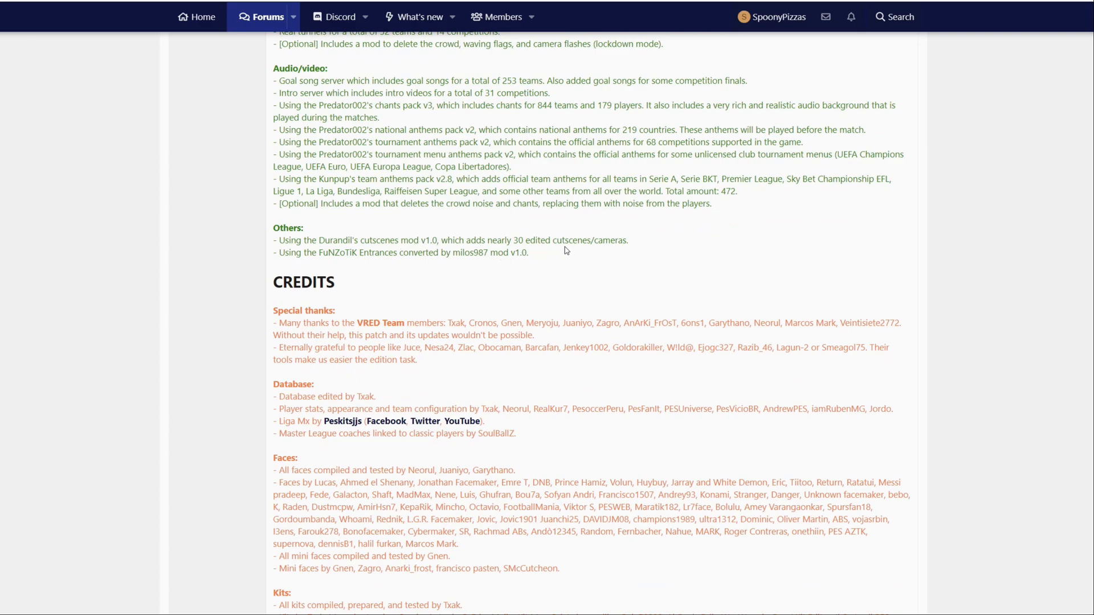
scroll(up, 3)
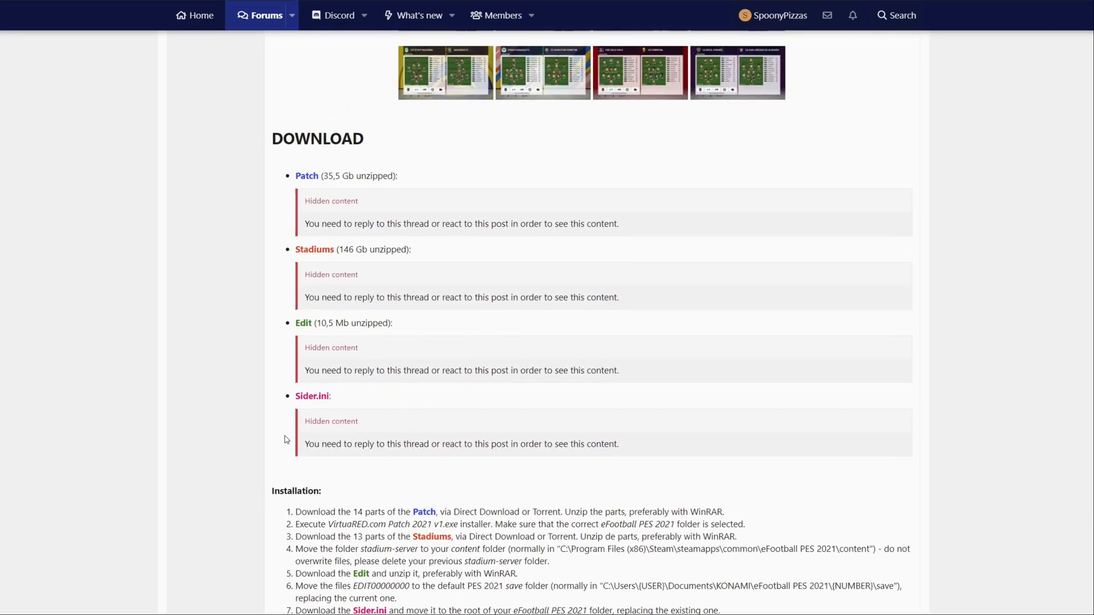
Reveal the Direct Download spoiler links for the Patch and Stadiums sections
scroll(up, 3)
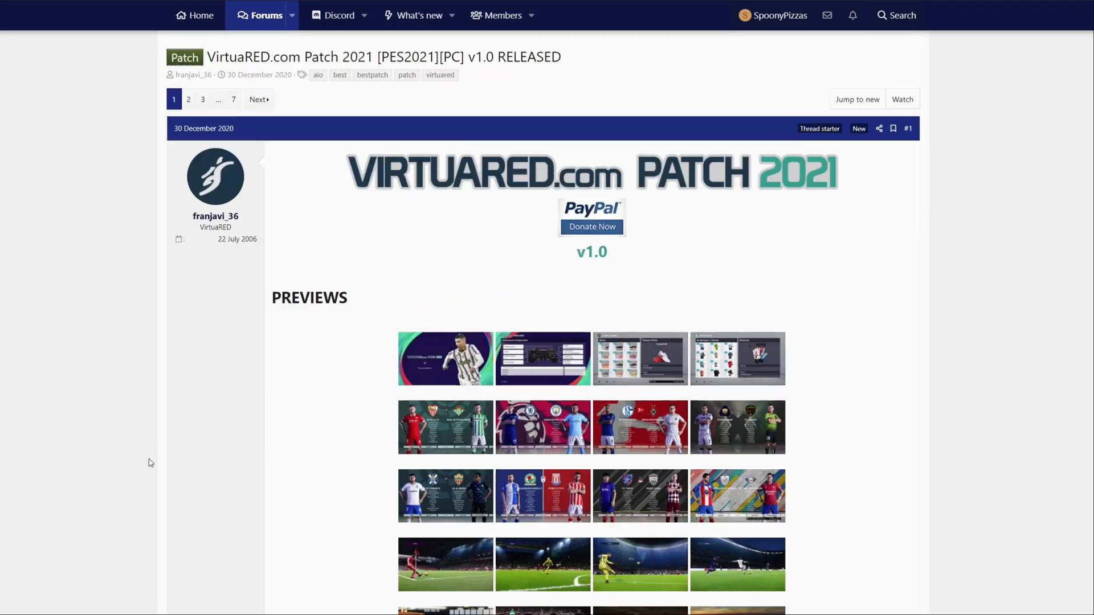
scroll(down, 3)
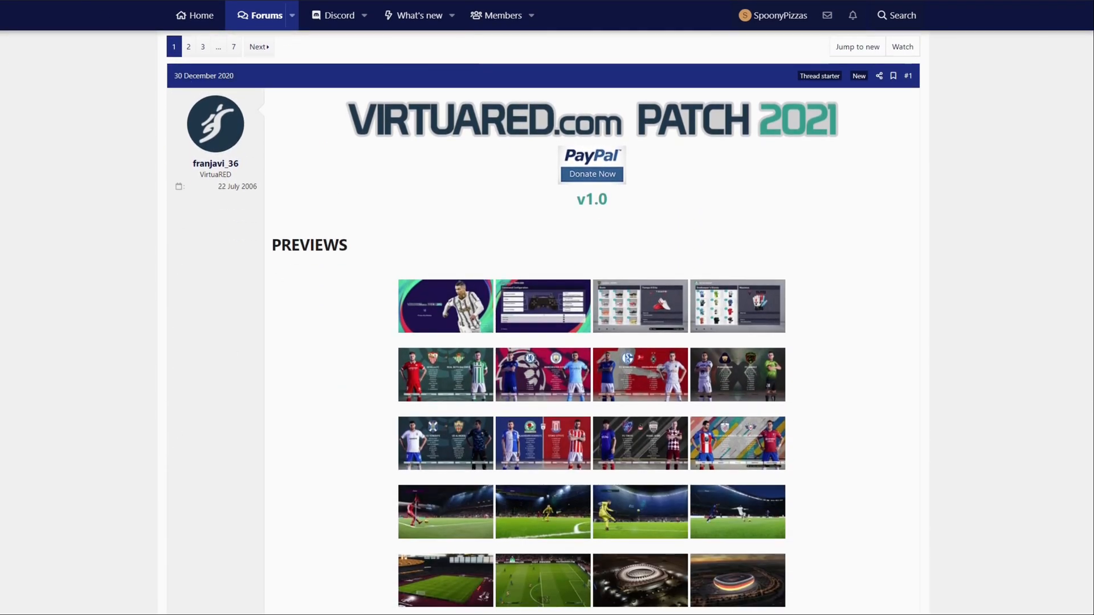
scroll(down, 3)
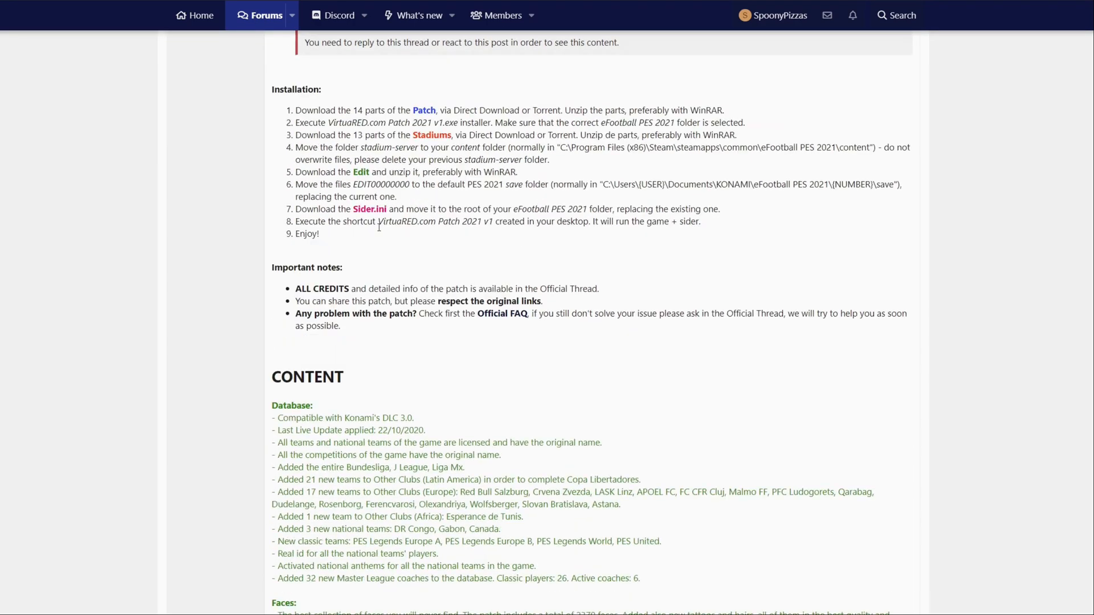
scroll(down, 3)
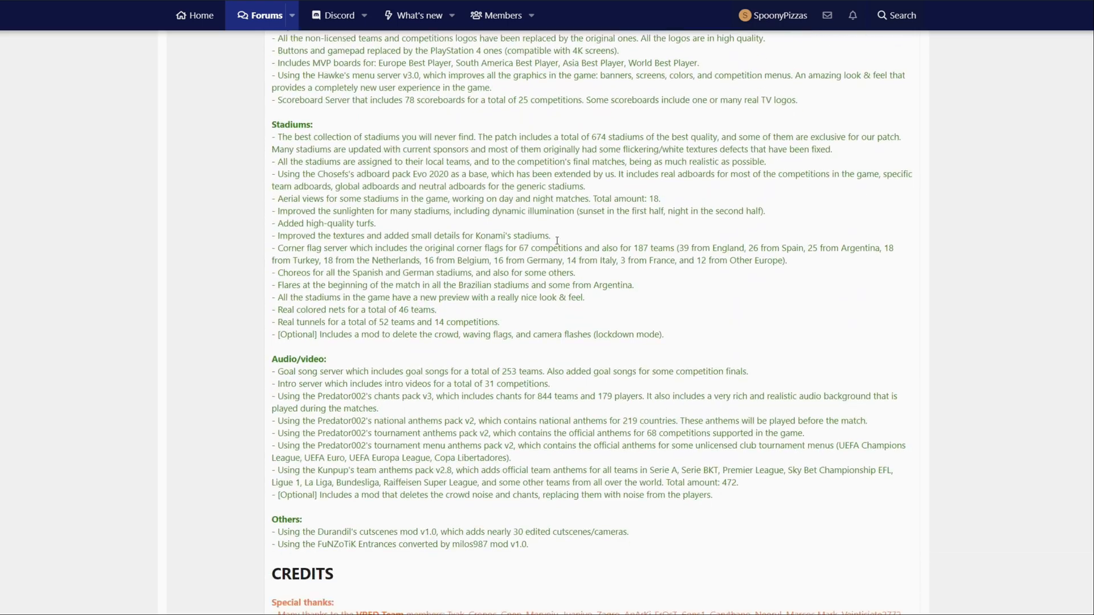
scroll(down, 3)
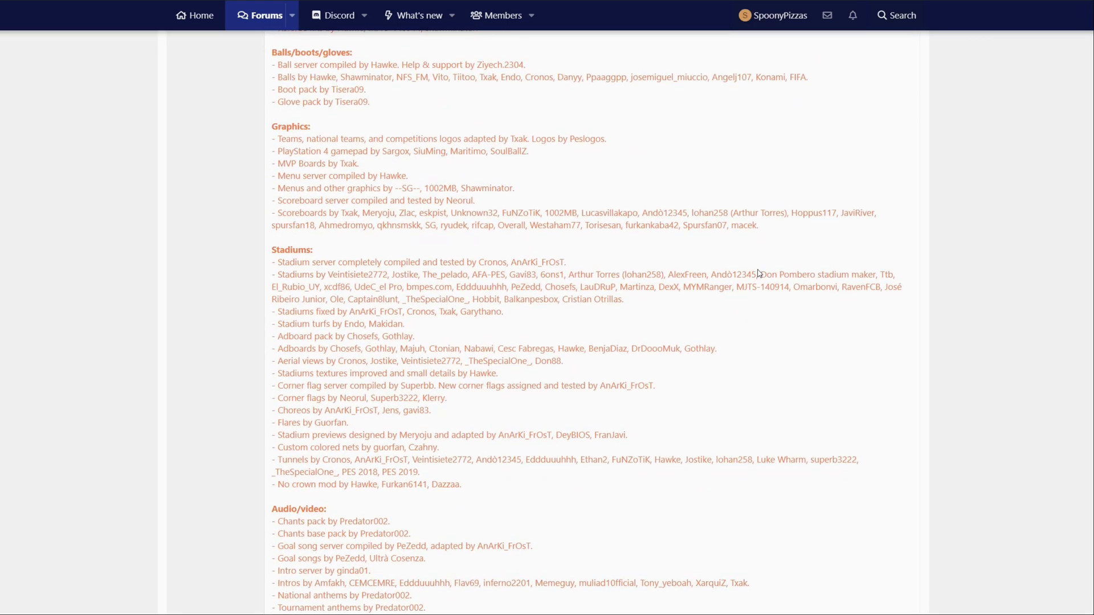
scroll(down, 3)
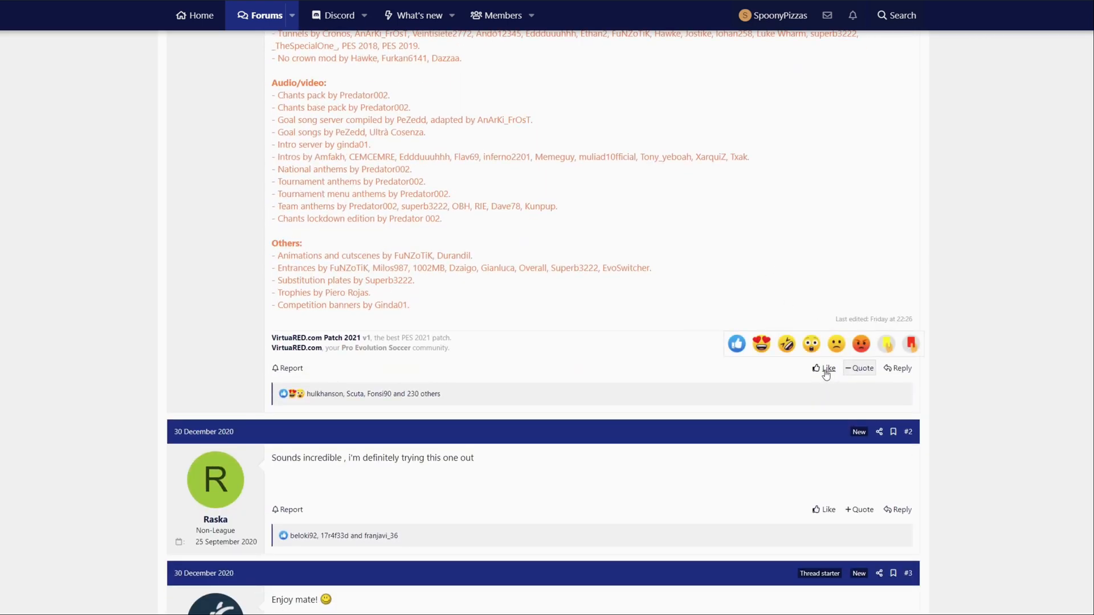
scroll(up, 3)
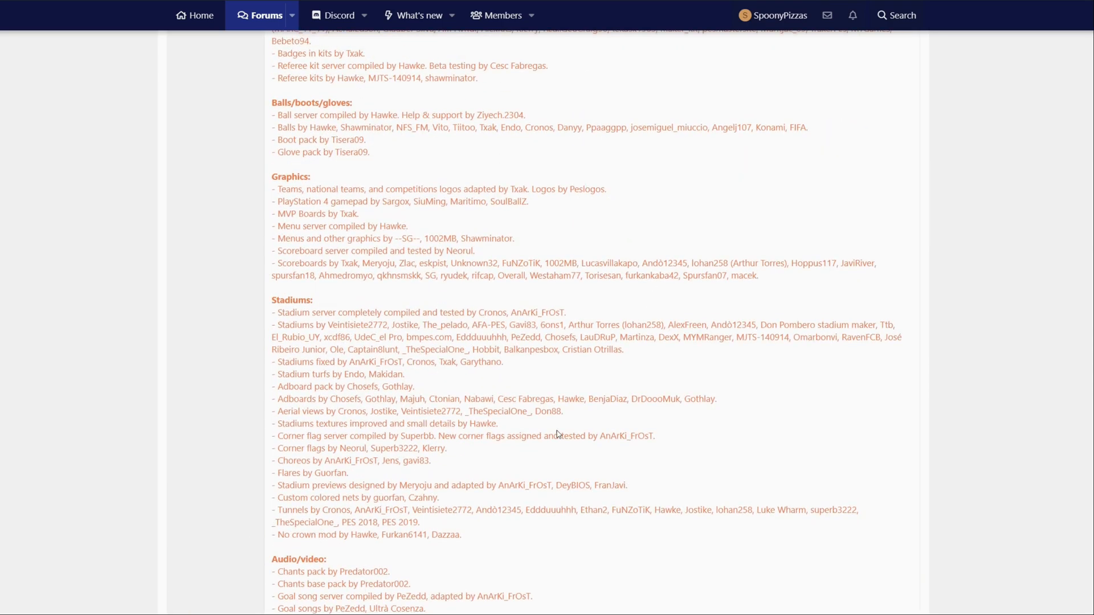
scroll(up, 3)
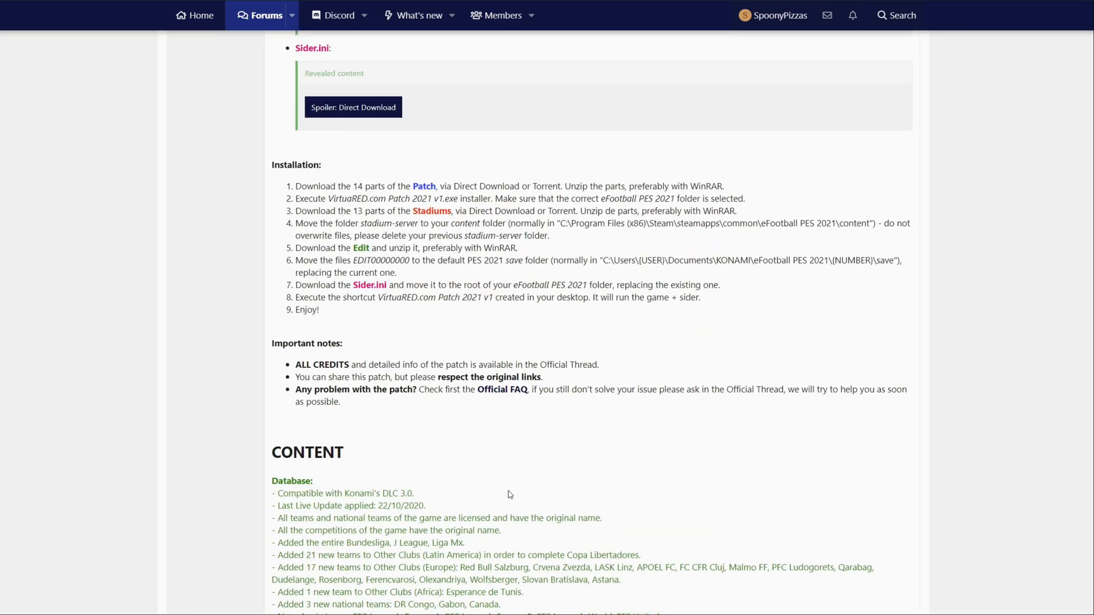
scroll(up, 3)
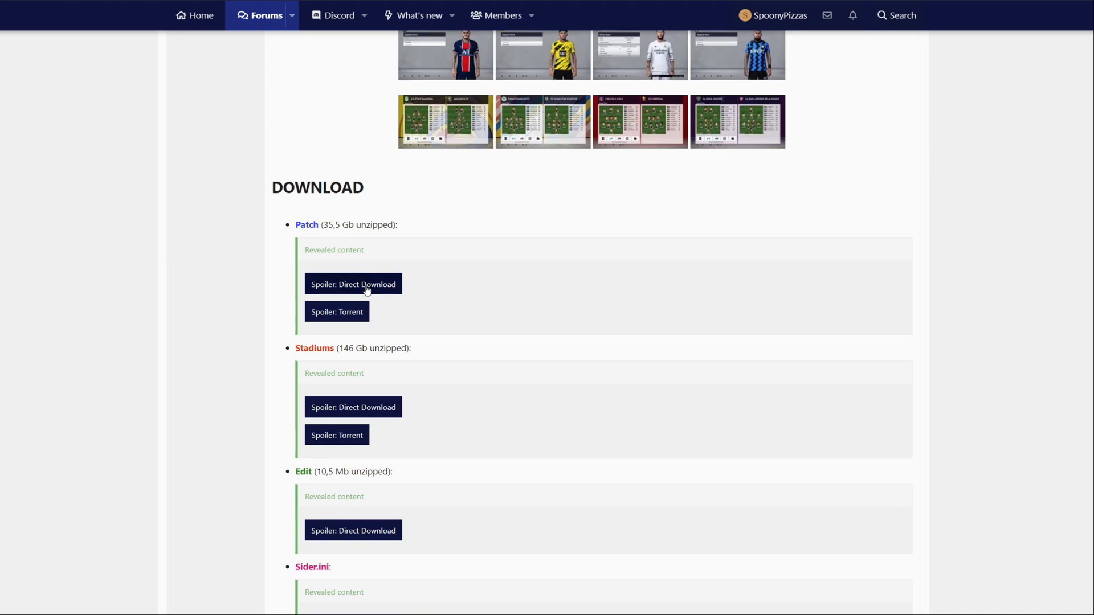
scroll(down, 3)
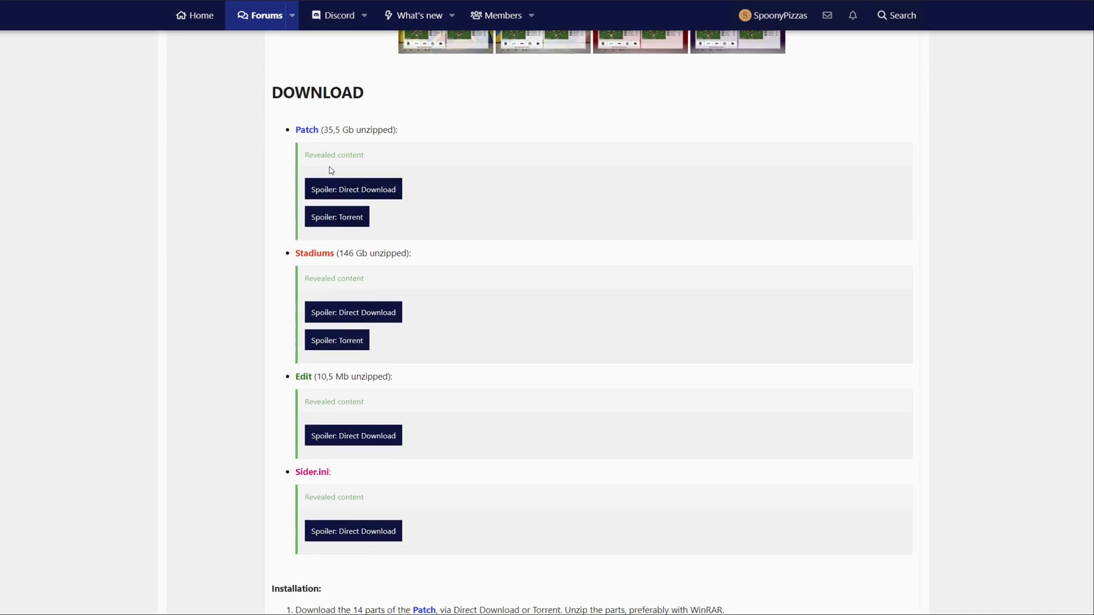
click(353, 189)
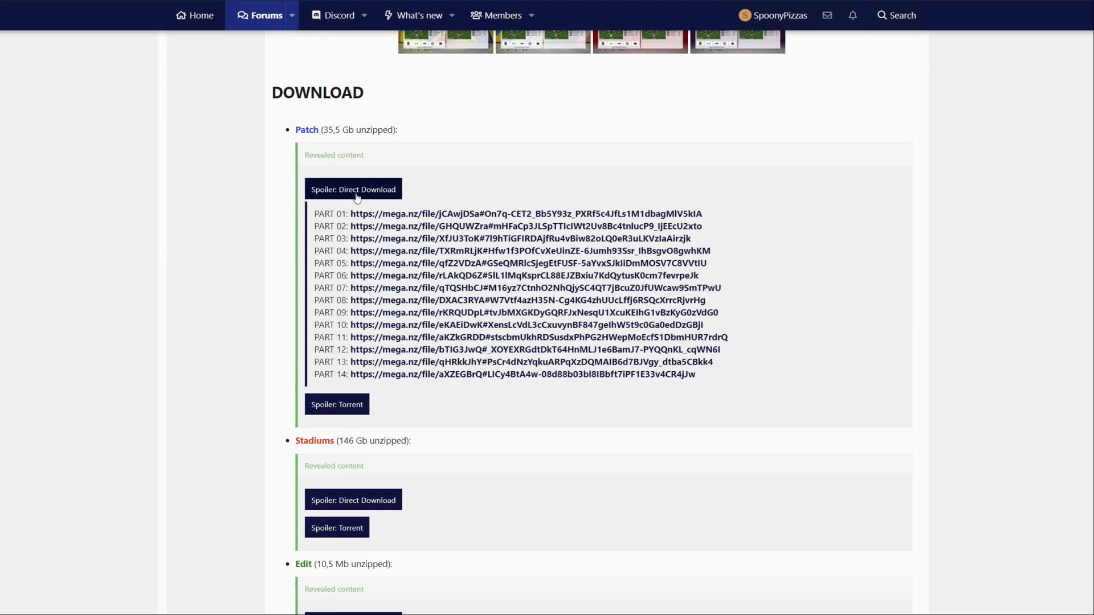
scroll(down, 3)
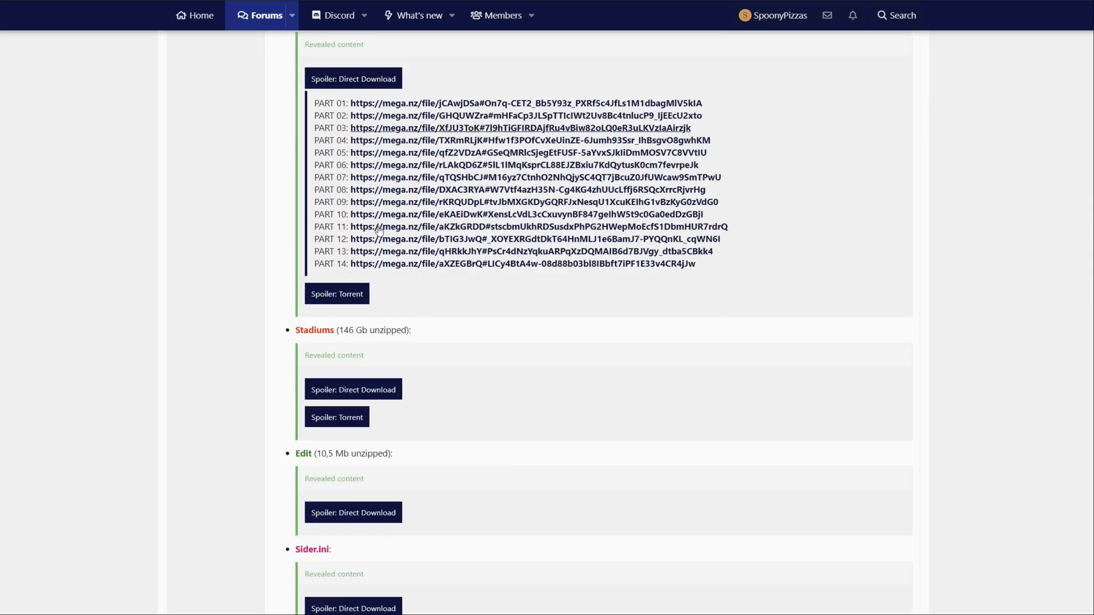
click(353, 389)
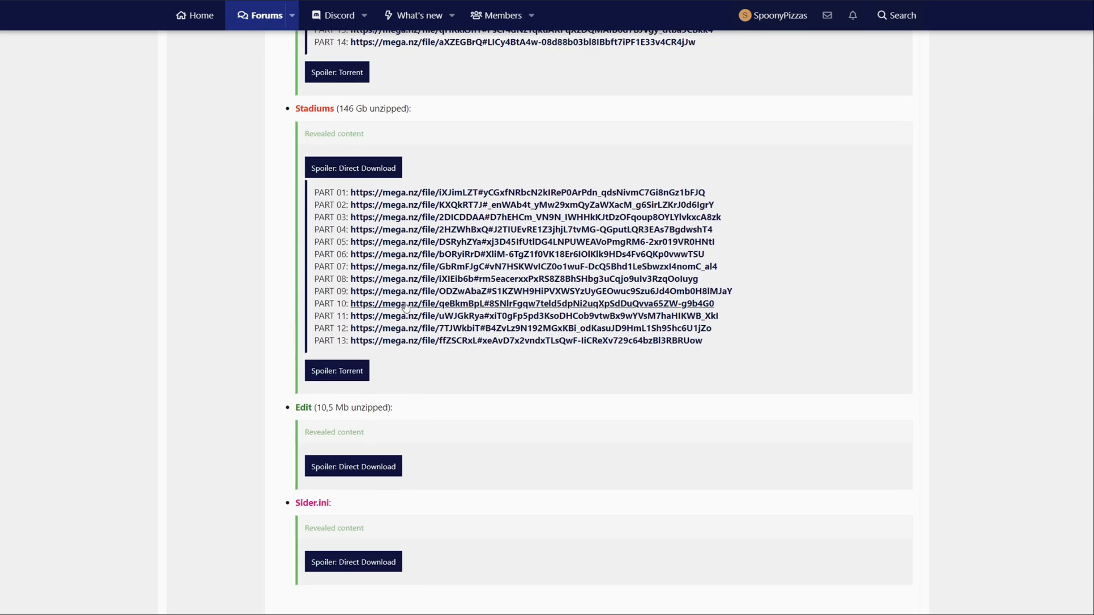
Open the Patch PART 01 mega.nz download page
scroll(down, 3)
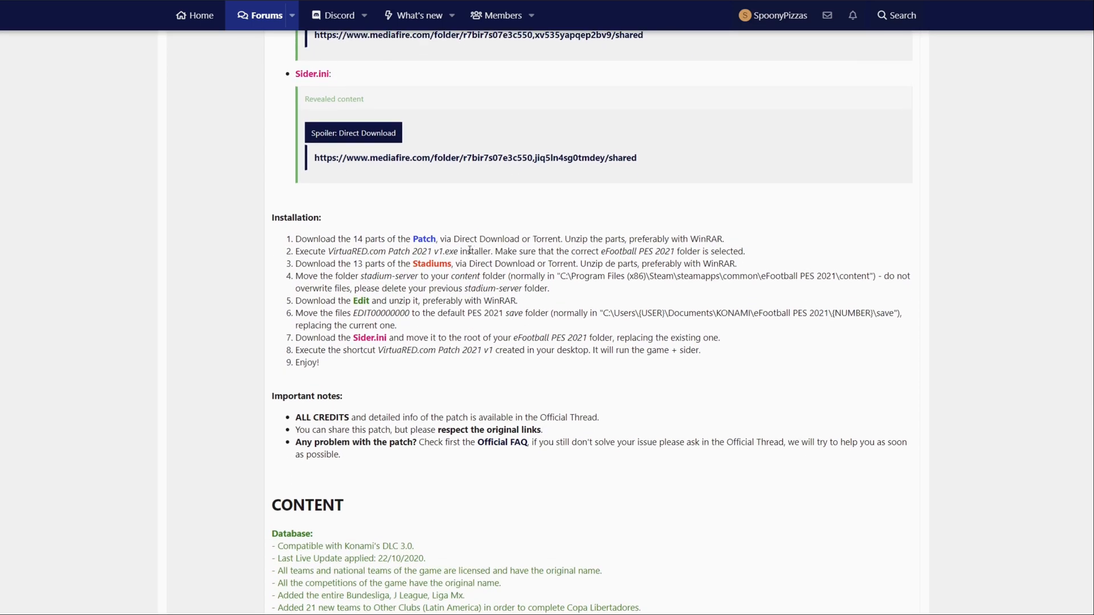
scroll(up, 3)
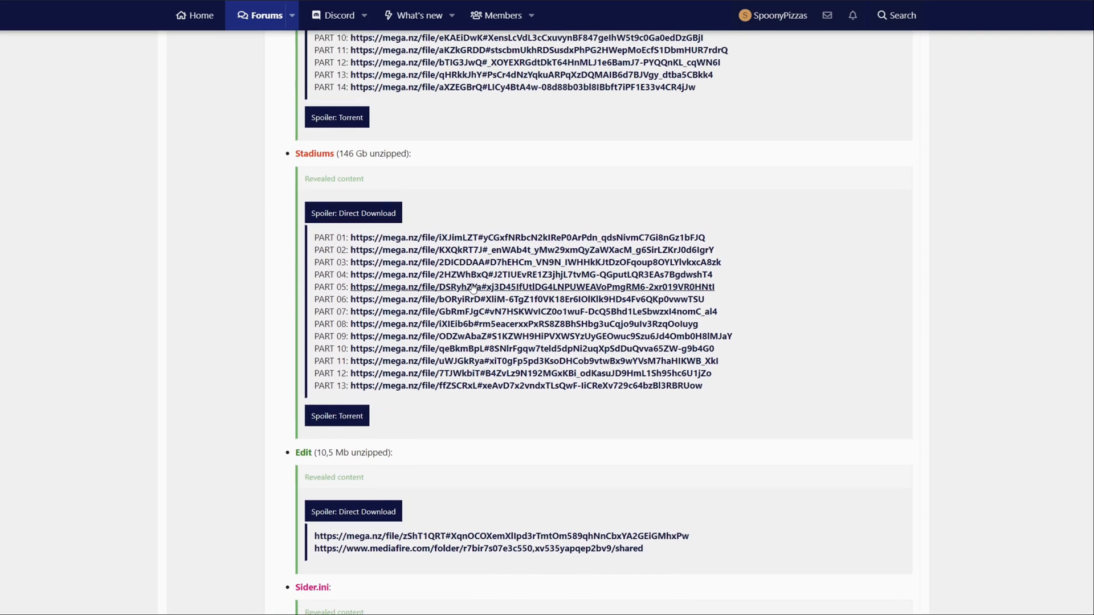
scroll(up, 3)
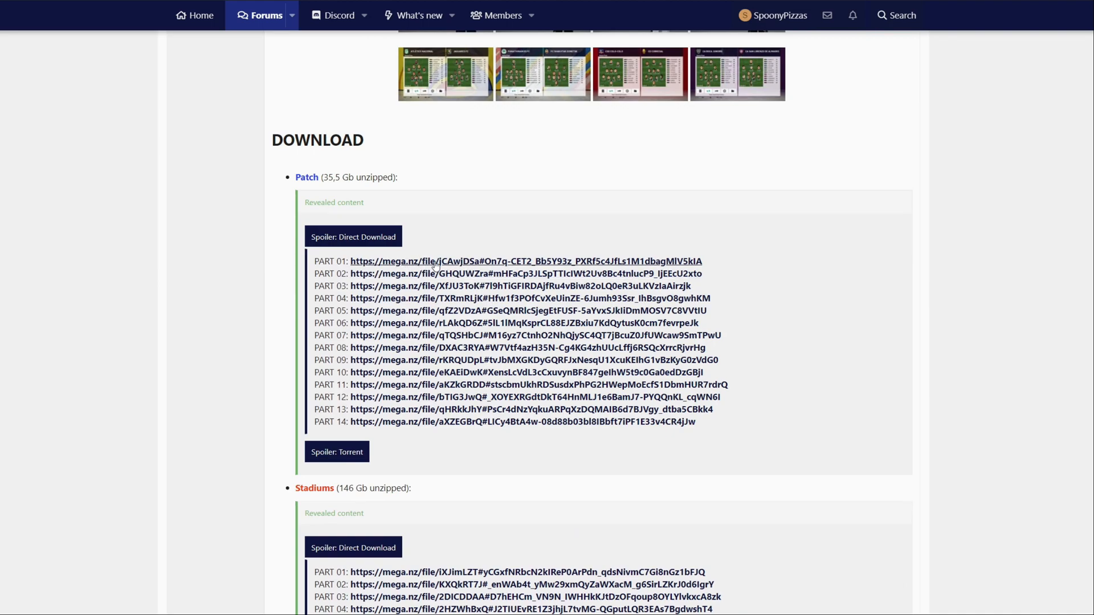
click(526, 261)
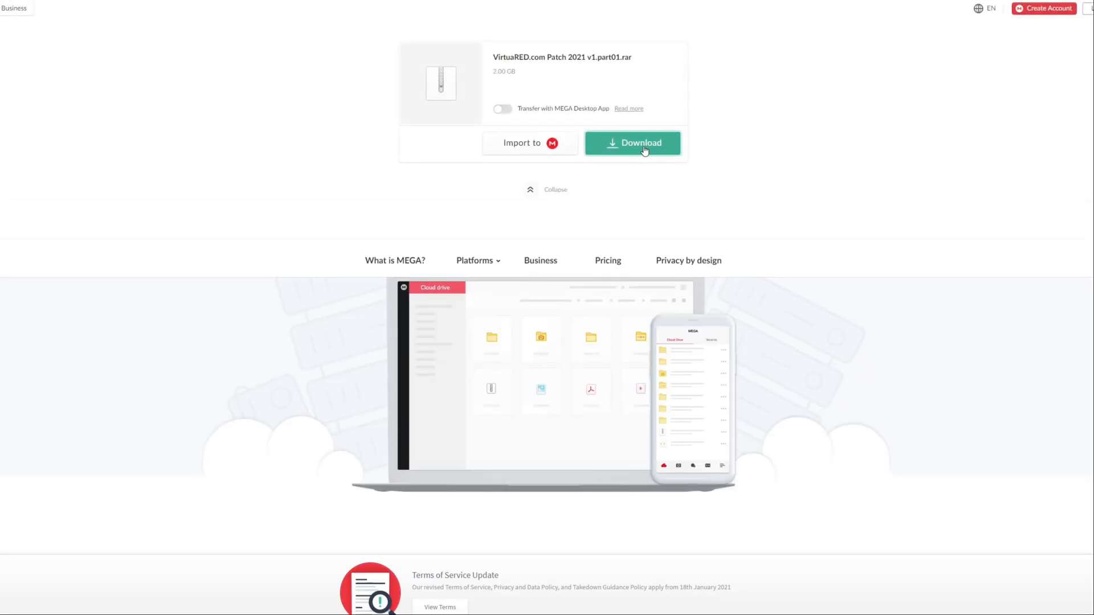
Download VirtuaRED.com Patch 2021 v1.part01.rar from its MEGA page
click(633, 143)
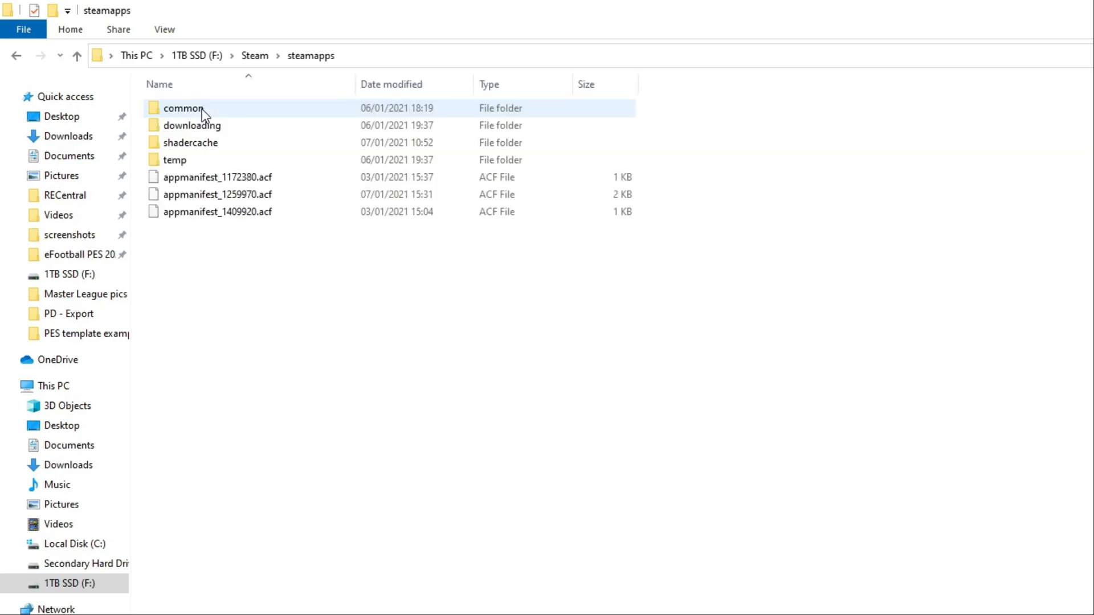
Browse steamapps\common\eFootball PES 2021, then select the SEASON UPDATE folder in Documents\KONAMI
double_click(183, 107)
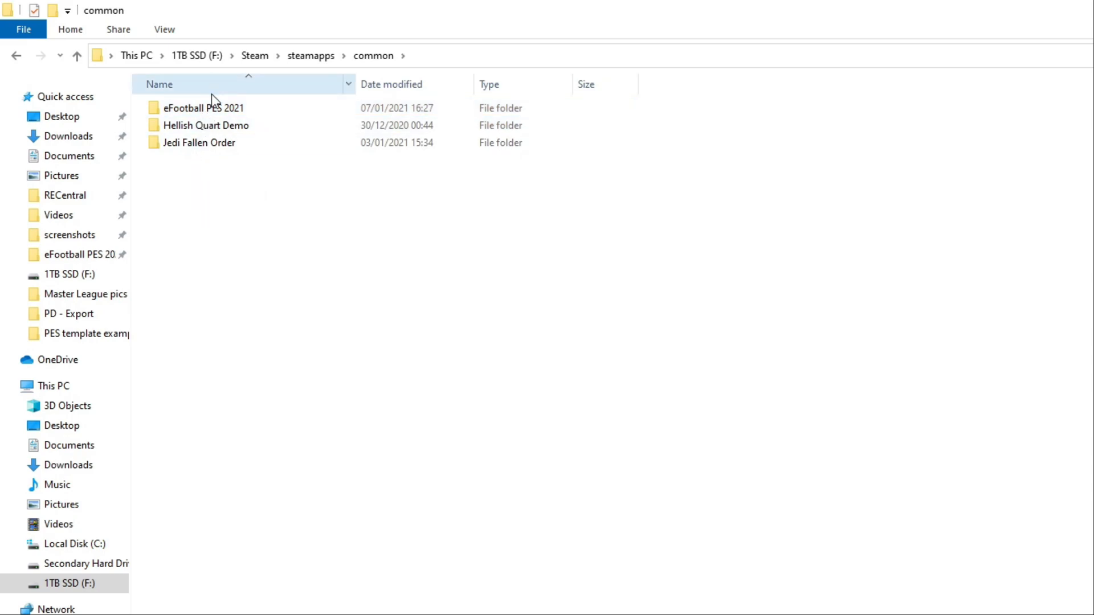
double_click(205, 107)
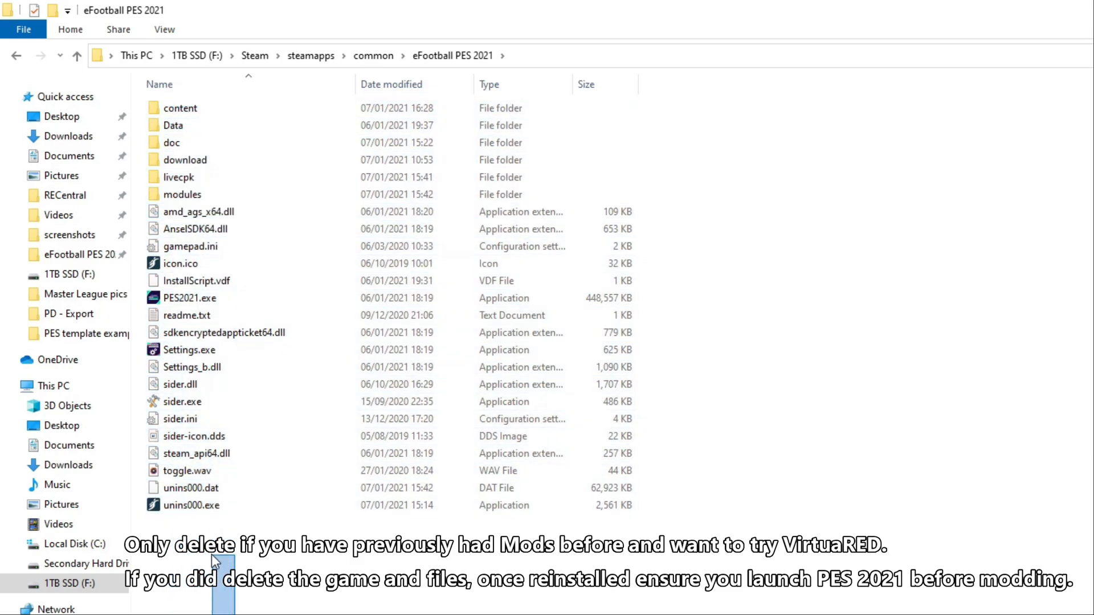
mouse_move(253, 565)
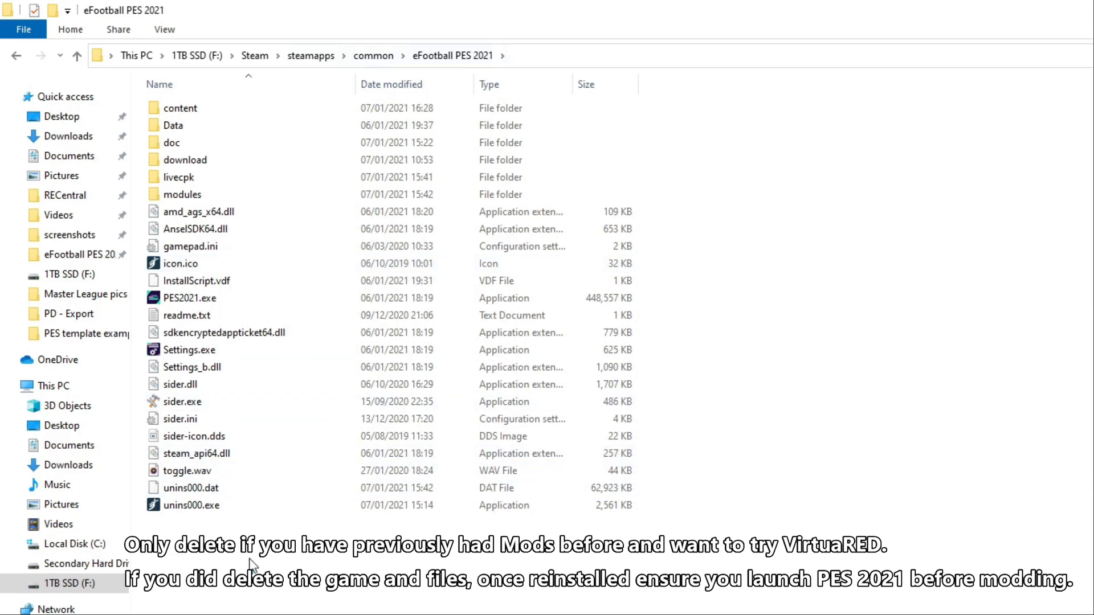
mouse_move(752, 131)
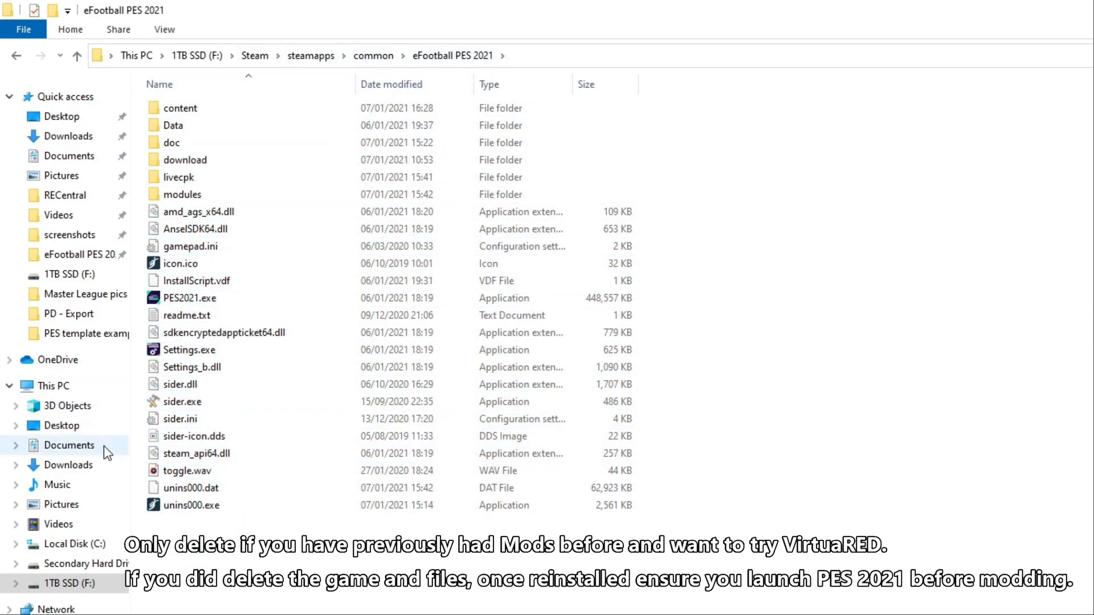
click(68, 444)
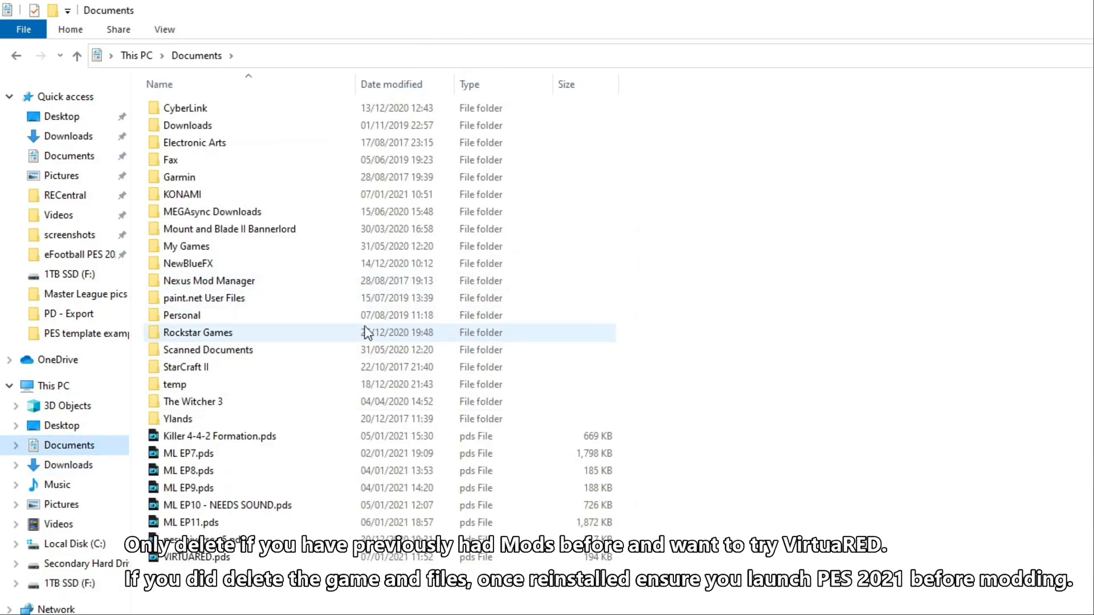
double_click(182, 194)
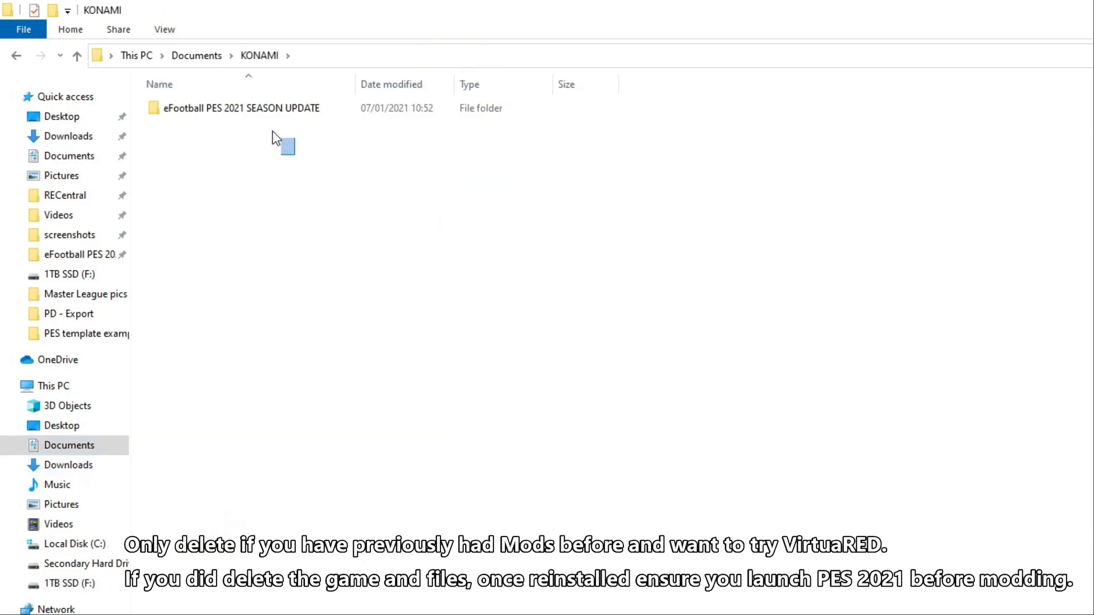
click(239, 108)
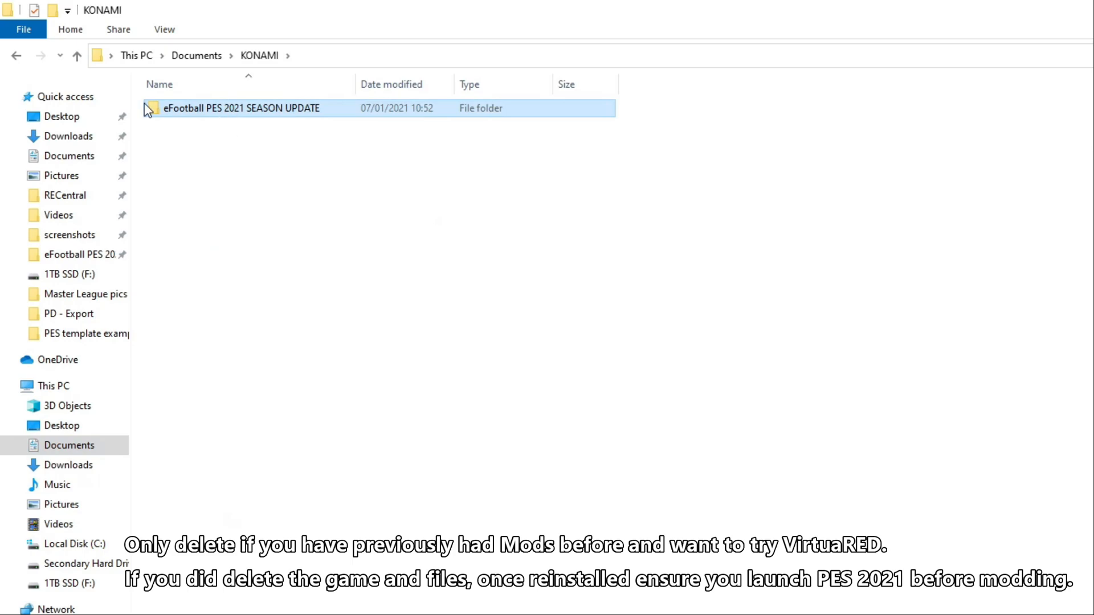
mouse_move(251, 152)
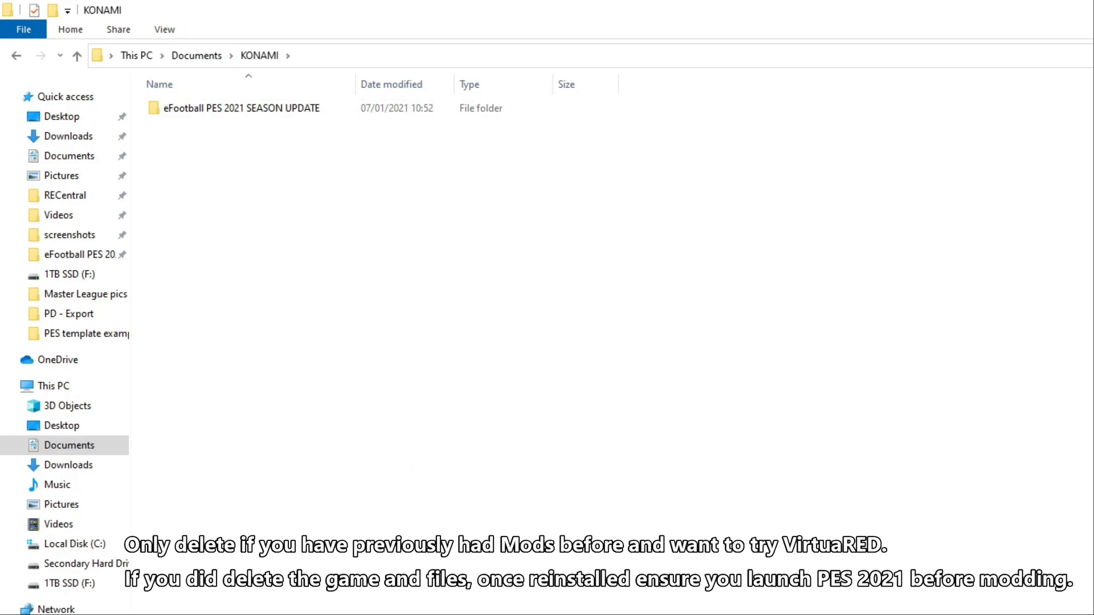
mouse_move(193, 594)
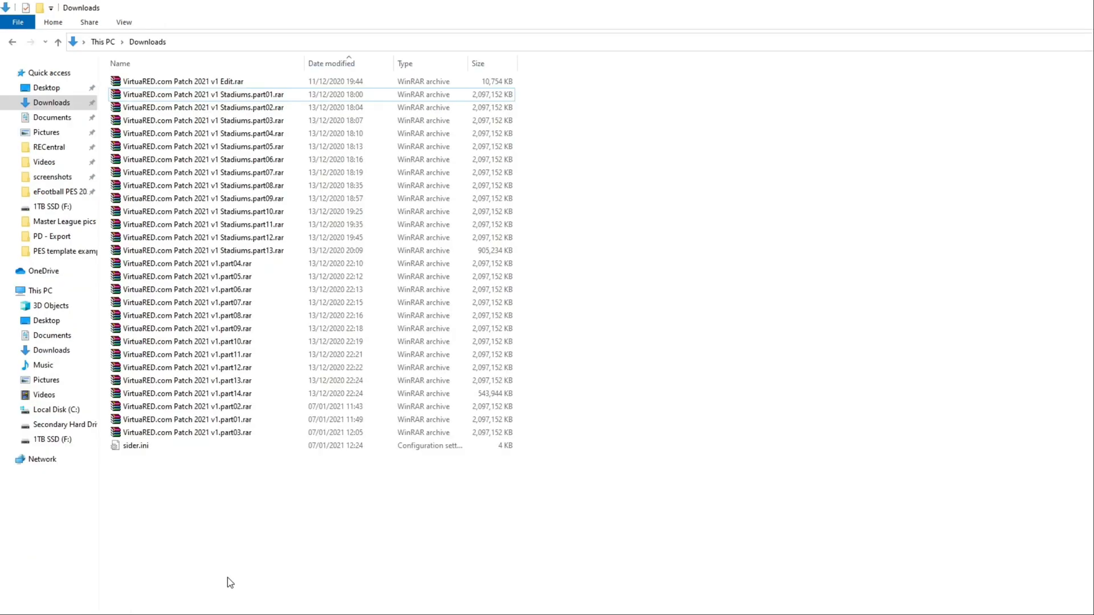
mouse_move(236, 482)
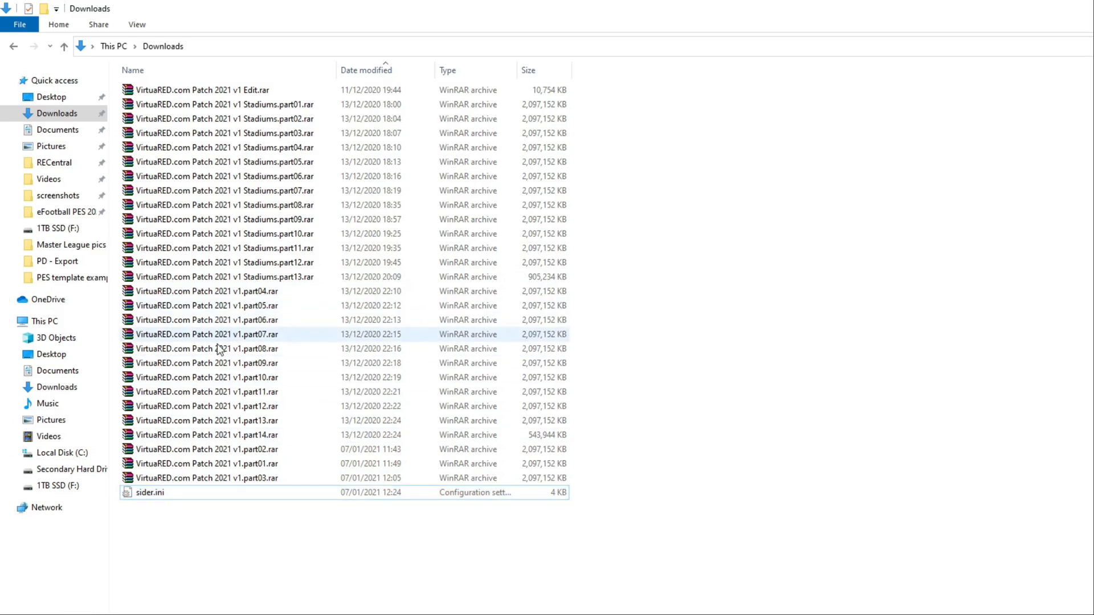
Extract VirtuaRED.com Patch 2021 v1.part01.rar here in Downloads
click(206, 464)
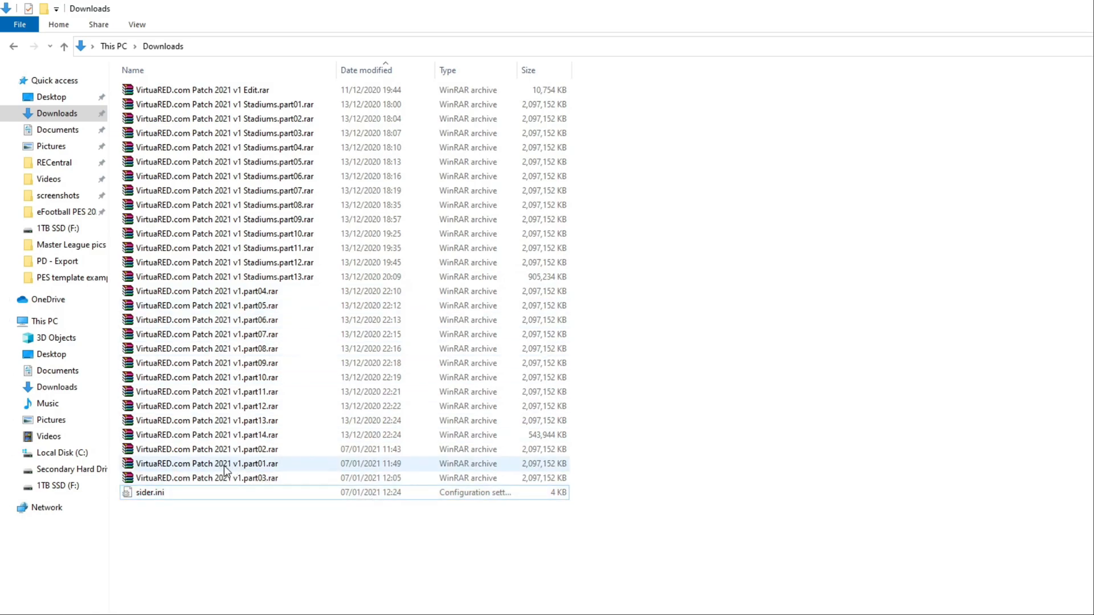
click(205, 463)
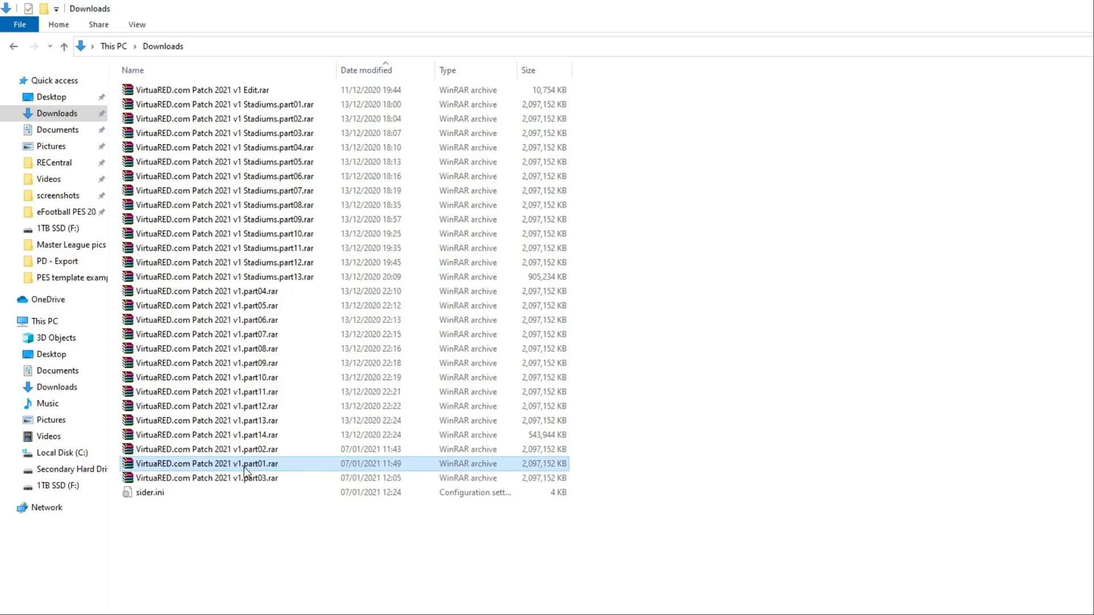
right_click(206, 464)
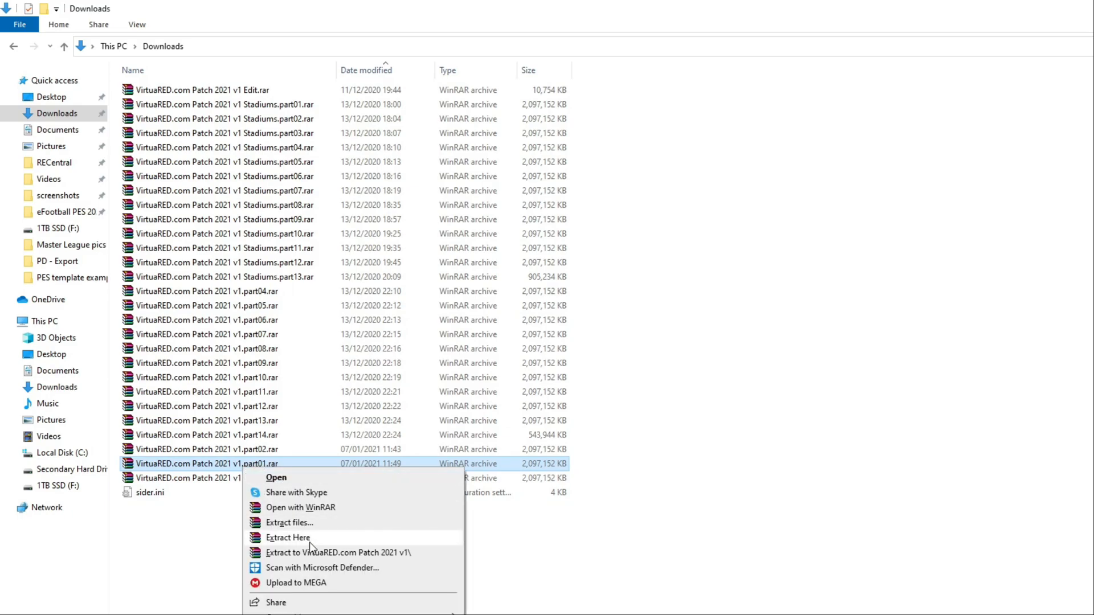
click(288, 537)
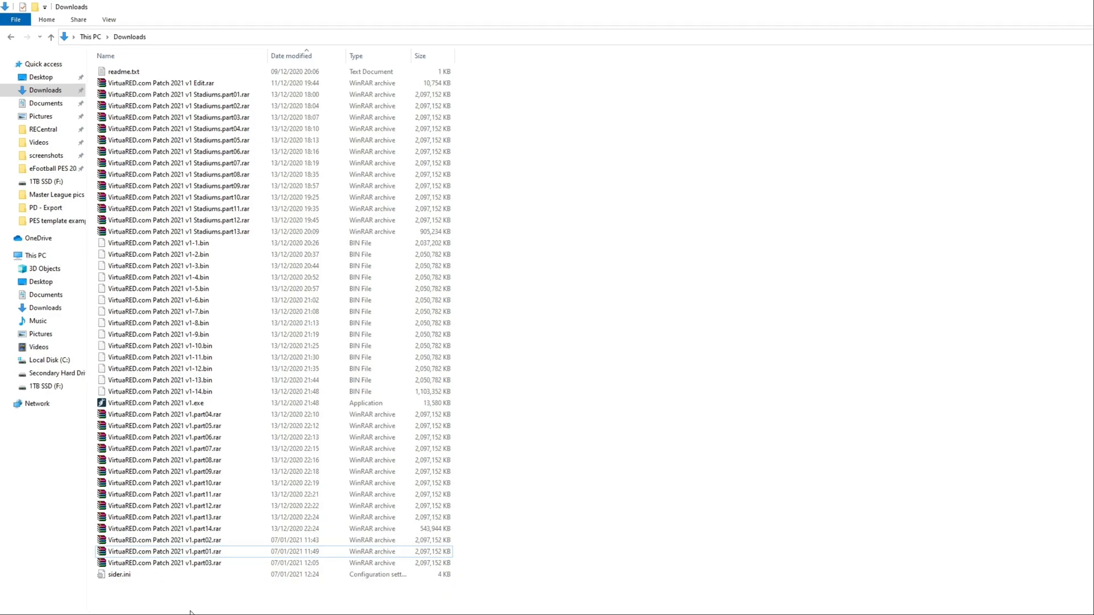
Launch VirtuaRED.com Patch 2021 v1.exe from Downloads
click(156, 404)
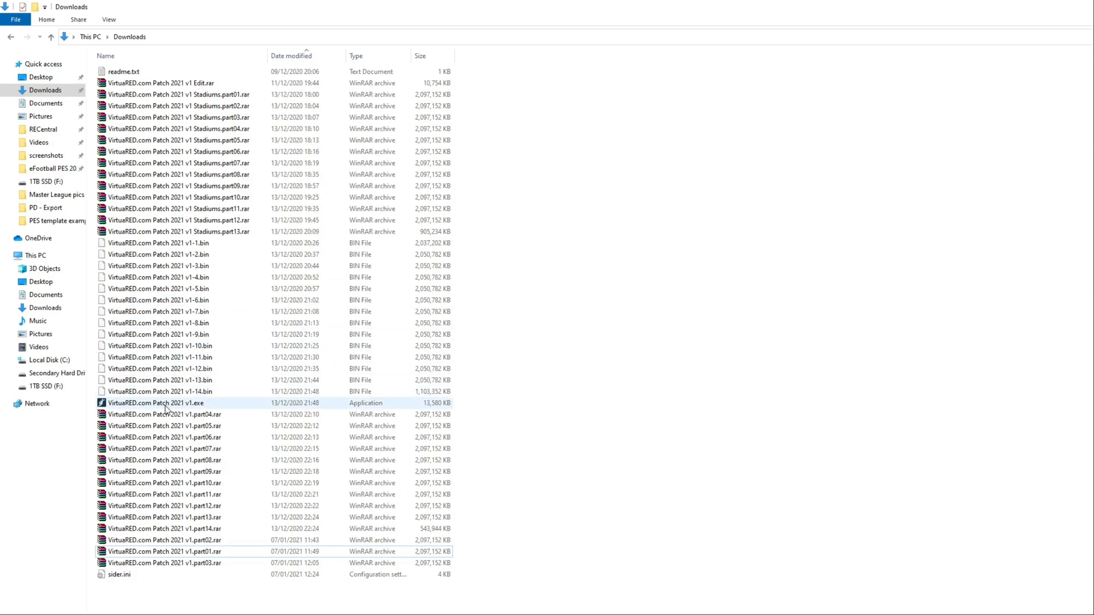
mouse_move(157, 403)
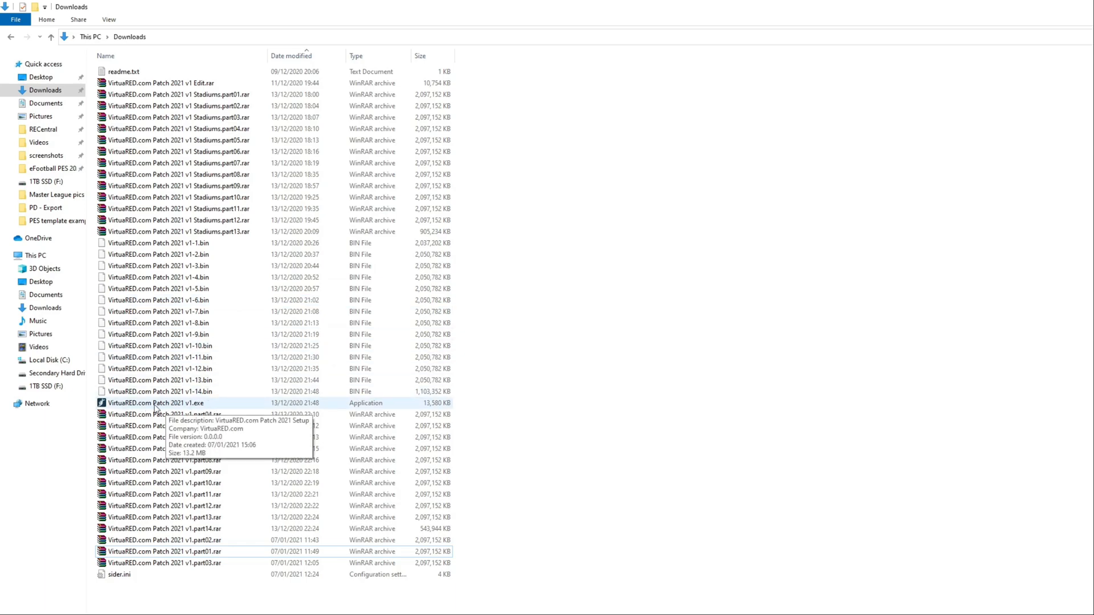
click(174, 403)
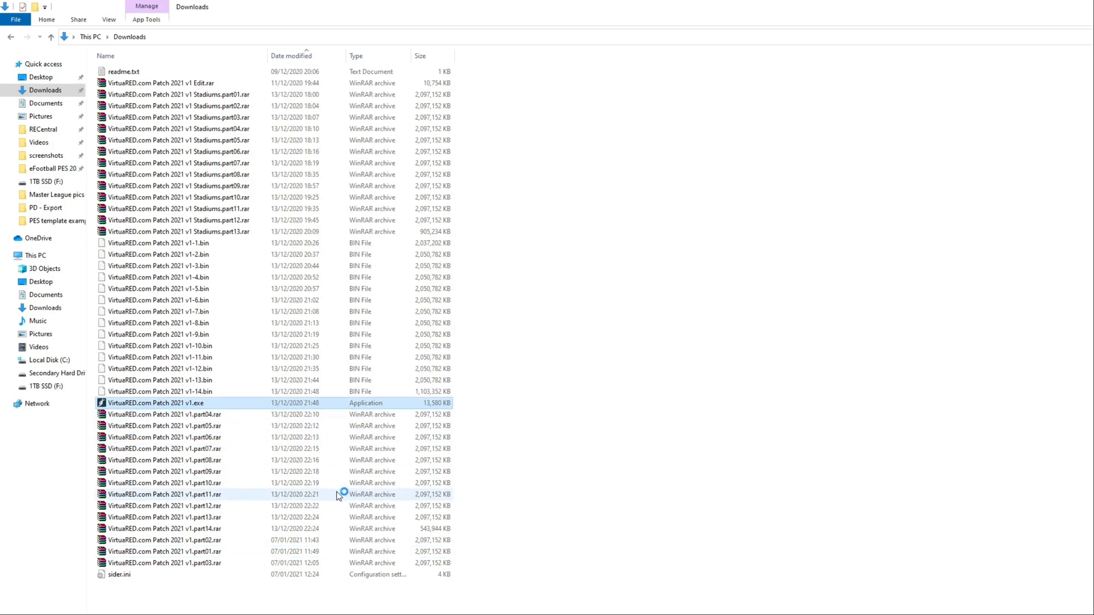
double_click(155, 403)
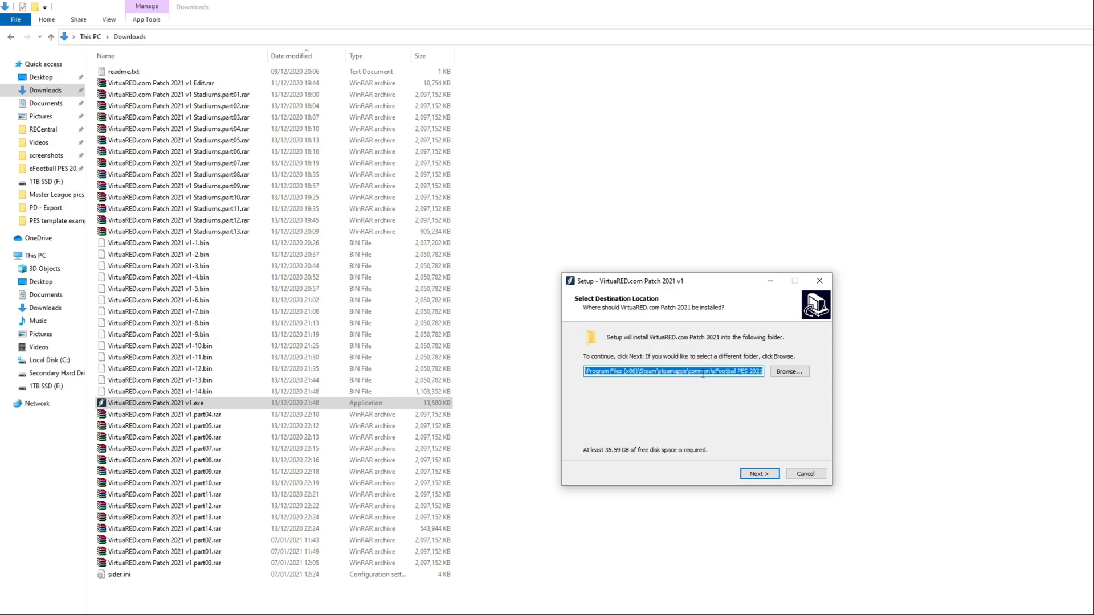
mouse_move(773, 377)
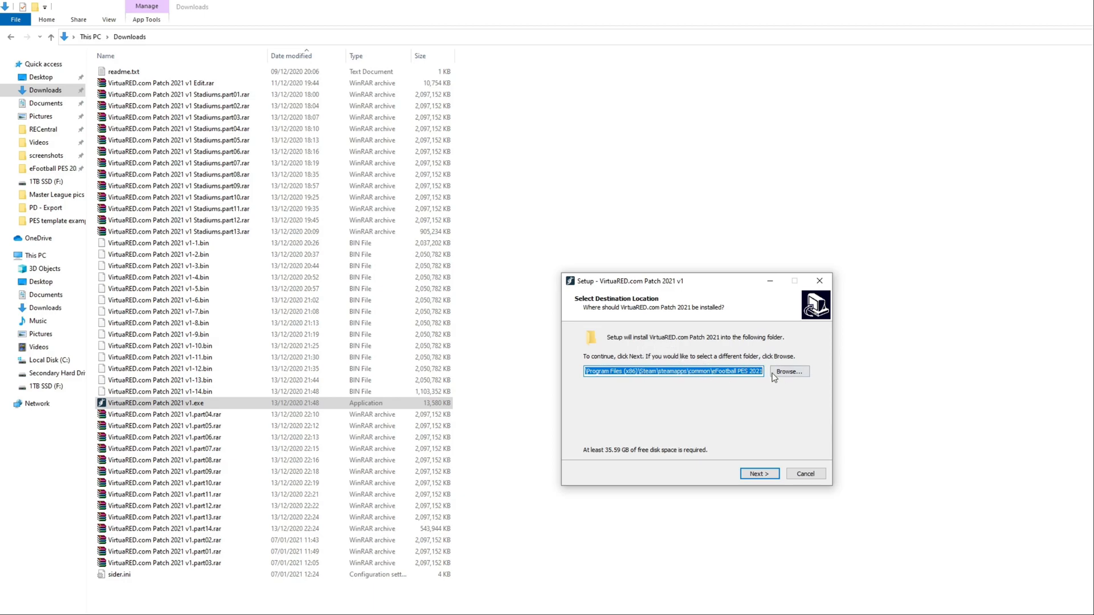
mouse_move(739, 368)
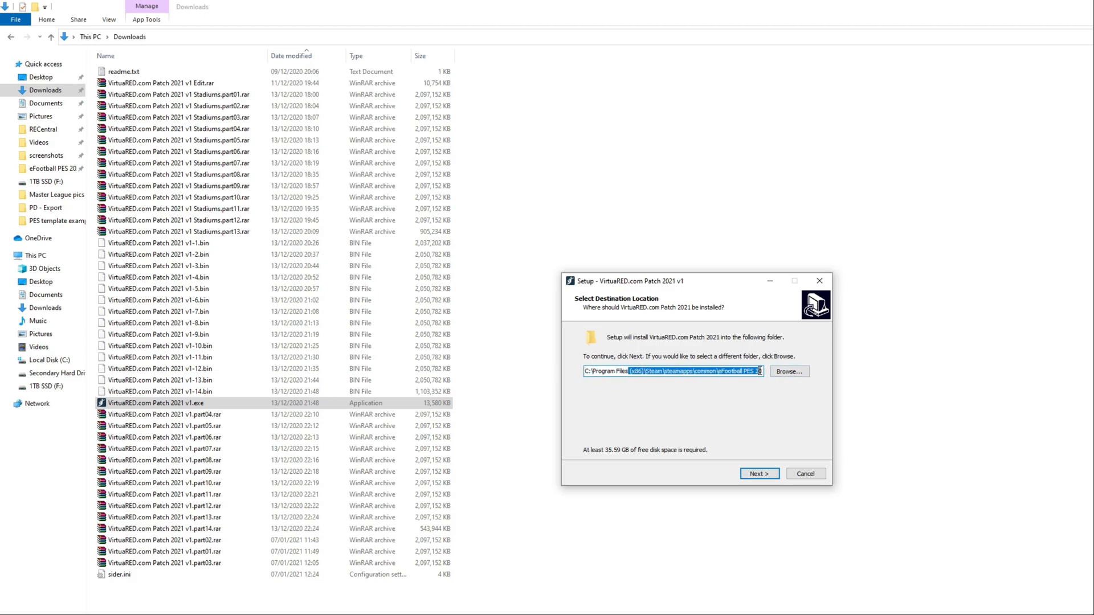
Set the install folder to F:\Steam\steamapps\common\eFootball PES 2021
click(788, 371)
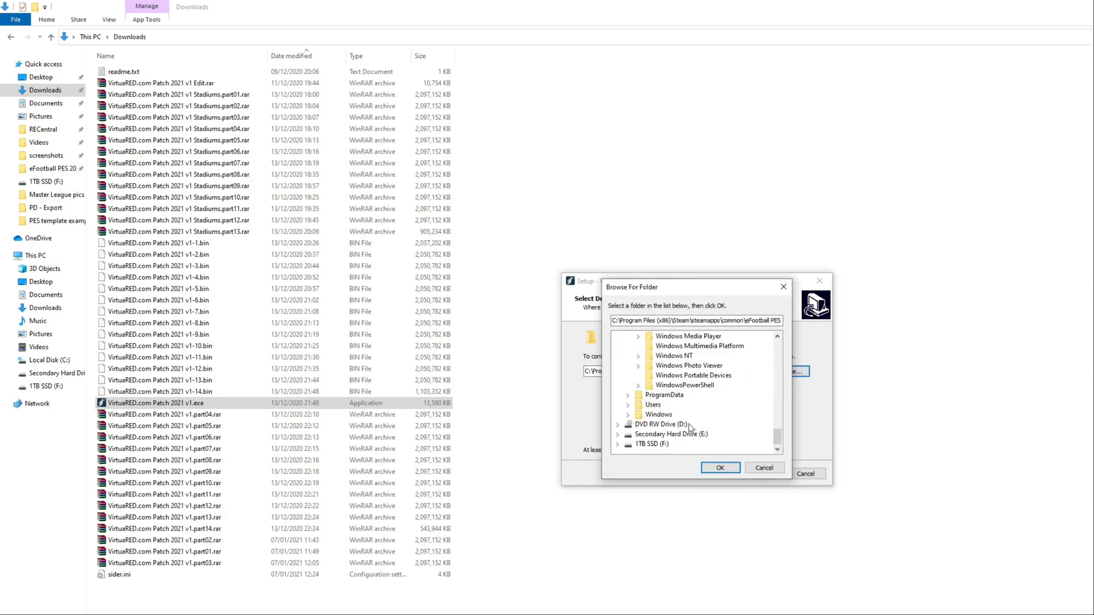
click(653, 445)
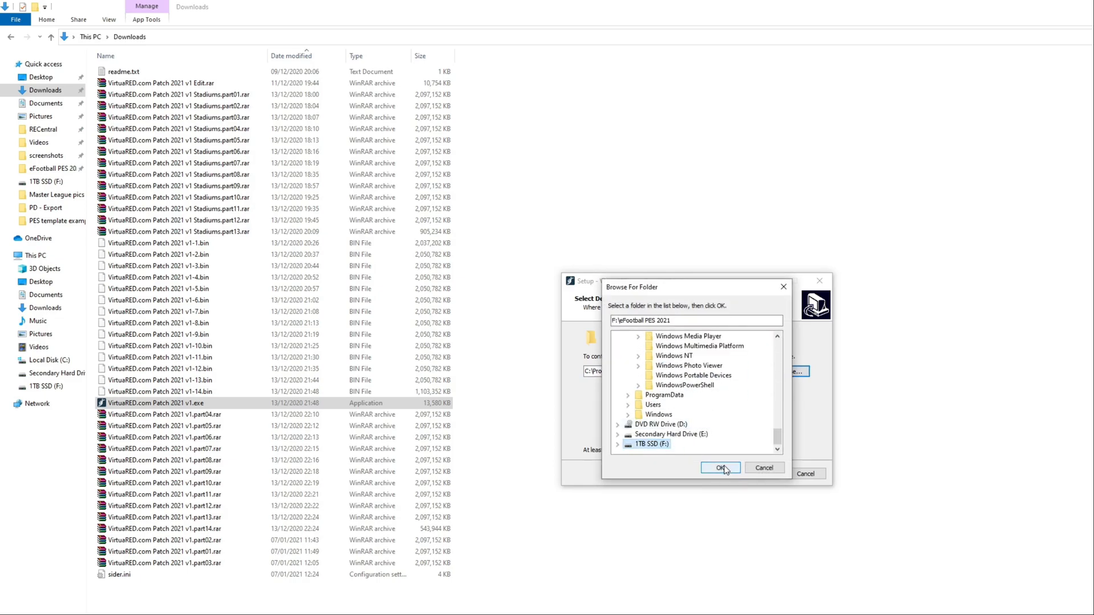
click(616, 444)
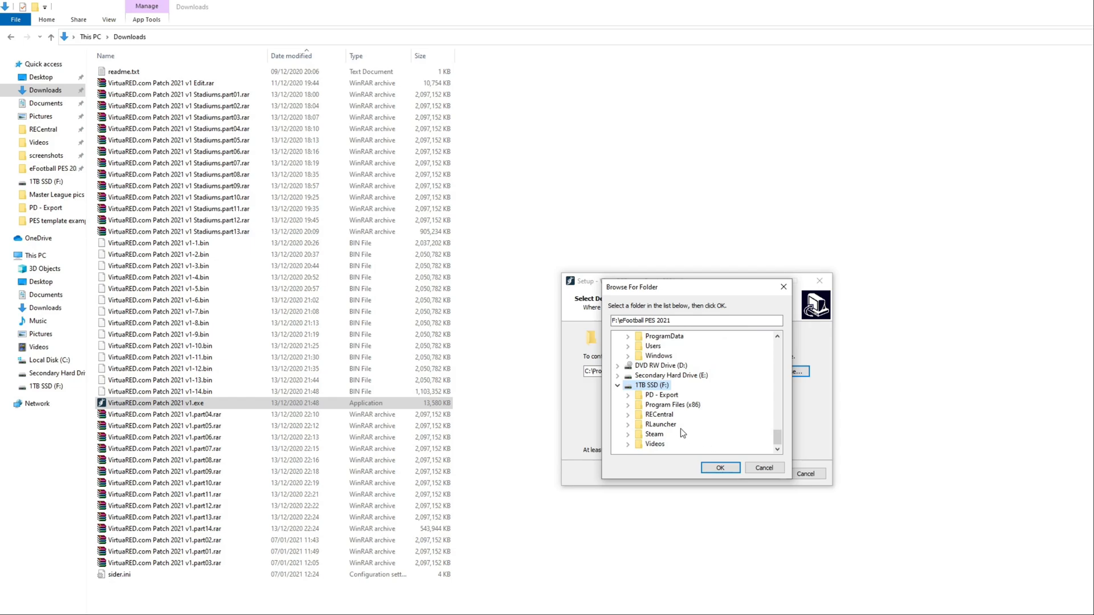
click(617, 424)
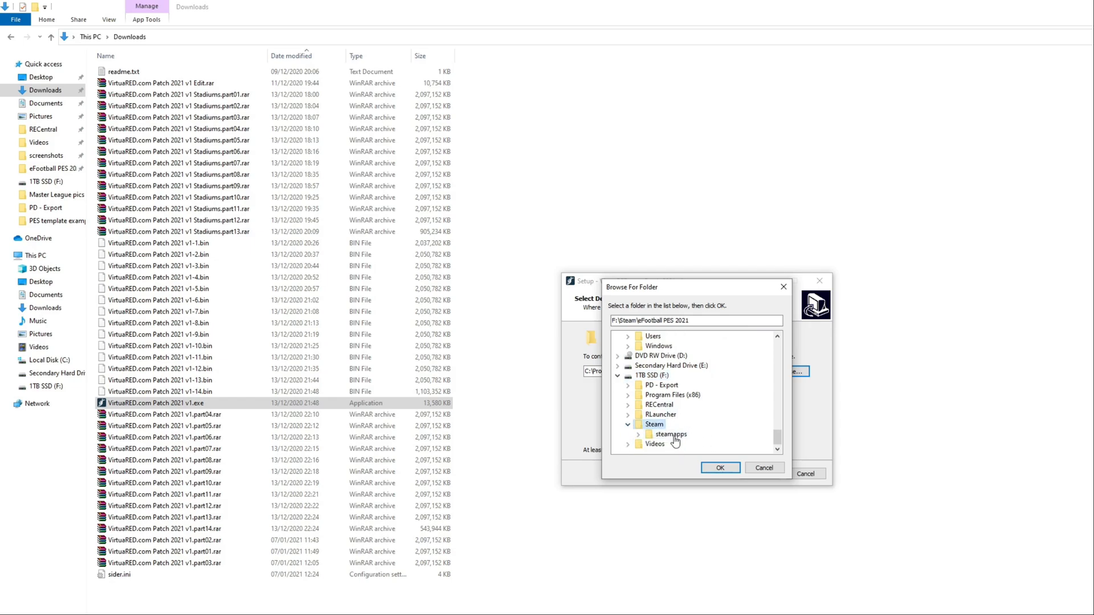
click(627, 434)
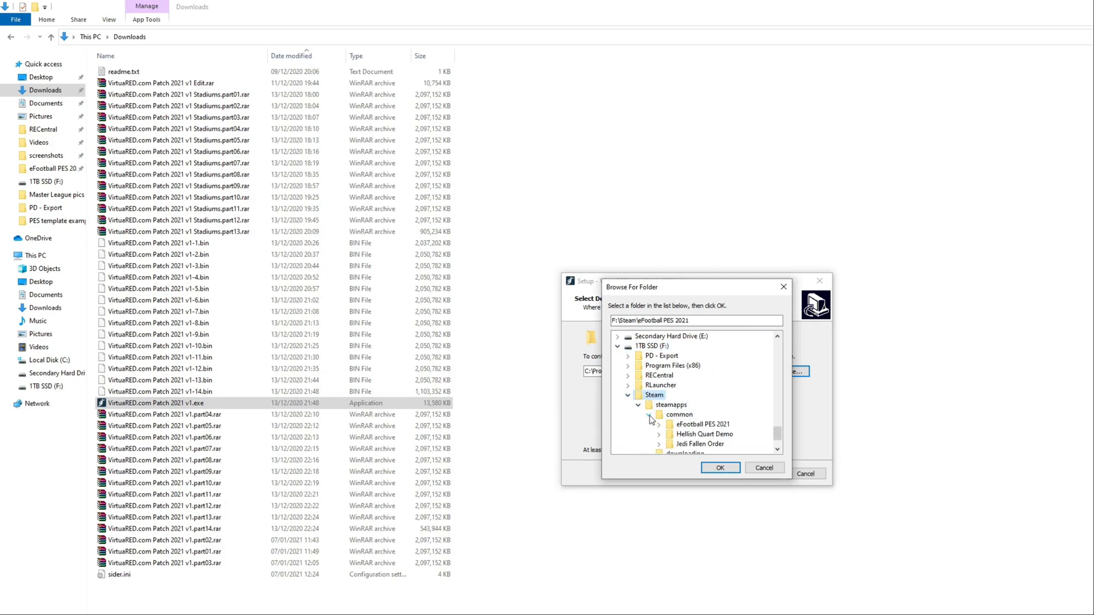
click(702, 424)
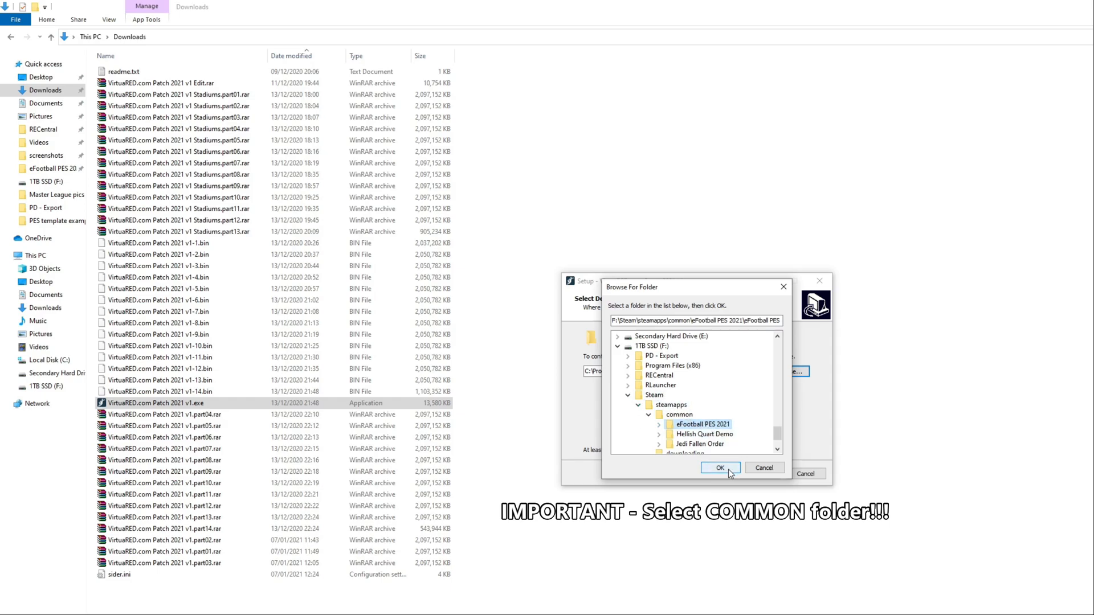
click(720, 469)
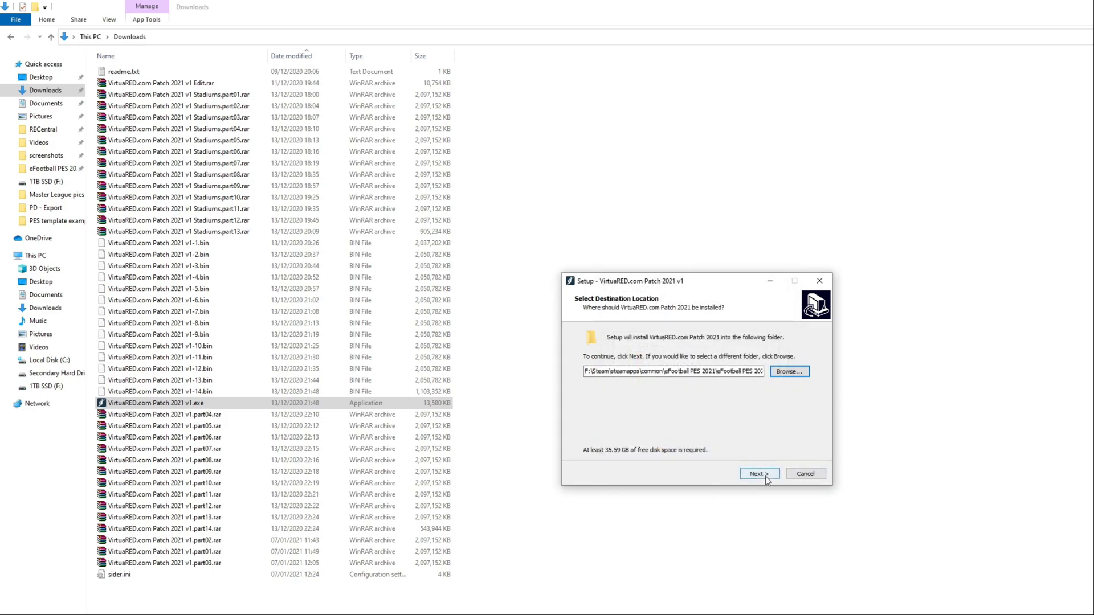
Run the patch installation to completion and finish the wizard
click(759, 473)
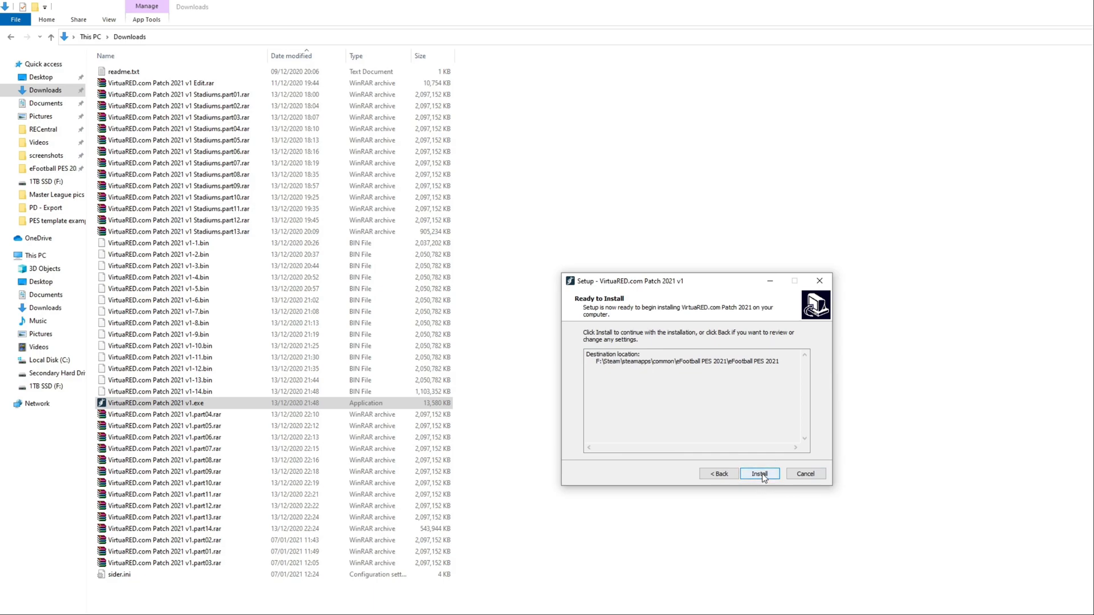
click(759, 474)
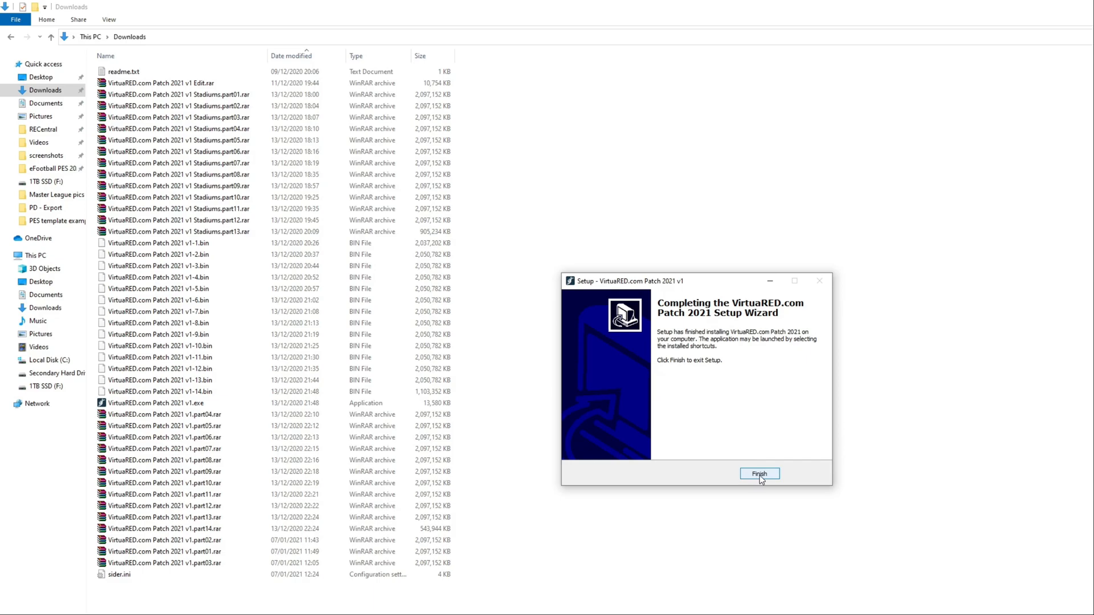
click(759, 473)
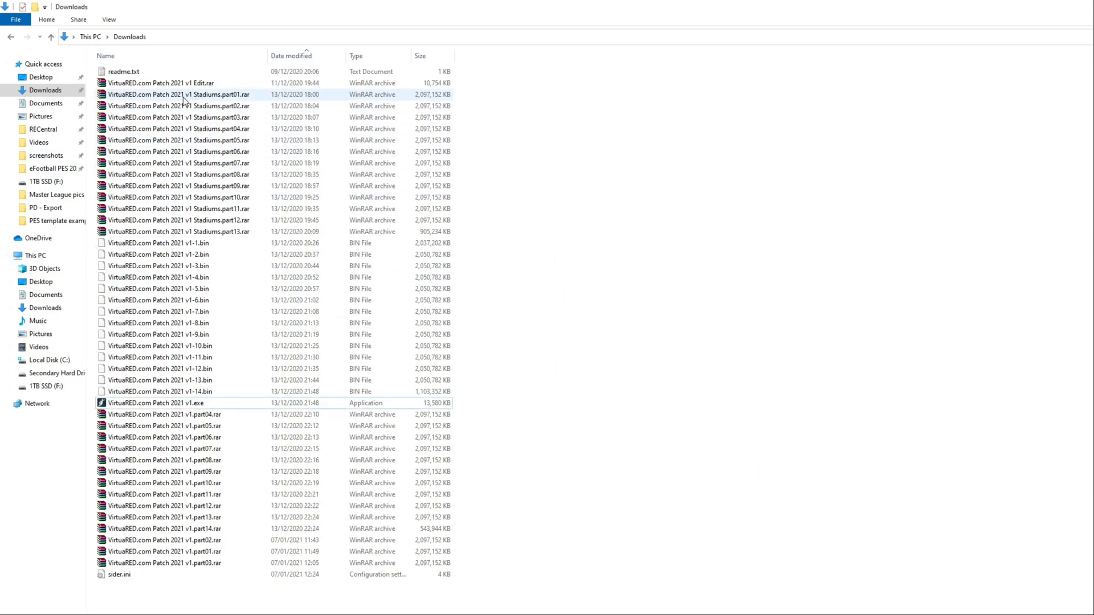
mouse_move(195, 94)
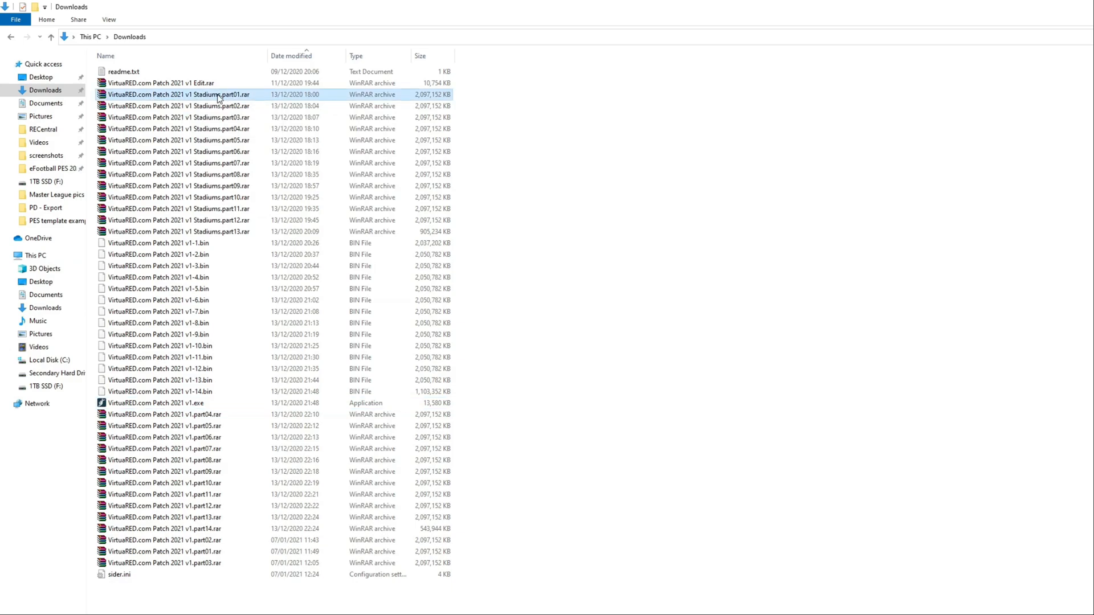
Extract Stadiums.part01.rar here in Downloads, replacing the existing readme.txt
right_click(177, 94)
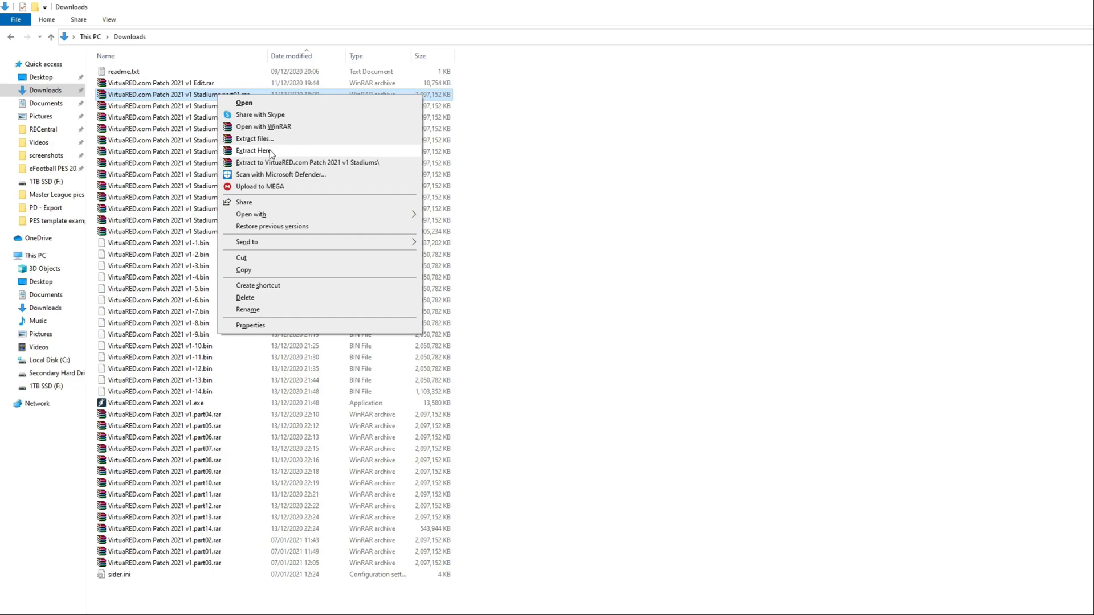
click(256, 150)
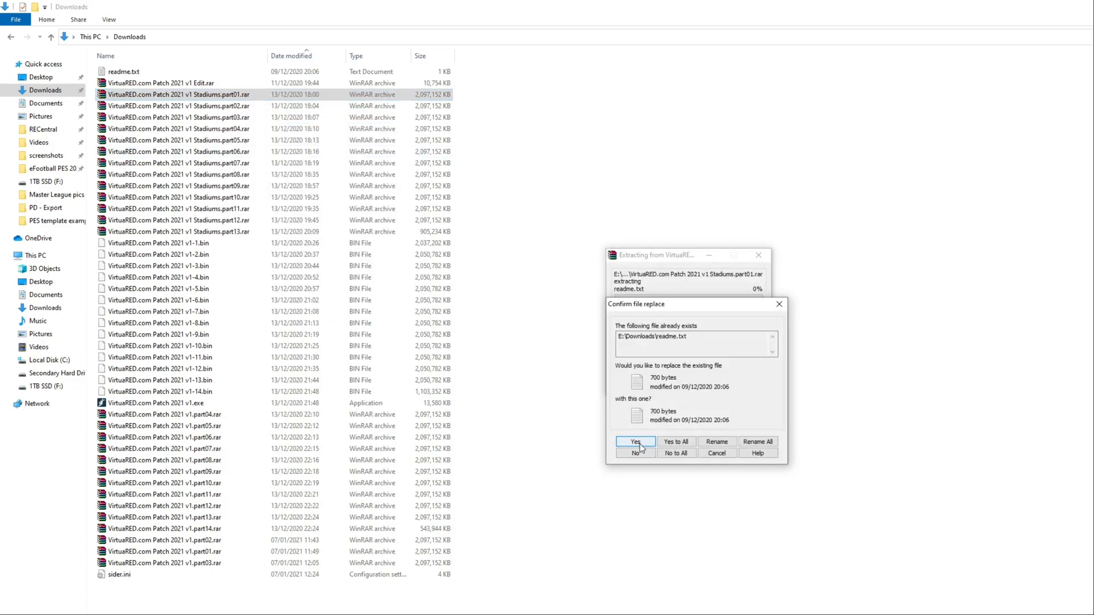
click(635, 442)
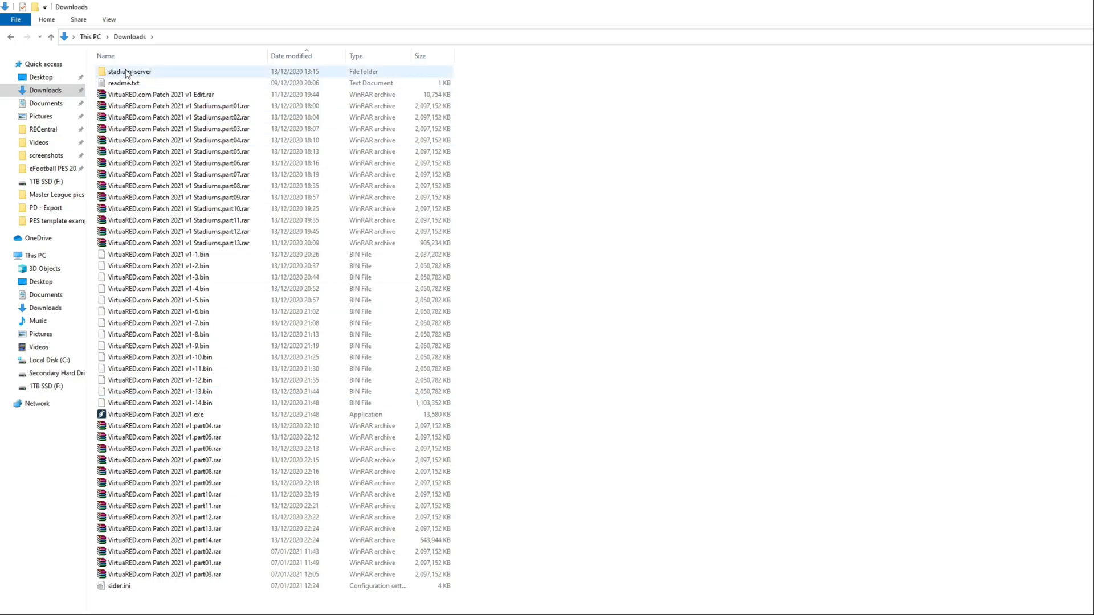
Paste the stadium-server folder into eFootball PES 2021\content
right_click(129, 71)
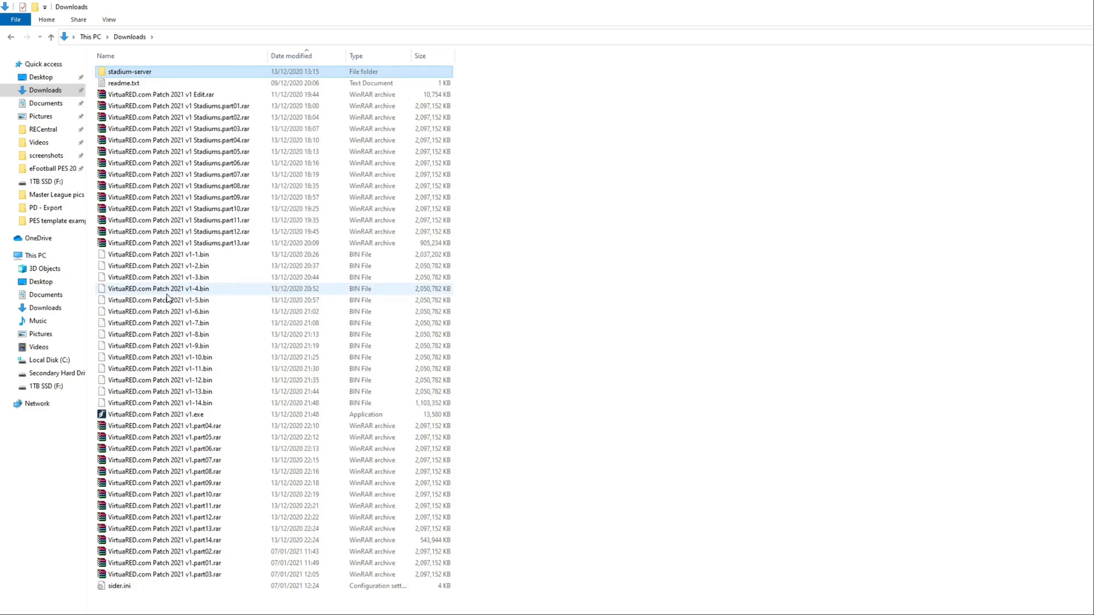
click(55, 169)
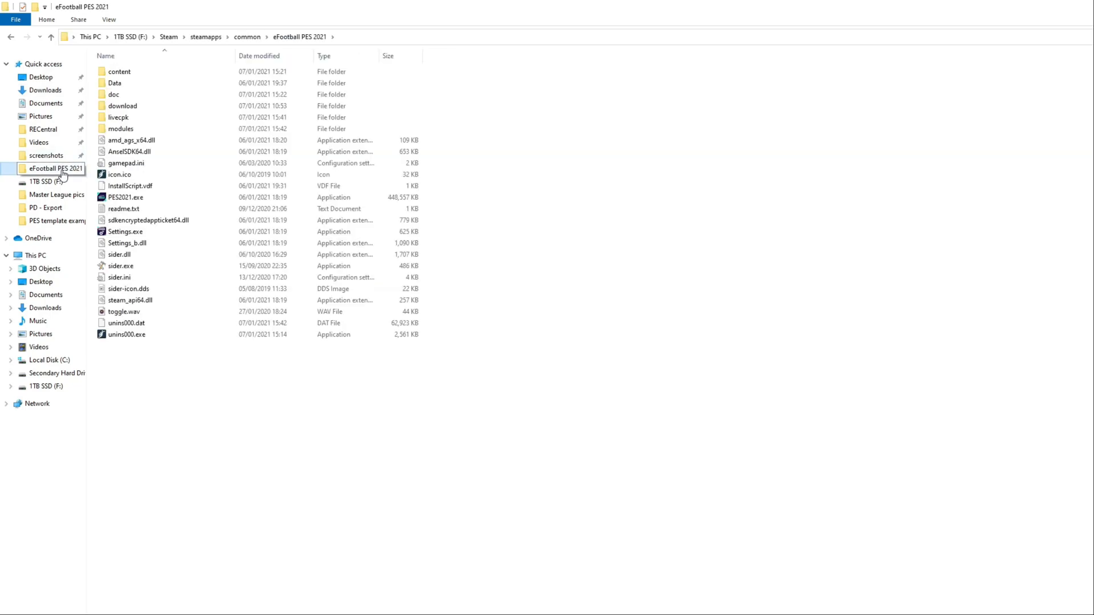
mouse_move(185, 208)
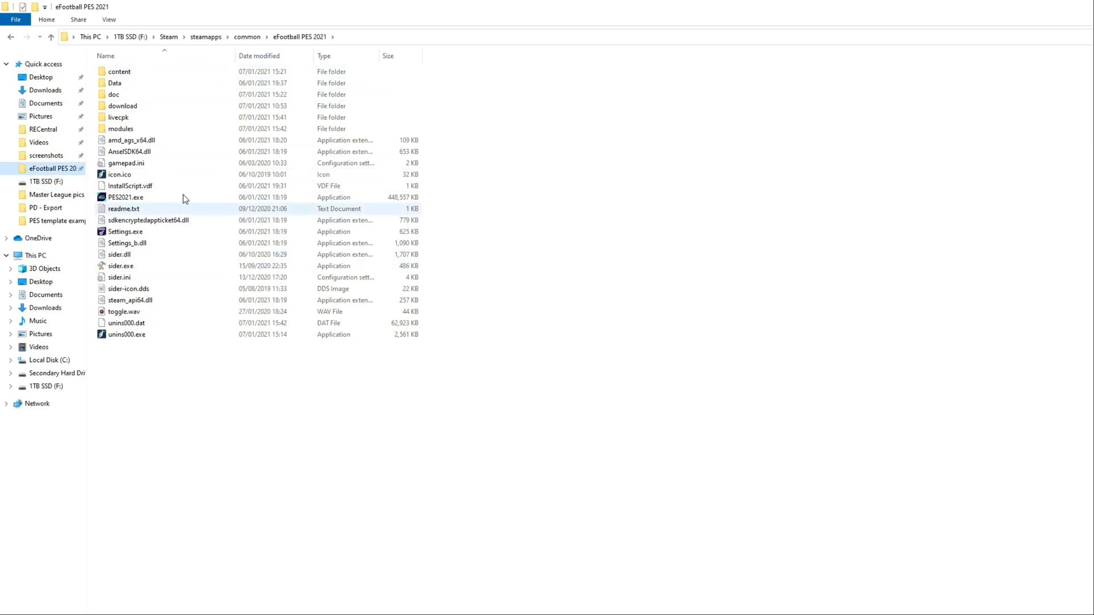
click(118, 71)
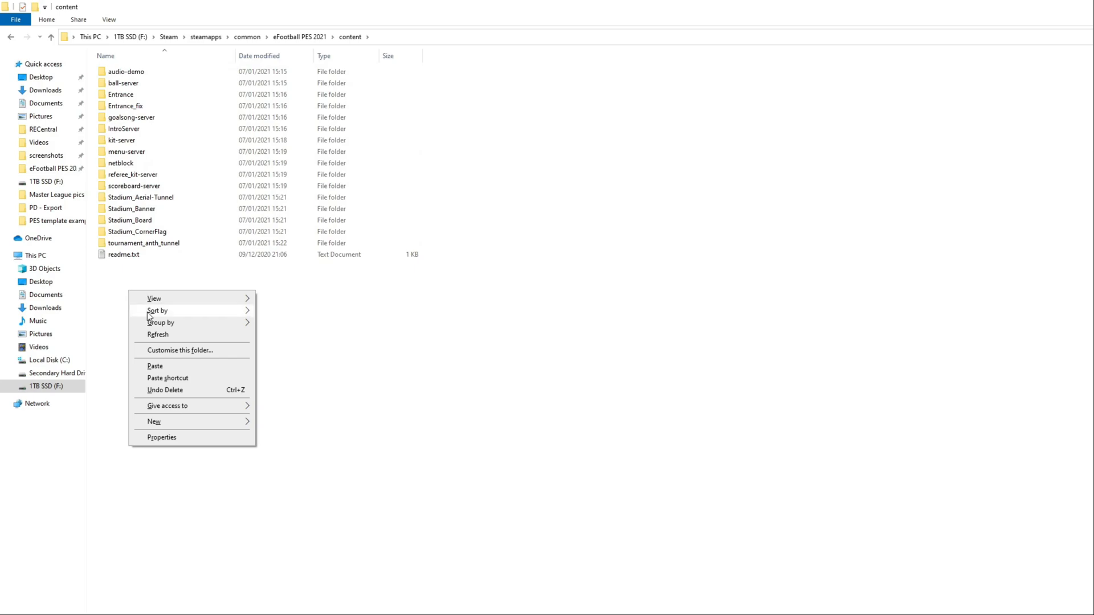
click(176, 368)
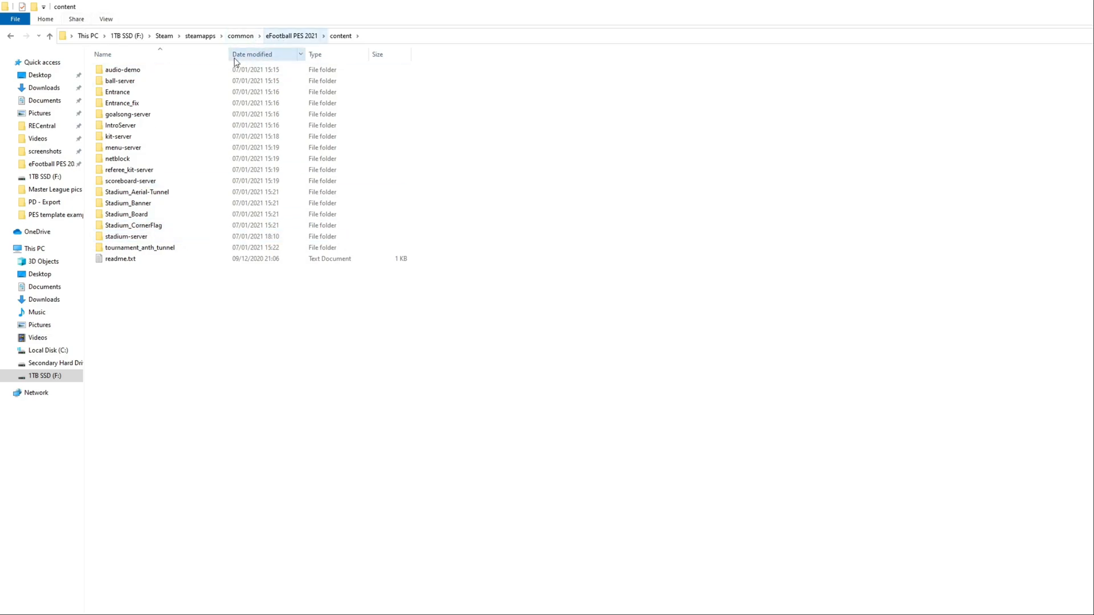
click(128, 203)
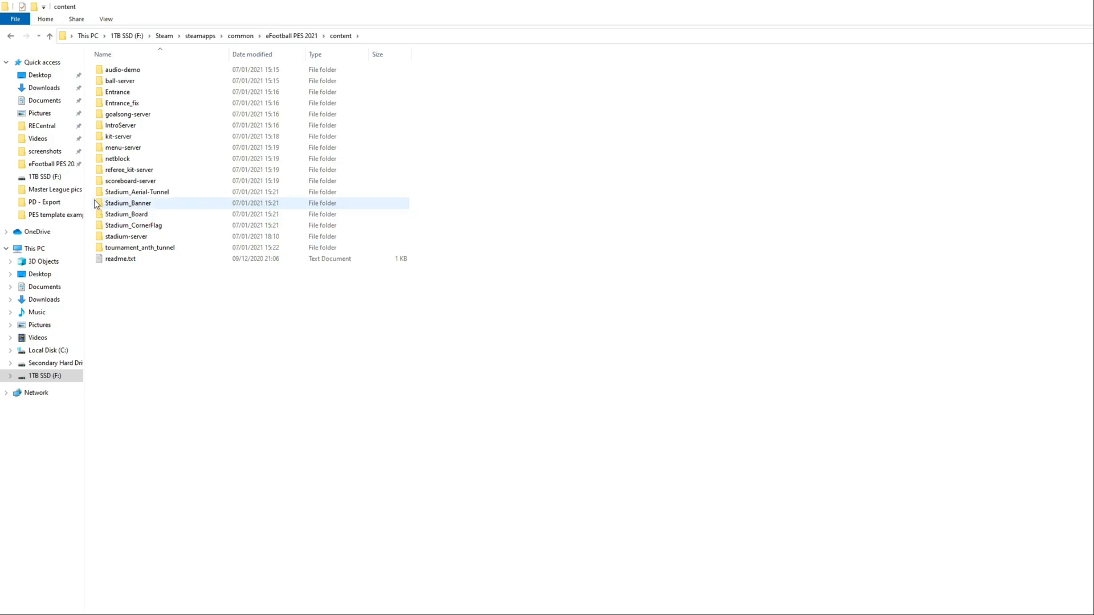
Paste the downloaded sider.ini into the eFootball PES 2021 folder, overwriting the existing copy
click(44, 87)
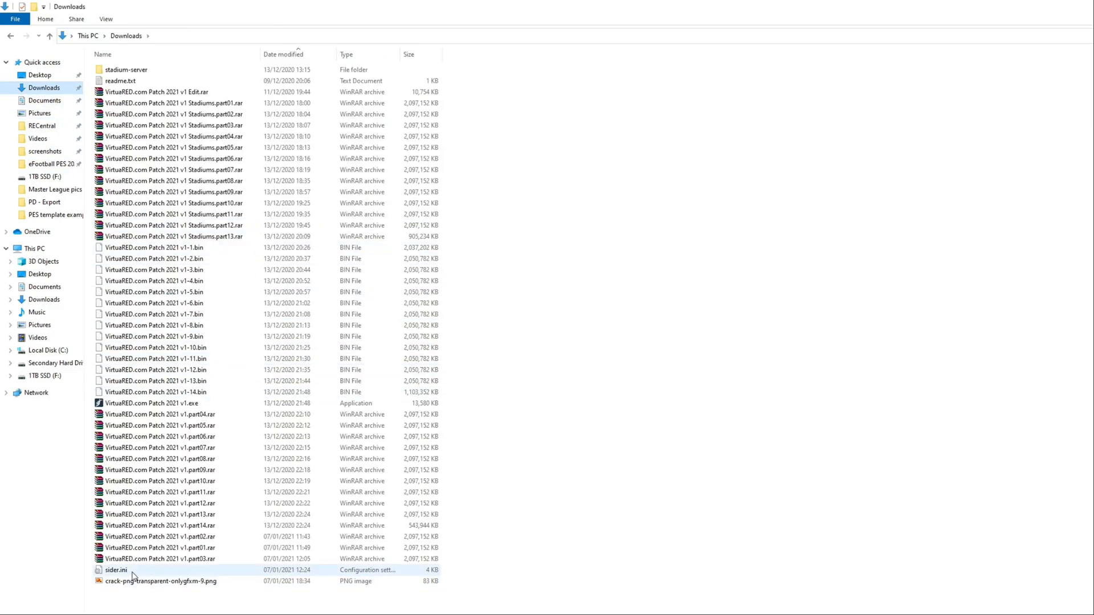
mouse_move(114, 577)
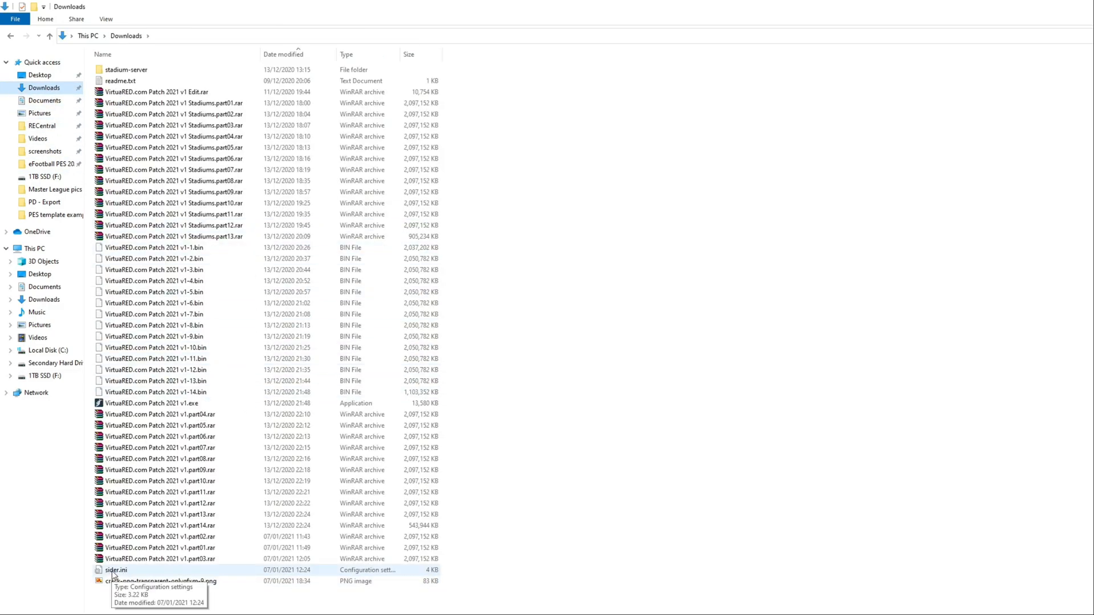
click(115, 569)
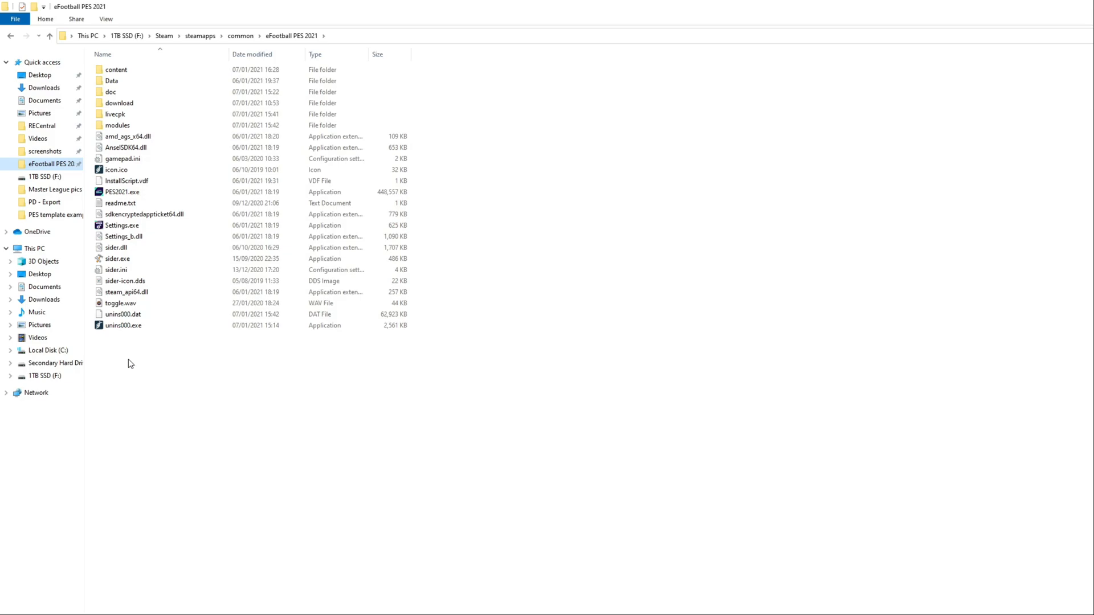
right_click(129, 363)
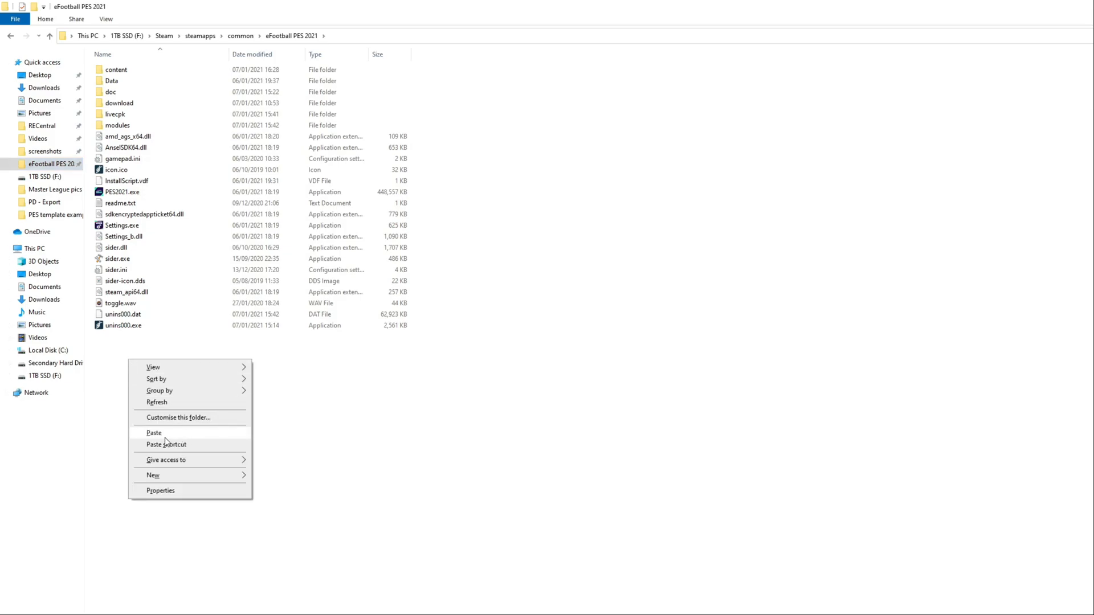
click(153, 433)
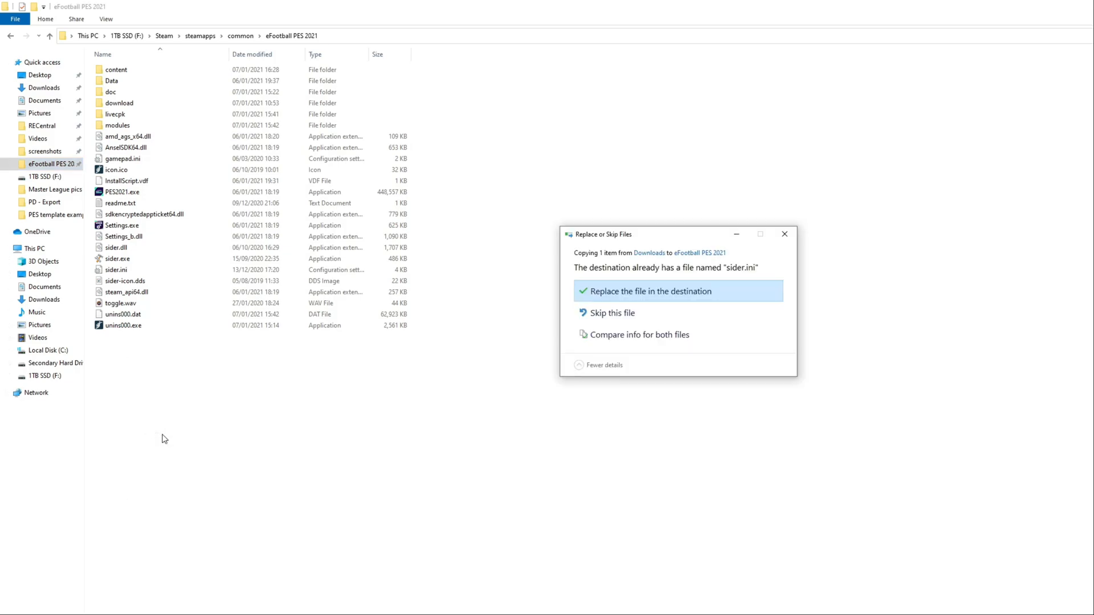
mouse_move(711, 282)
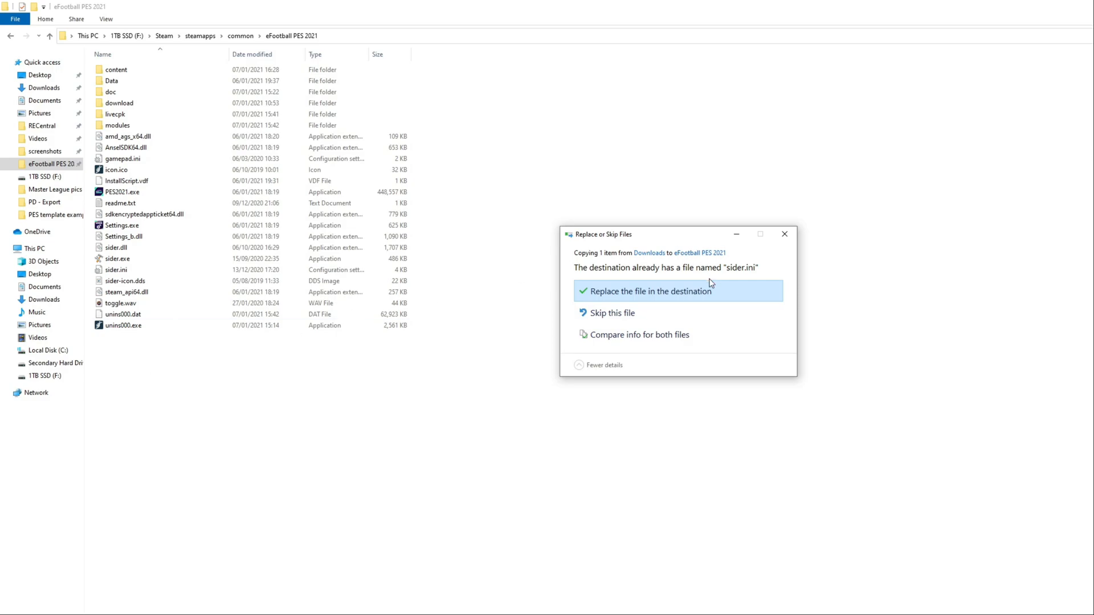
mouse_move(667, 296)
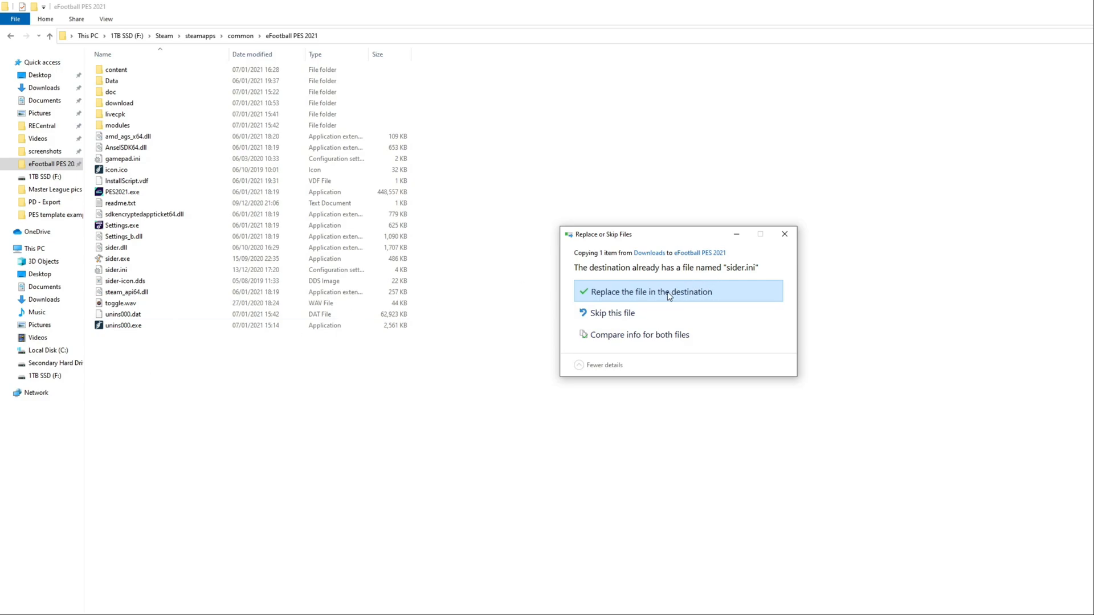
click(650, 292)
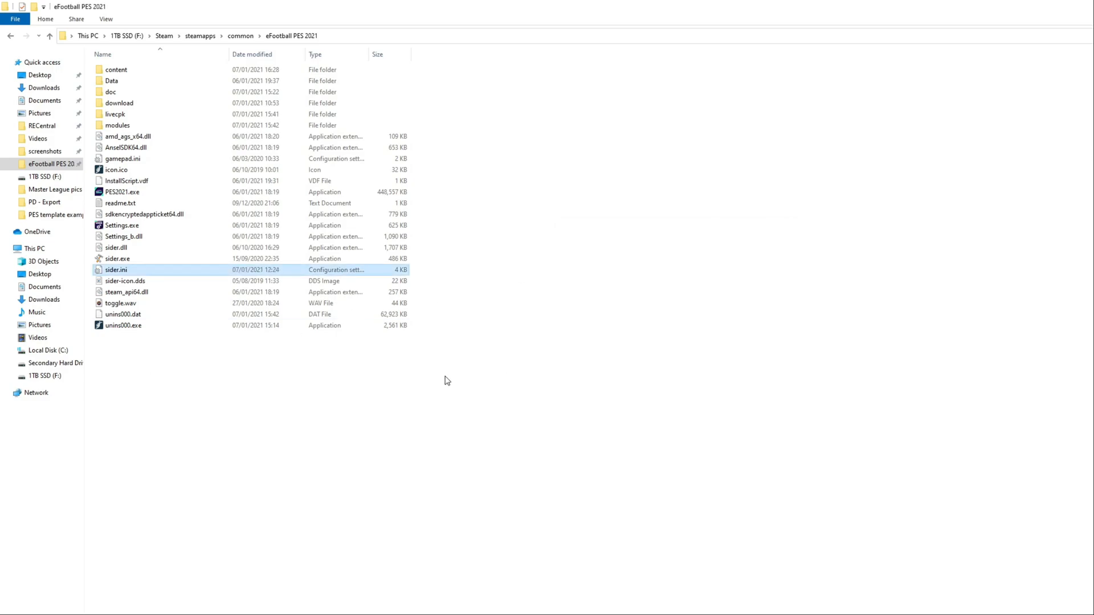
mouse_move(59, 101)
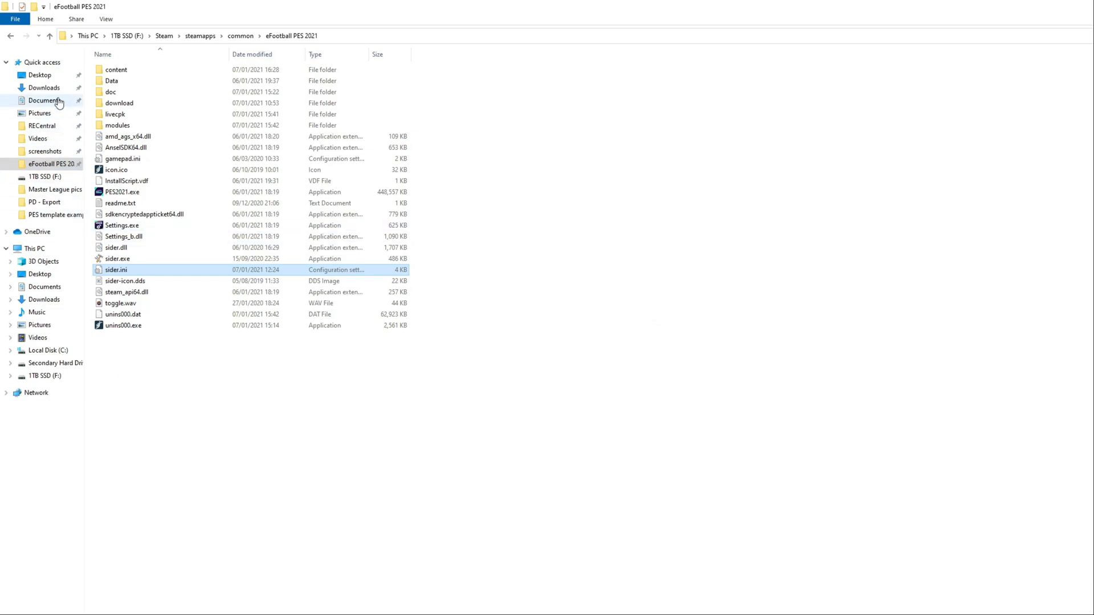
Extract the VirtuaRED Patch 2021 v1 Edit archive in Downloads, replacing readme.txt and producing EDIT00000000
click(43, 87)
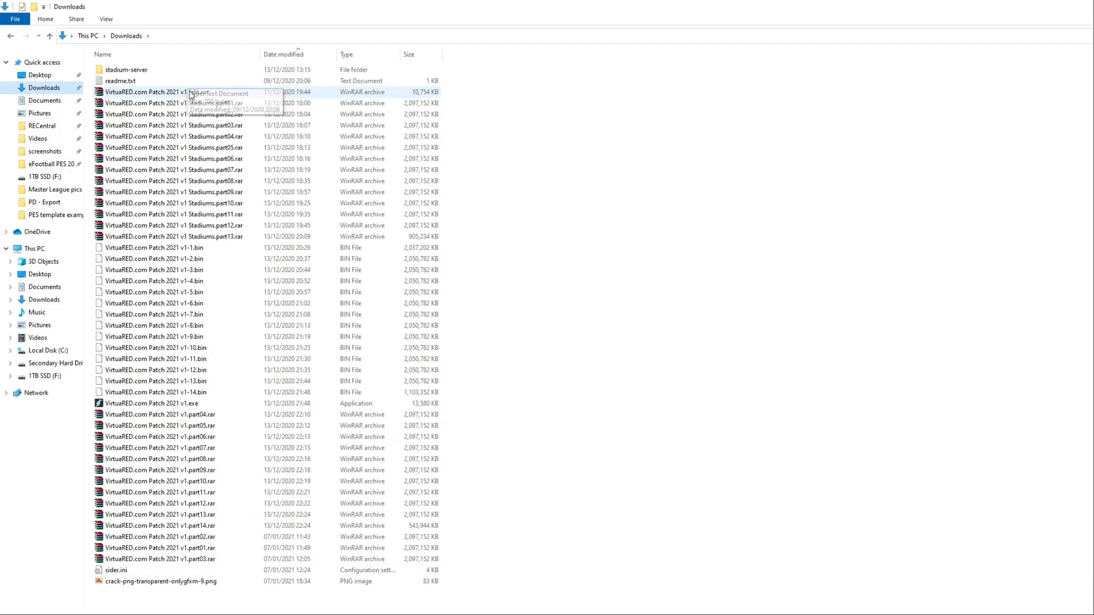
mouse_move(158, 92)
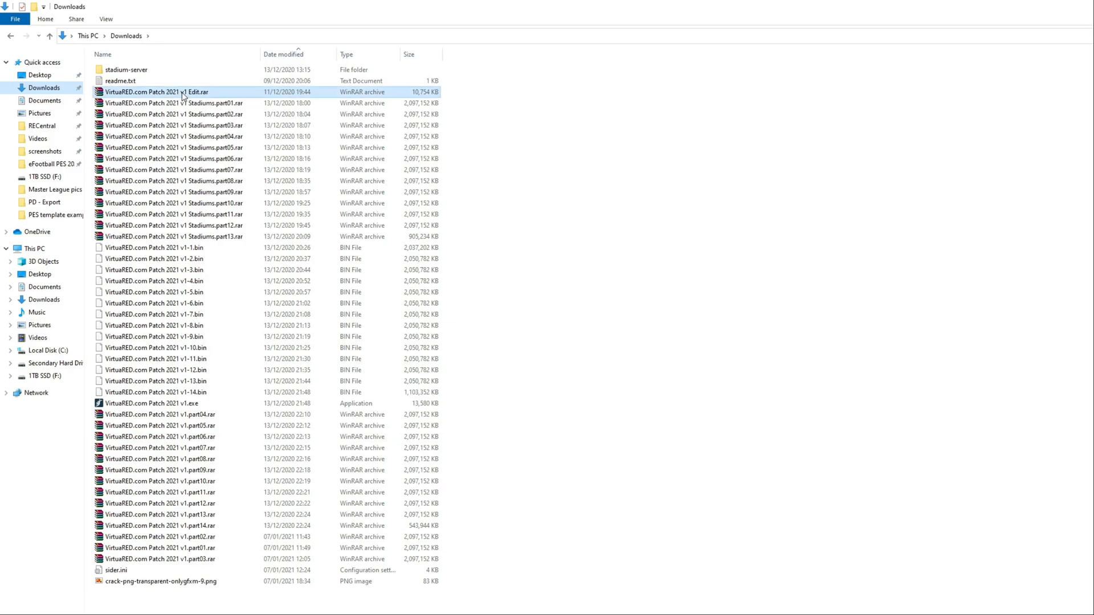
right_click(155, 91)
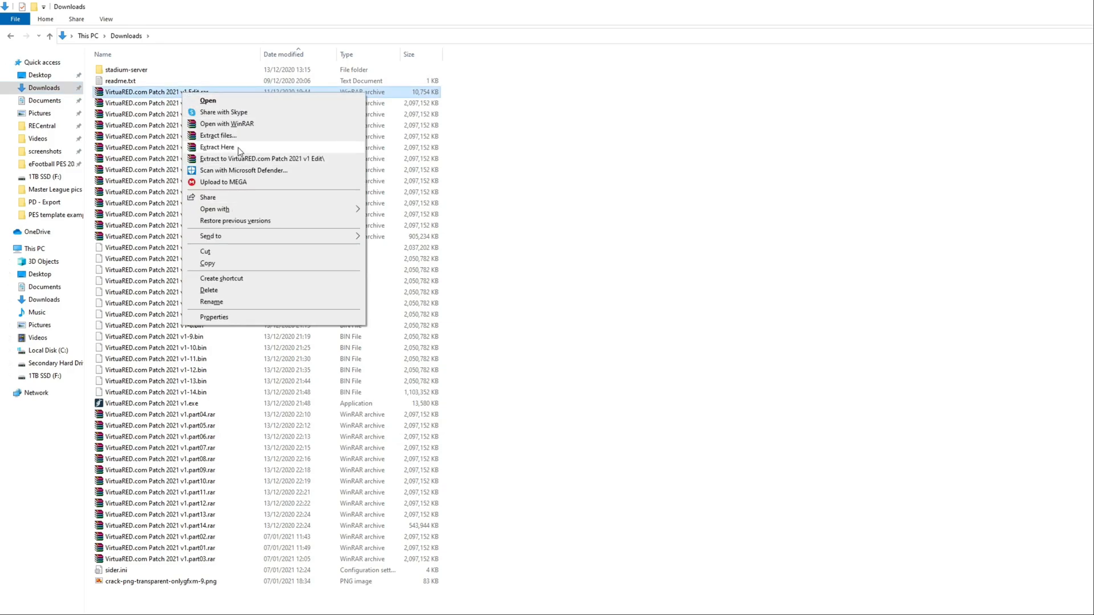
click(217, 147)
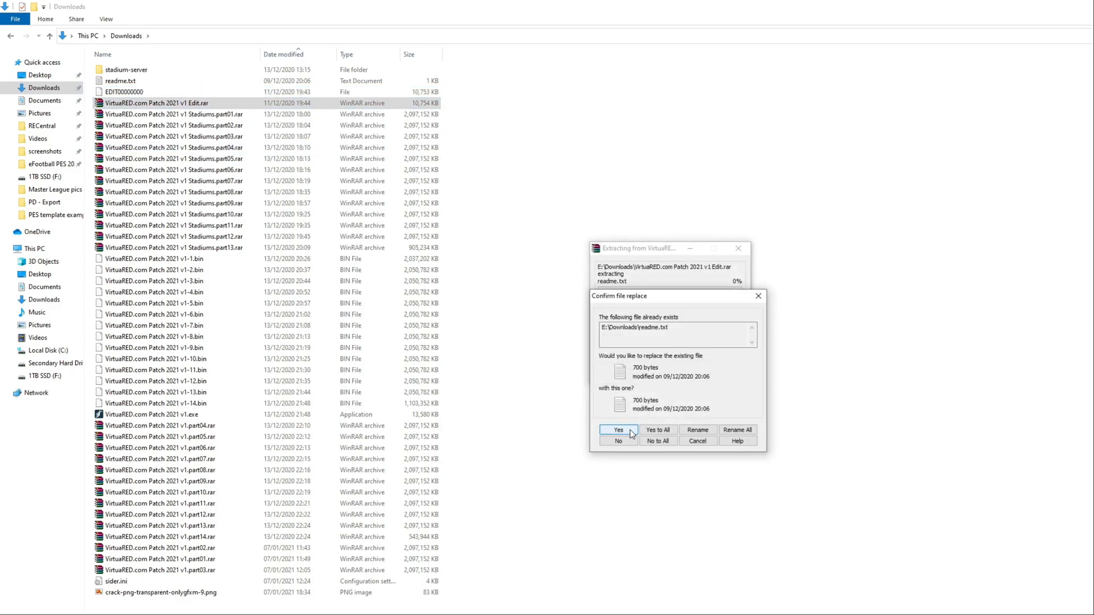
click(616, 430)
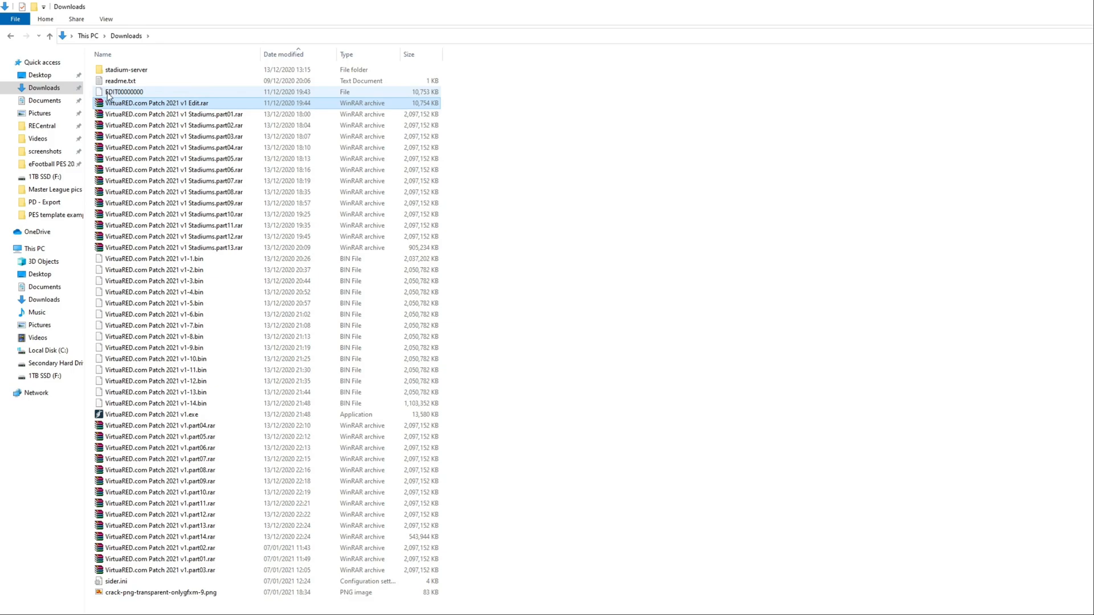
right_click(124, 91)
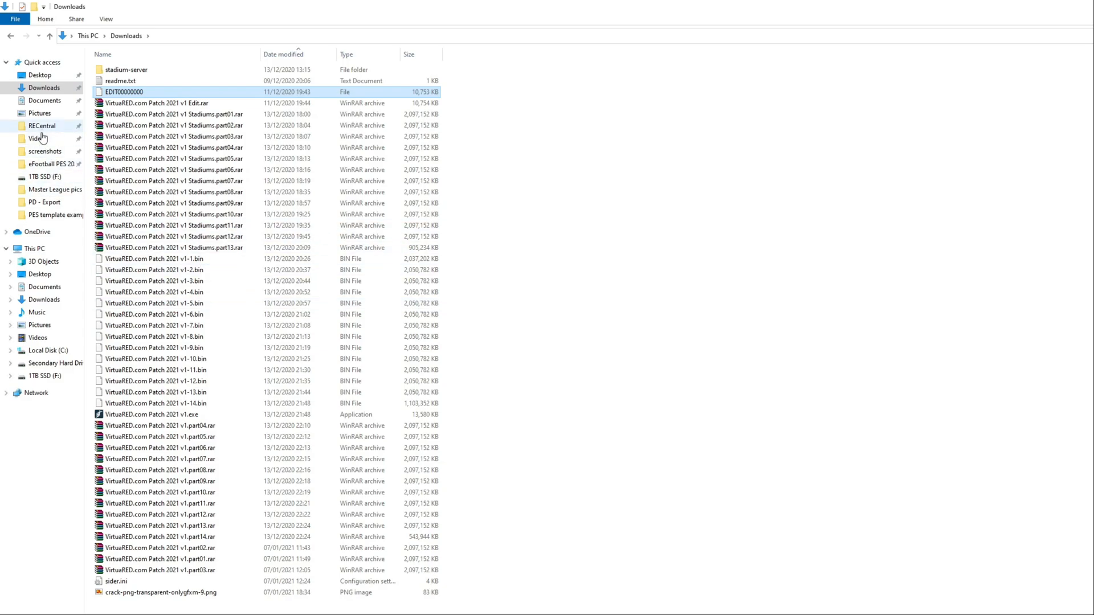
Browse Documents > KONAMI > eFootball PES 2021 SEASON UPDATE > account folder > save
click(44, 99)
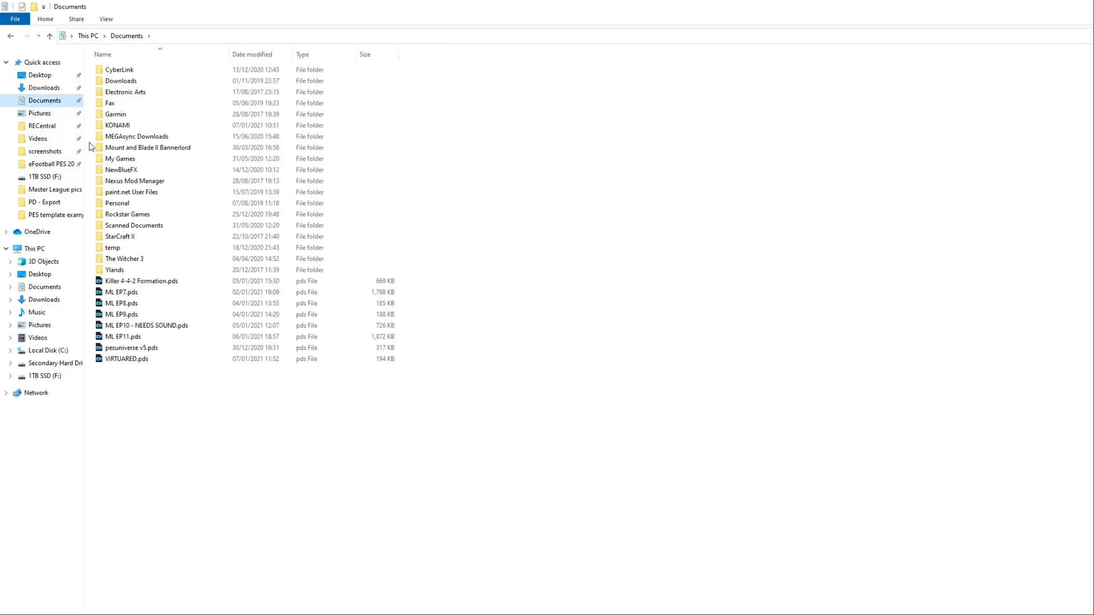
double_click(117, 125)
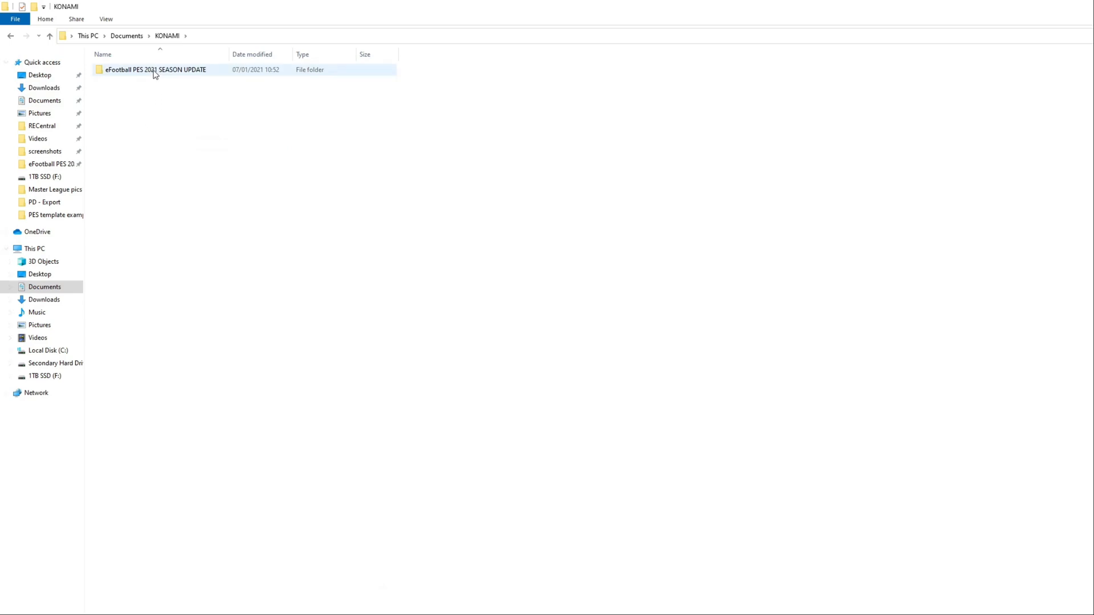
mouse_move(155, 69)
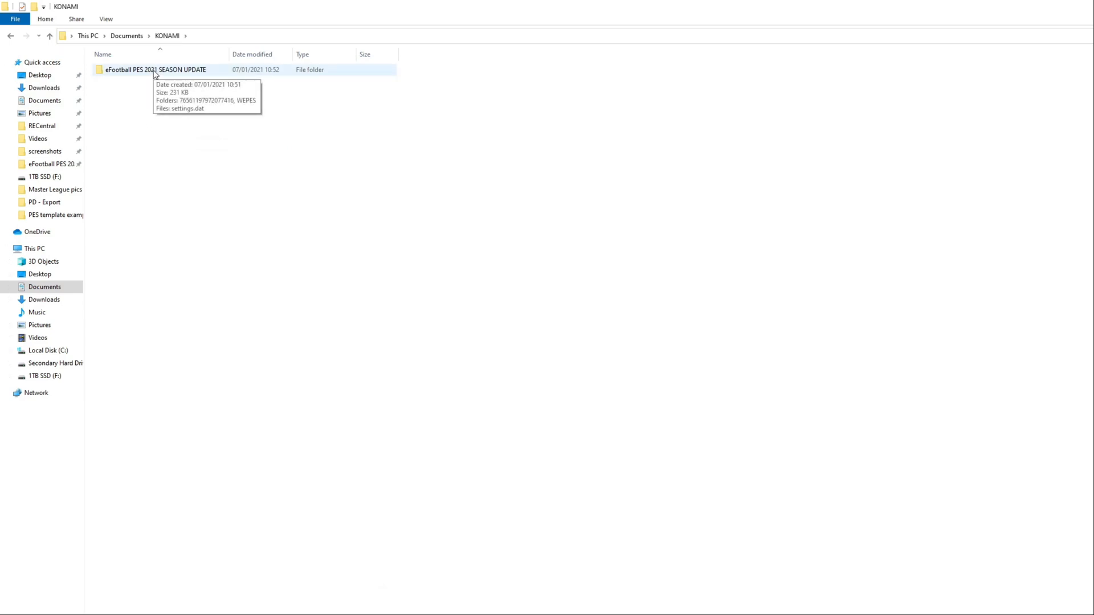
double_click(156, 69)
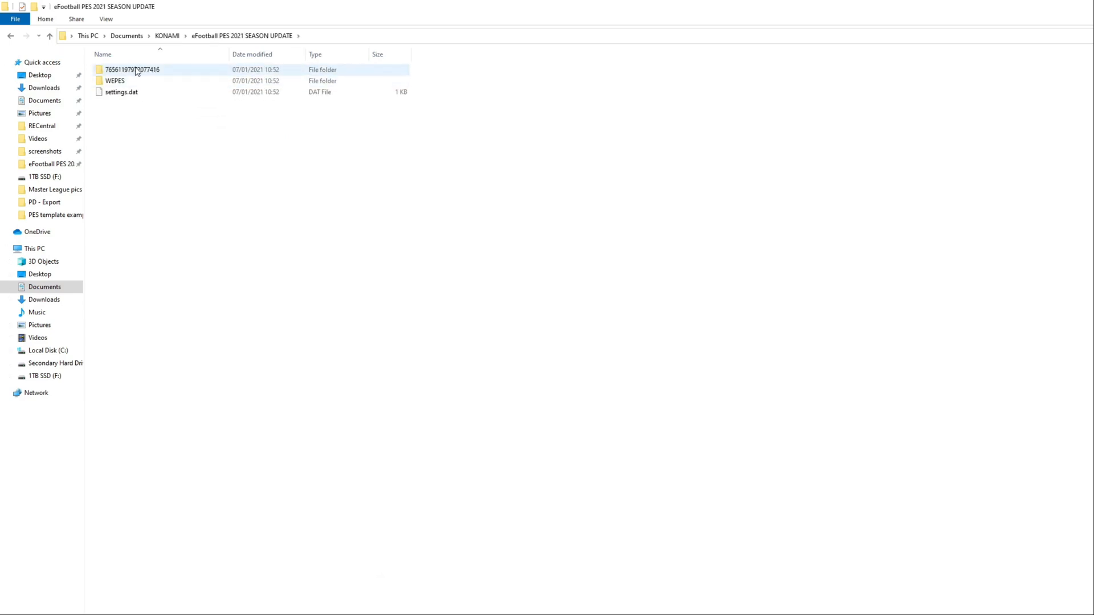
mouse_move(136, 74)
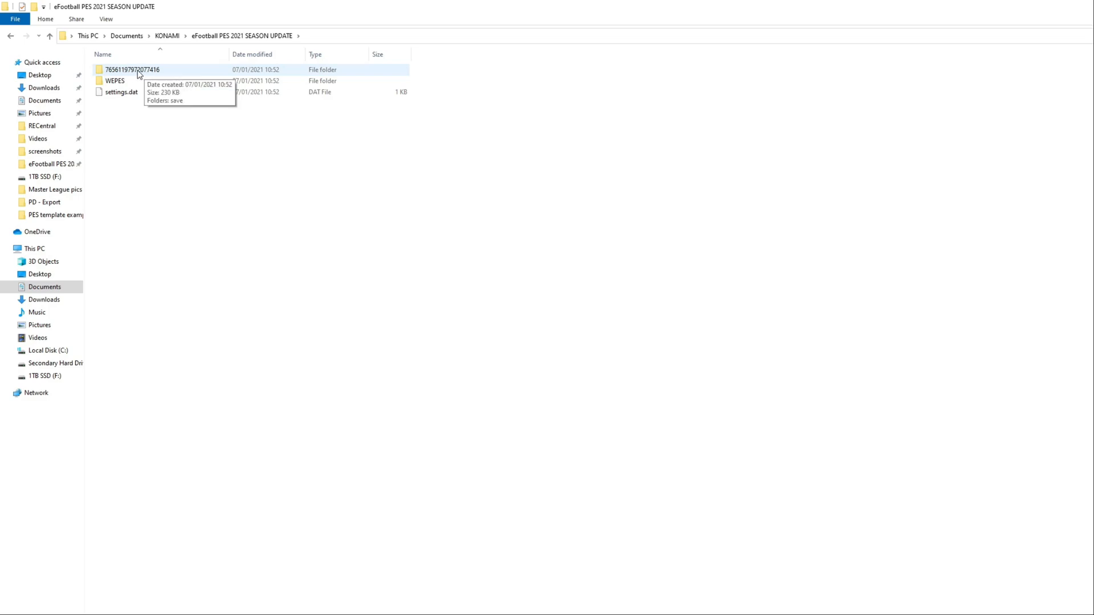
double_click(132, 69)
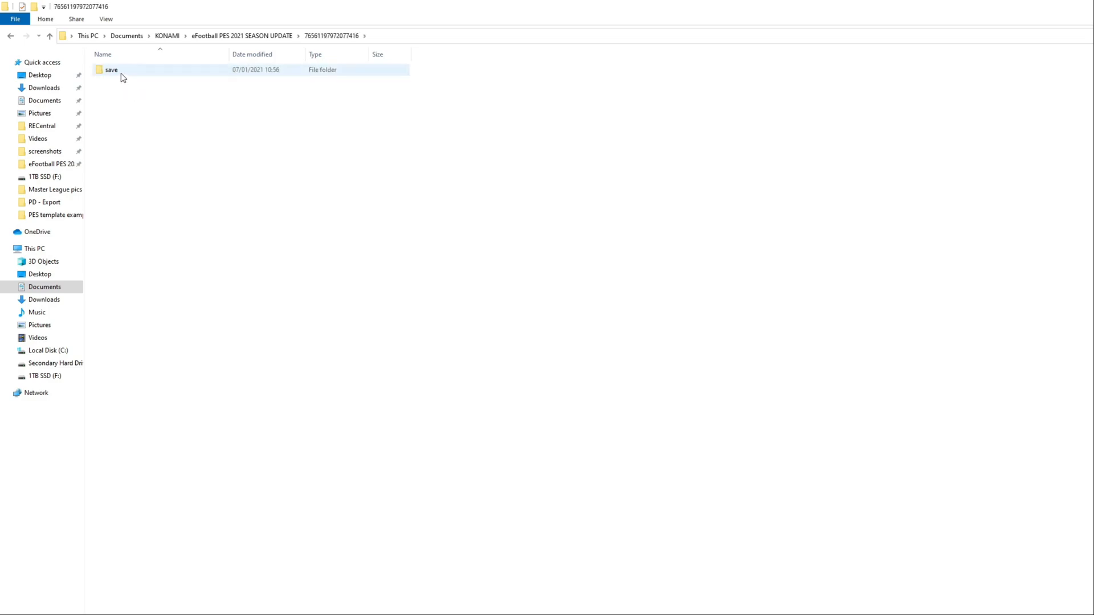
double_click(111, 69)
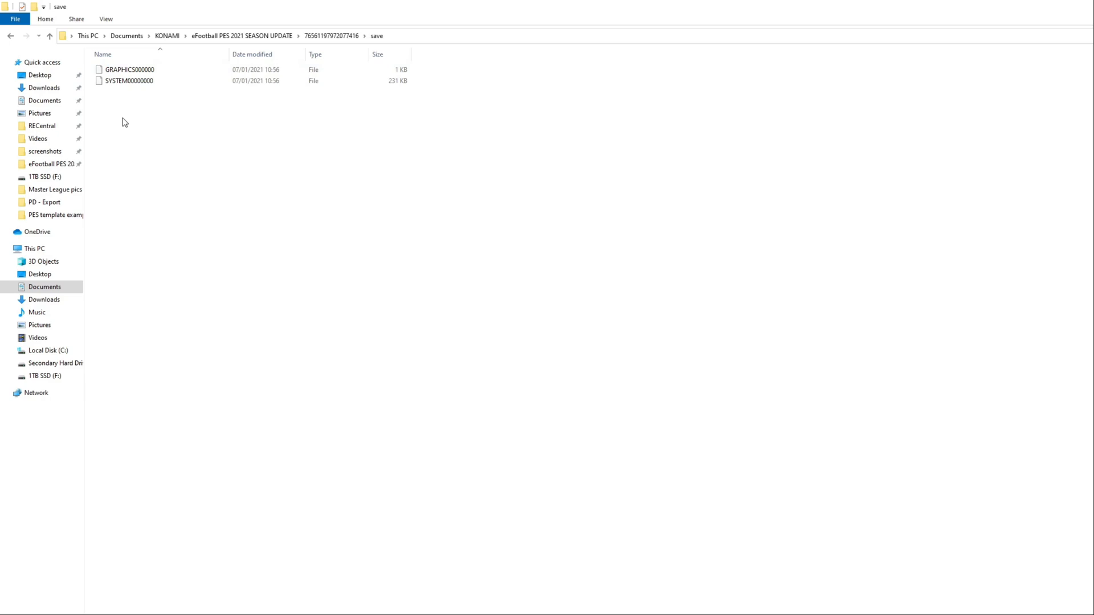
right_click(123, 123)
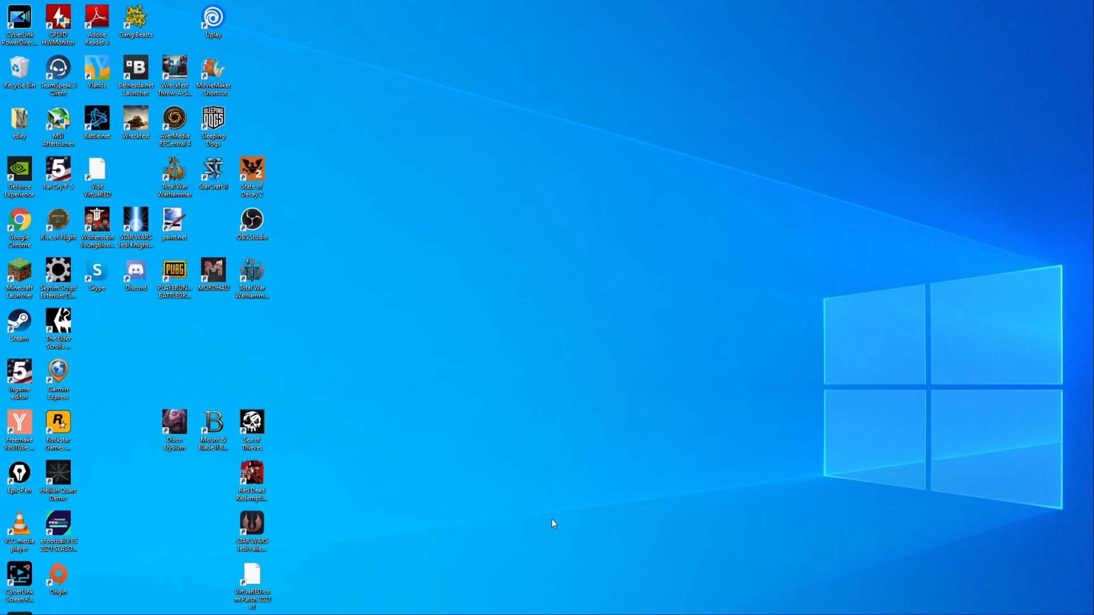
mouse_move(253, 579)
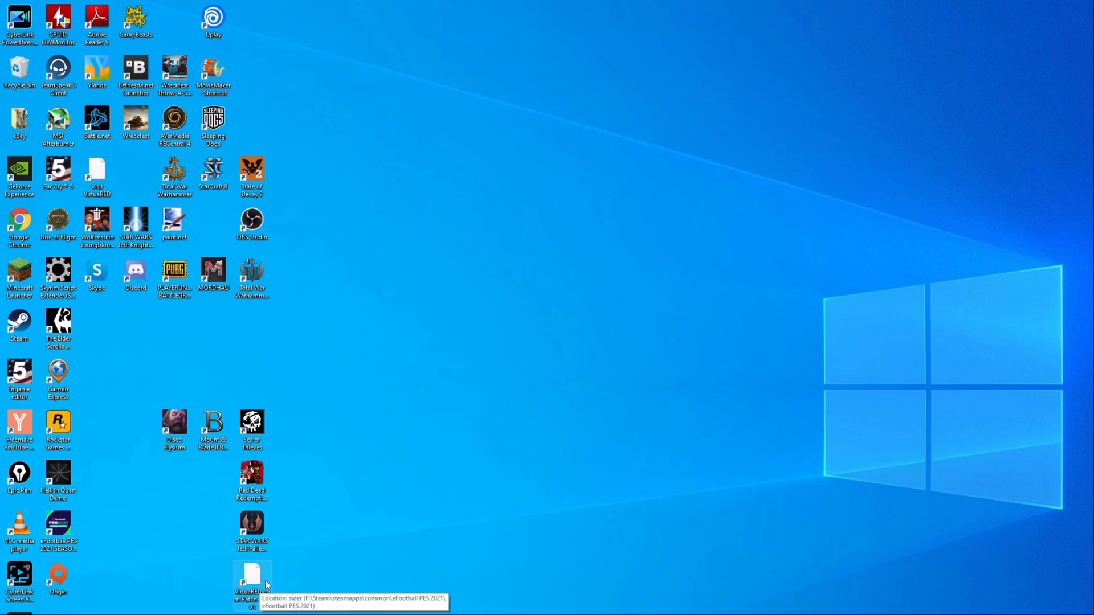
mouse_move(268, 587)
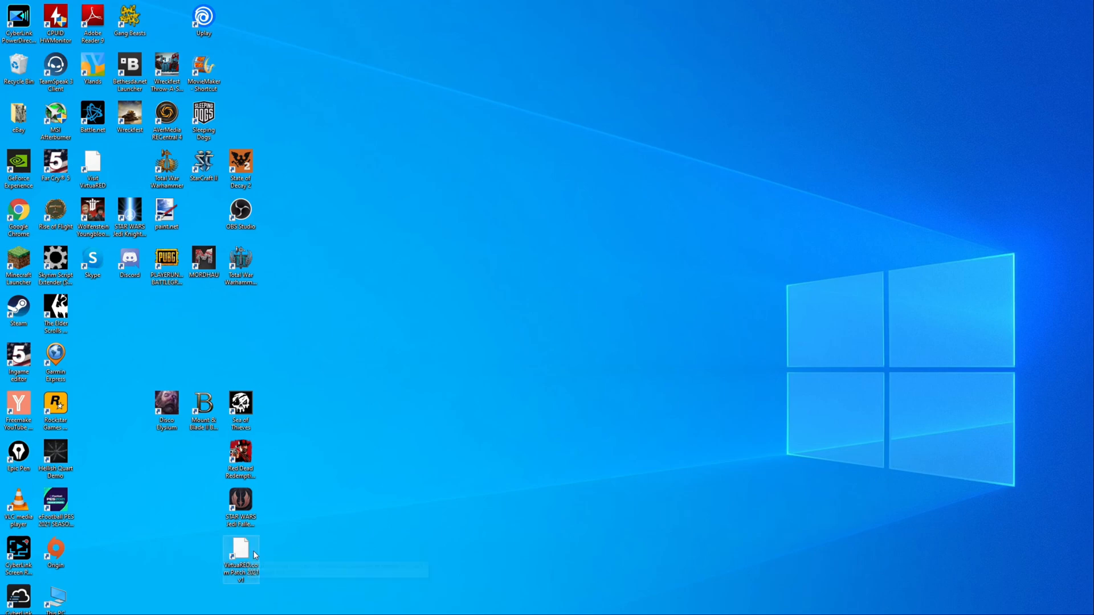
mouse_move(241, 554)
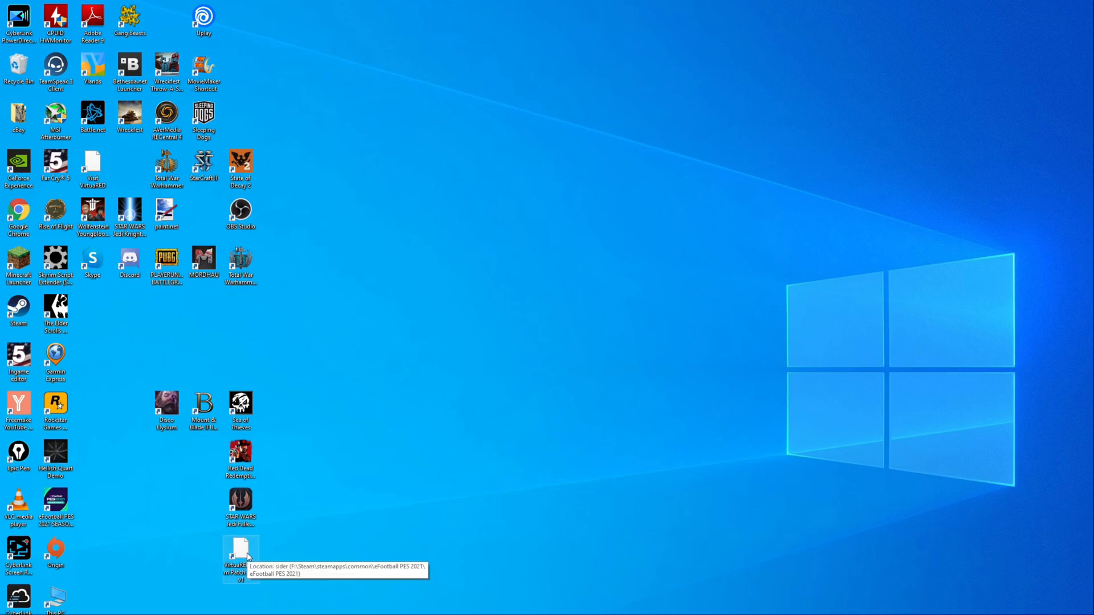
mouse_move(333, 529)
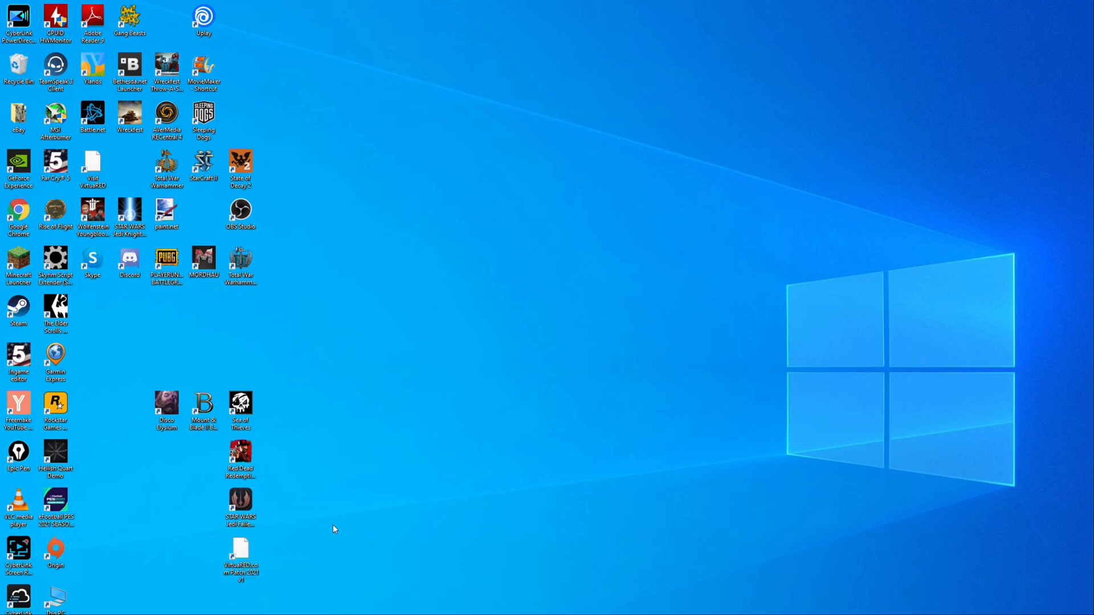
Add a VirtuaRED.com Patch 2021 desktop shortcut pointing to sider.exe in the PES 2021 Steam folder
click(239, 554)
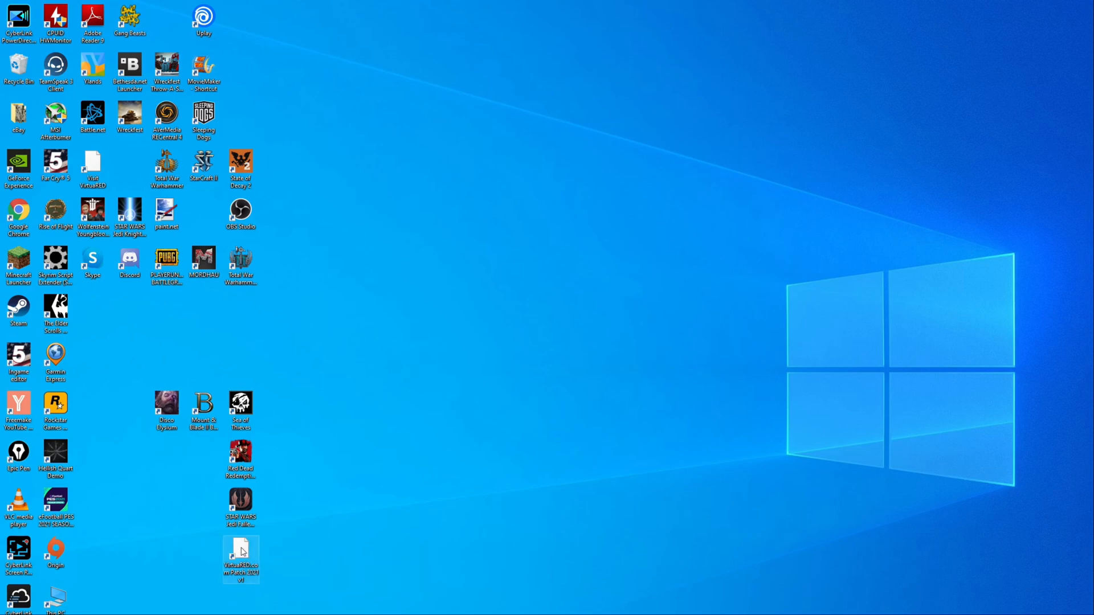
mouse_move(240, 555)
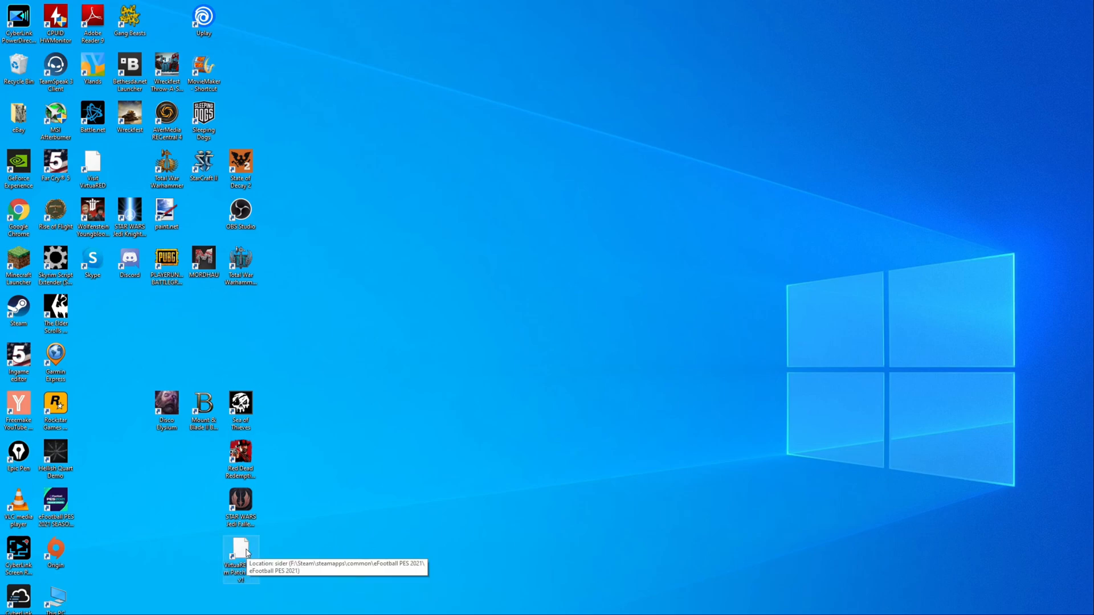
mouse_move(243, 553)
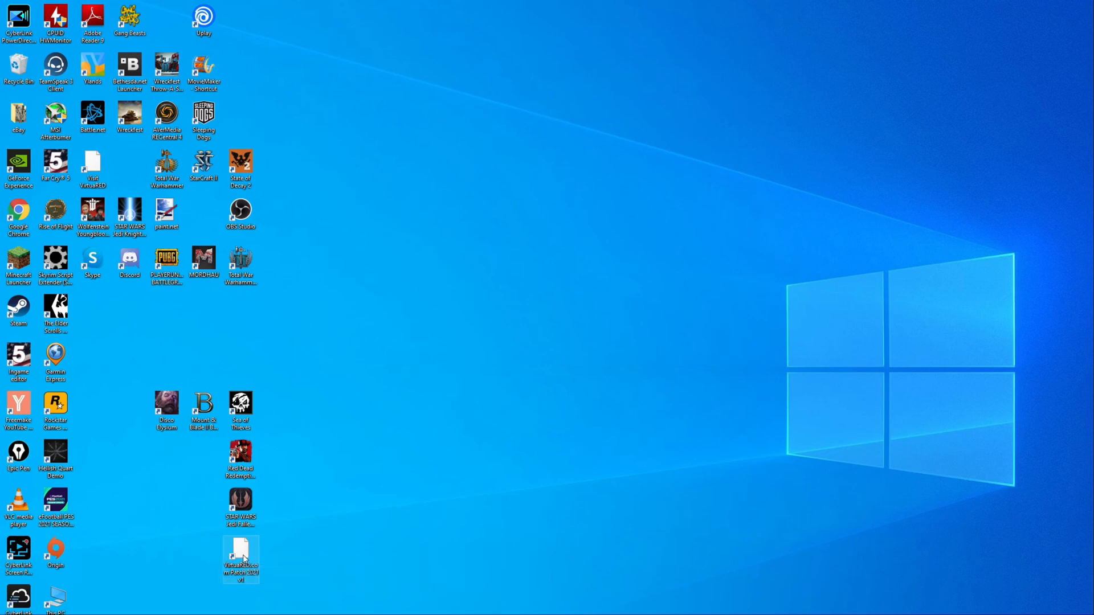
mouse_move(245, 554)
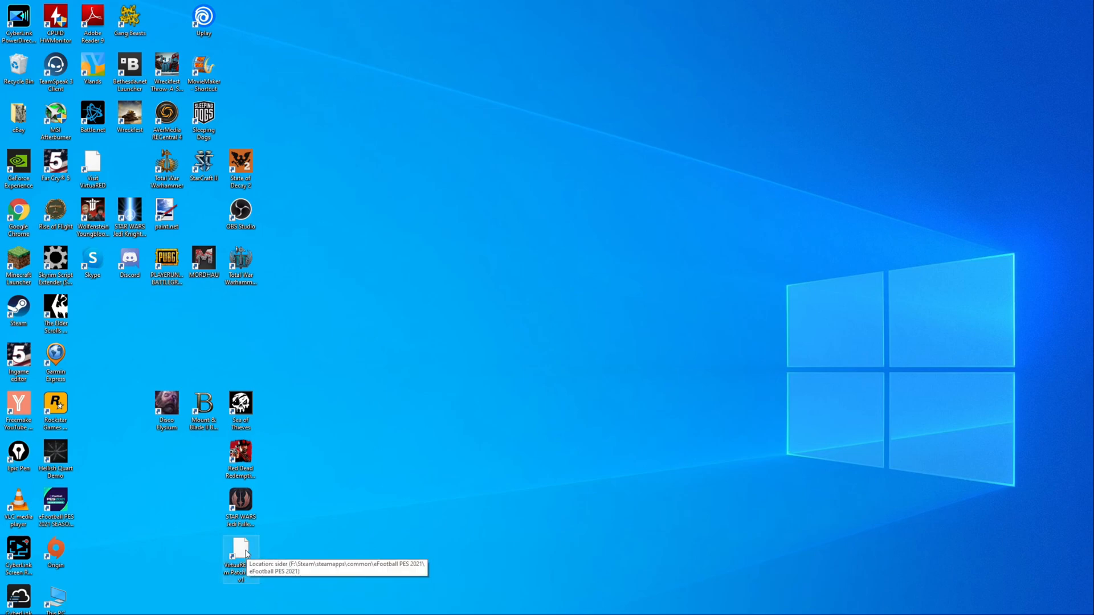
Launch PES 2021 through the sider shortcut and show the match modes list from the Welcome screen
double_click(240, 551)
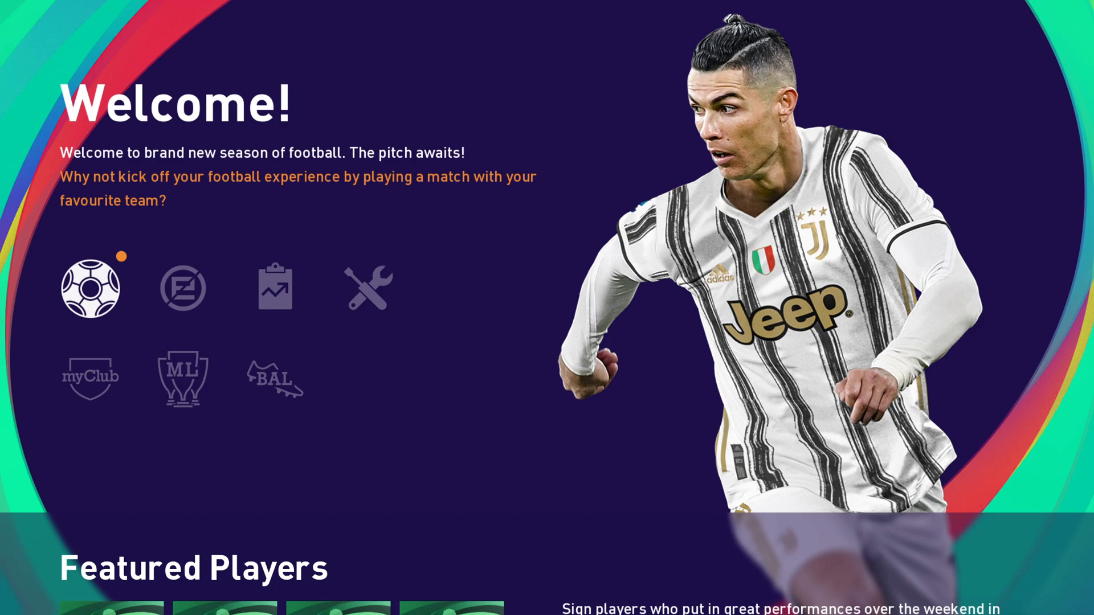
click(90, 287)
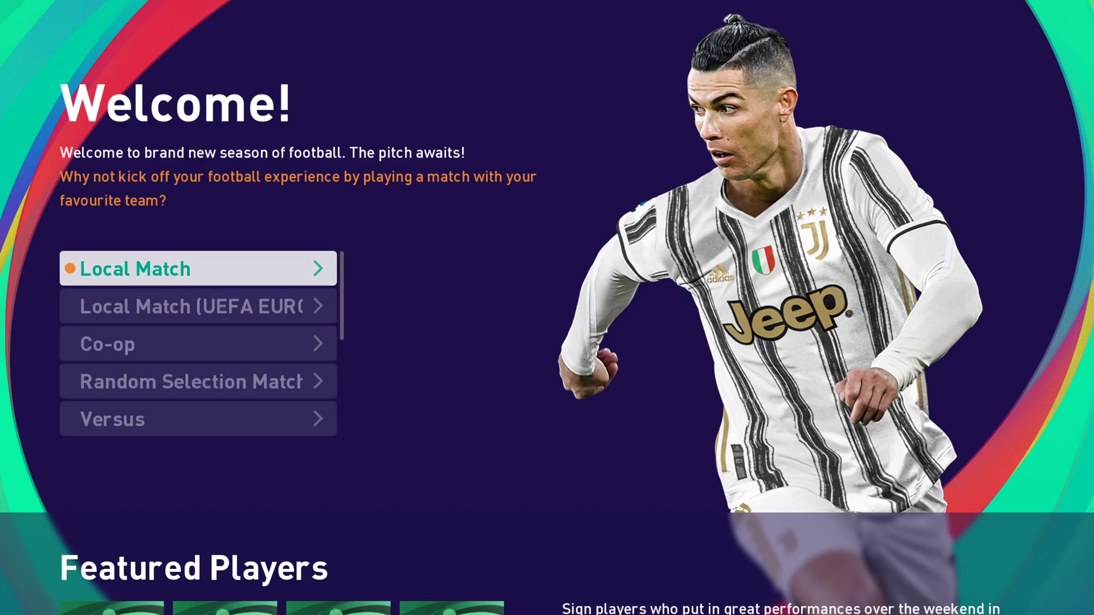
Start a Local Match with Premier League sides Manchester United vs Arsenal
click(197, 268)
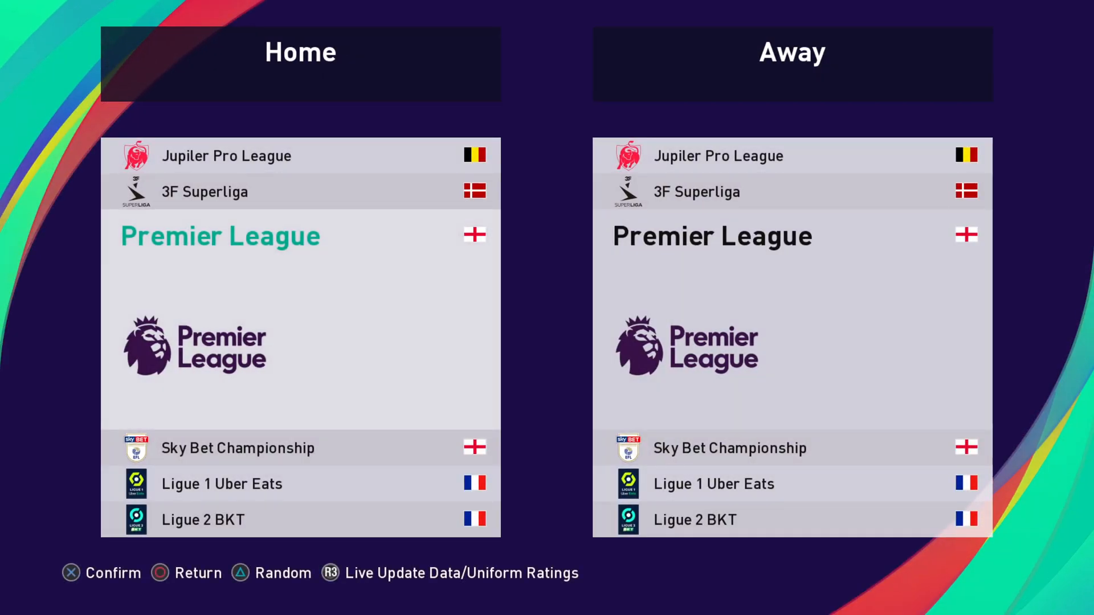
click(220, 235)
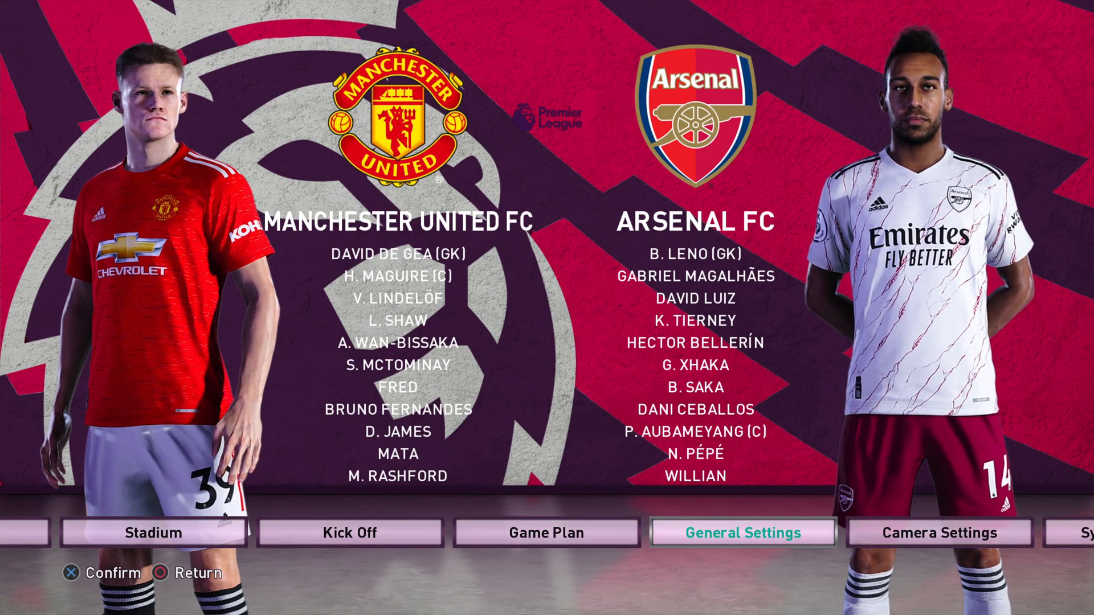
Open General Settings, scroll to Ball Type, and bring up the sider StadiumServer overlay
click(742, 532)
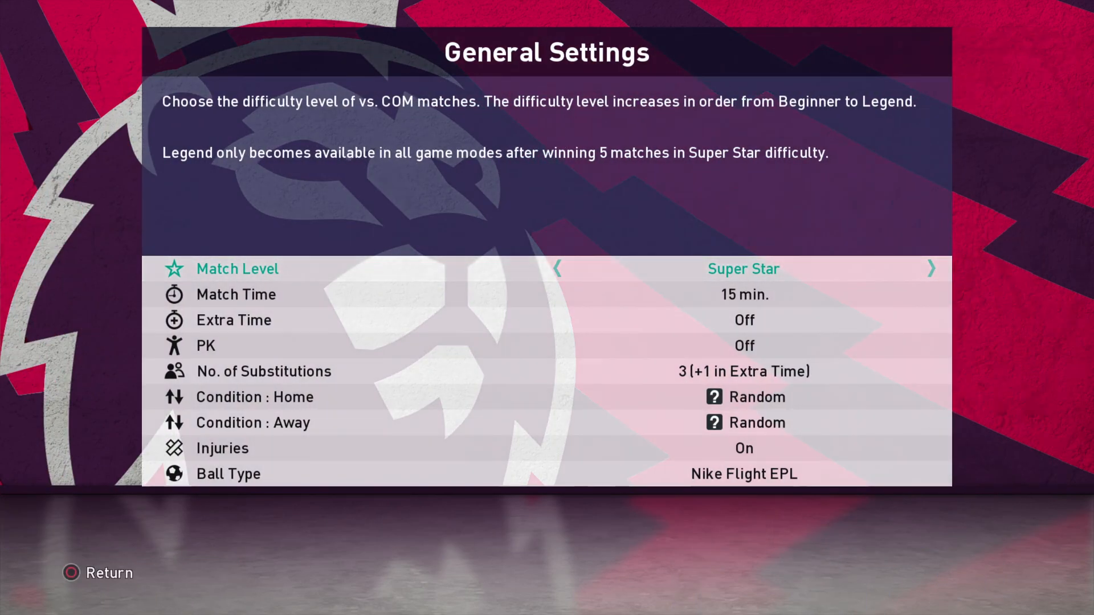
click(554, 269)
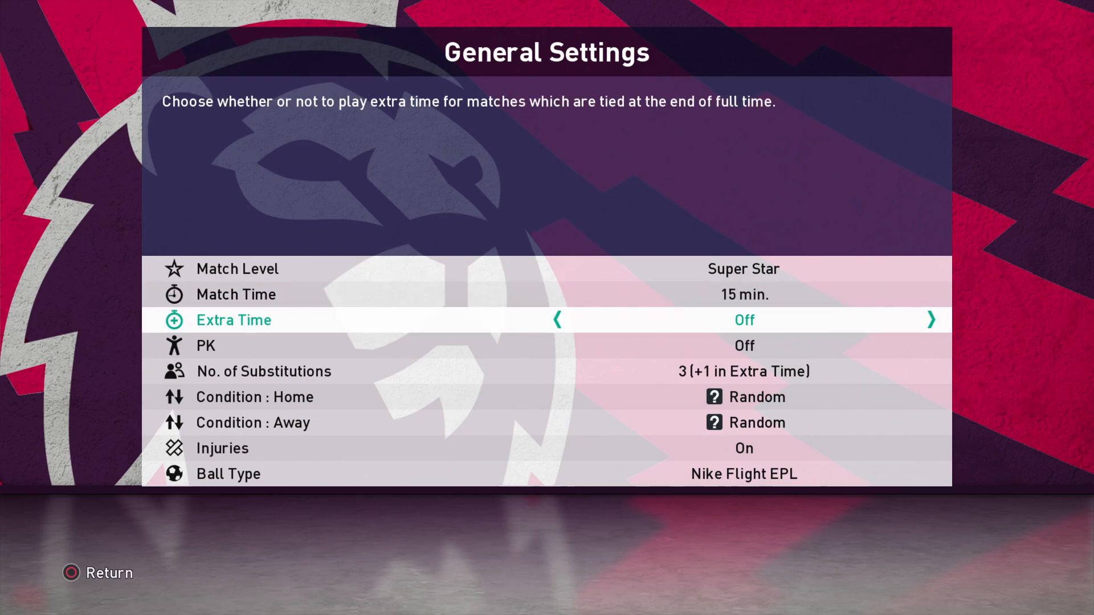
scroll(down, 3)
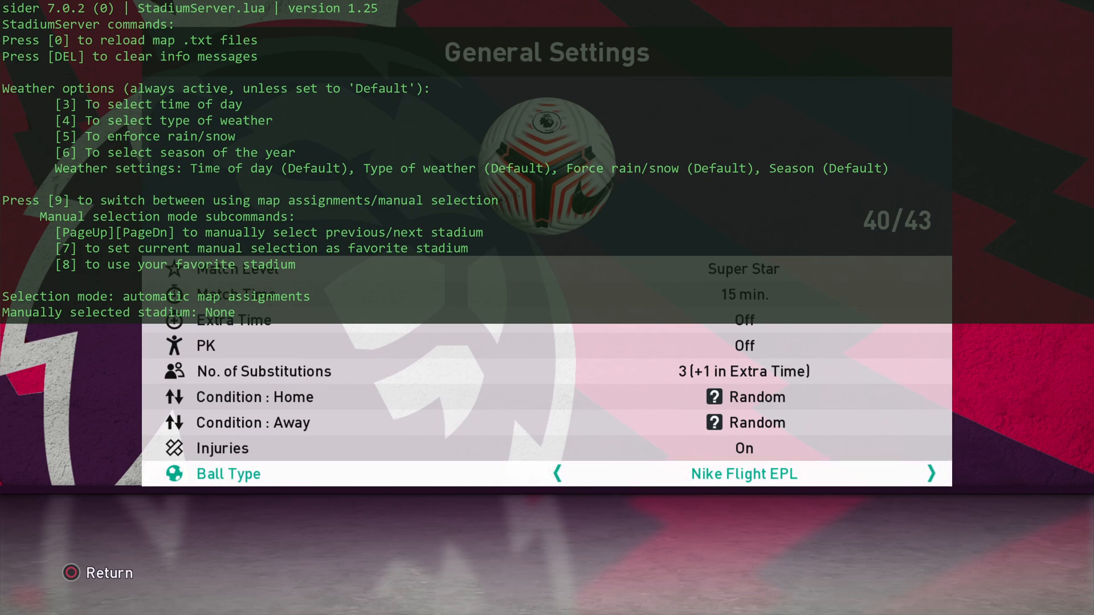
Set StadiumServer time of day to Day, leaving rain/snow forcing at Default
key(3)
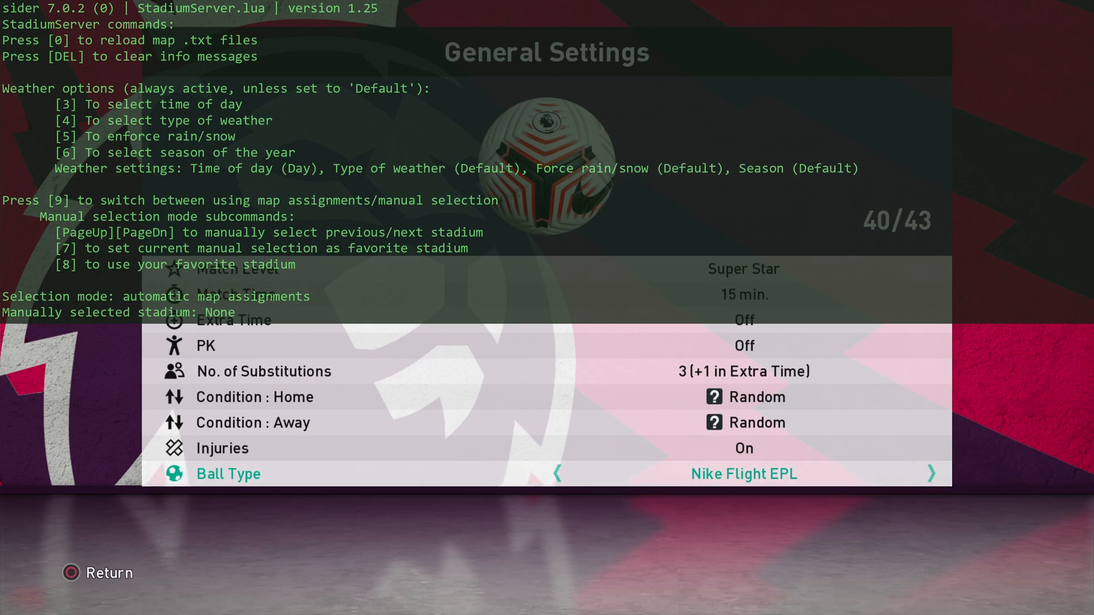
key(5)
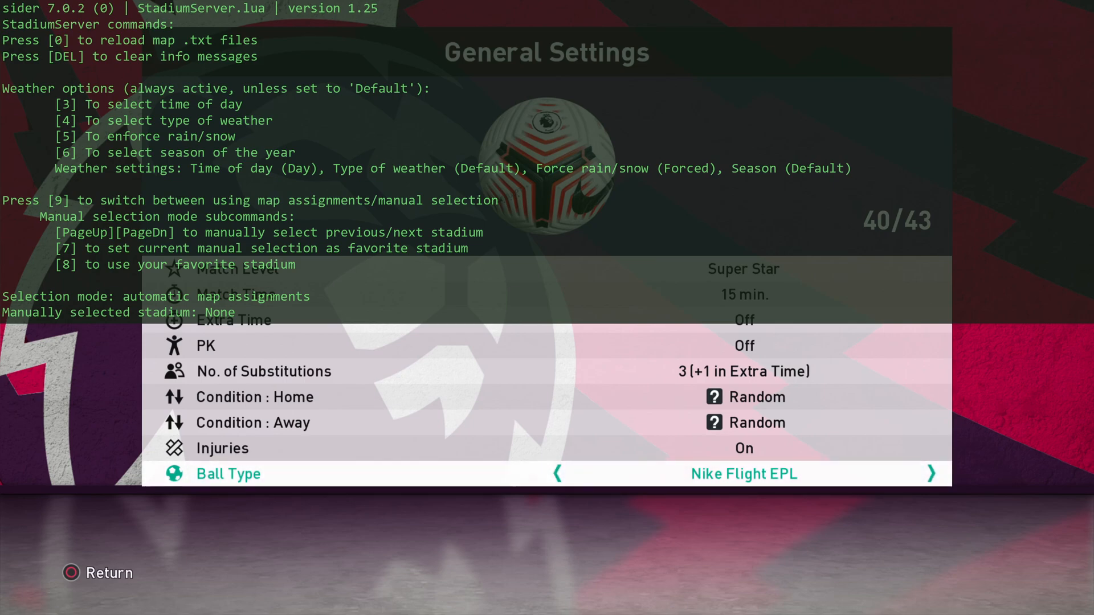
key(5)
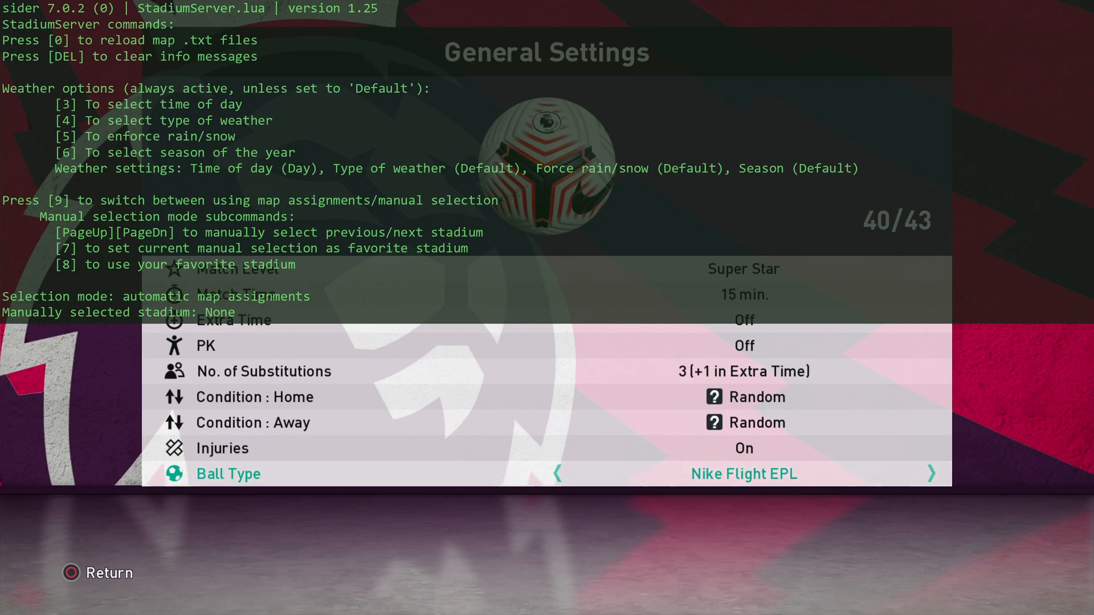
Switch to manual stadium choice, preview Único Madre de Ciudades, and advance to BallServer
key(9)
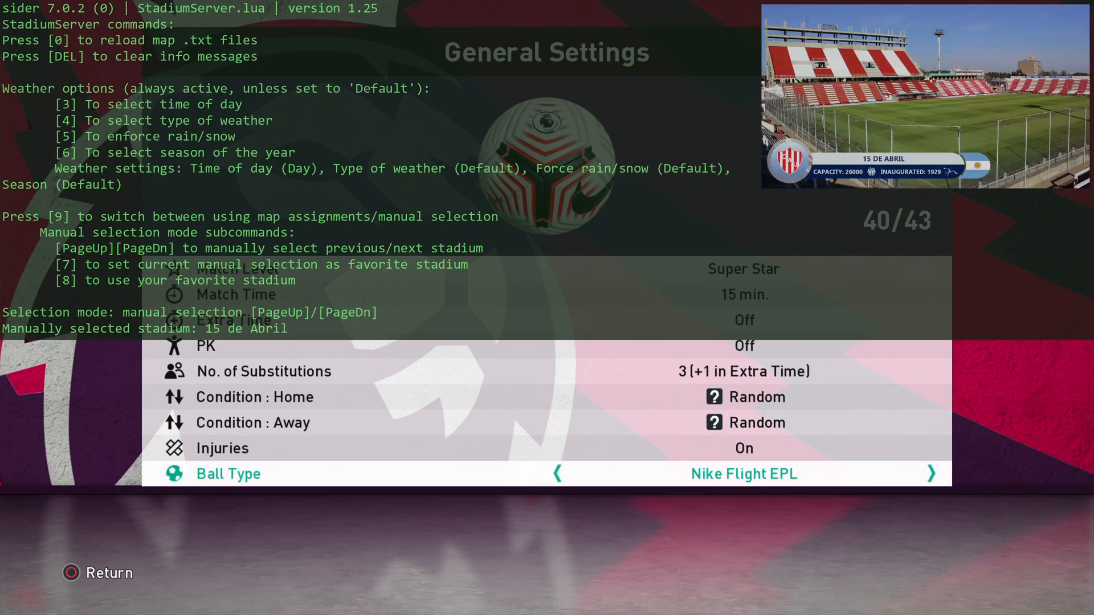
key(pagedown)
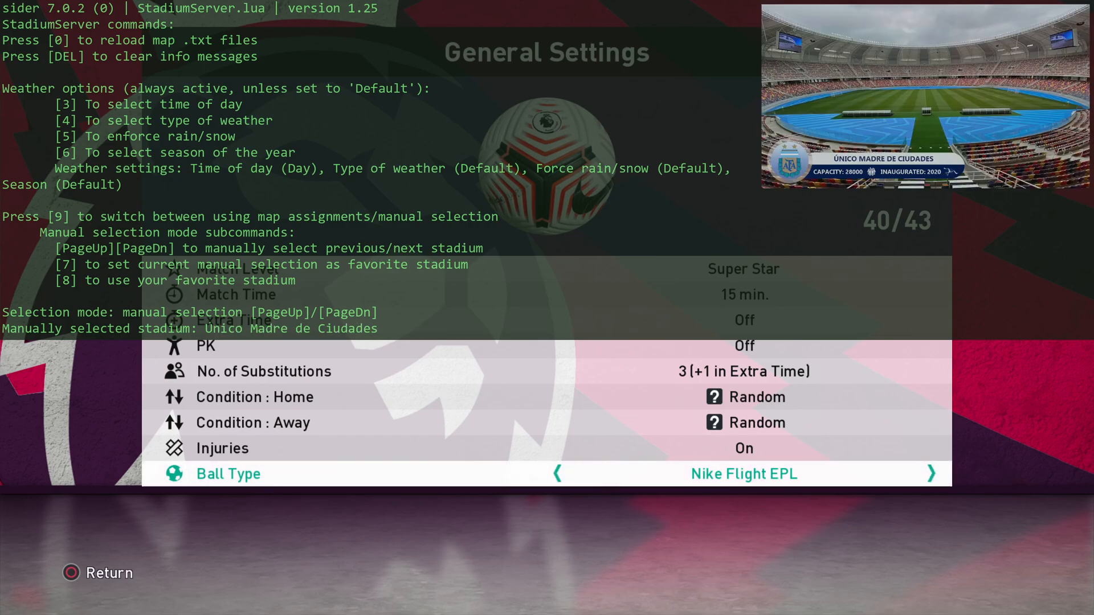
key(pagedown)
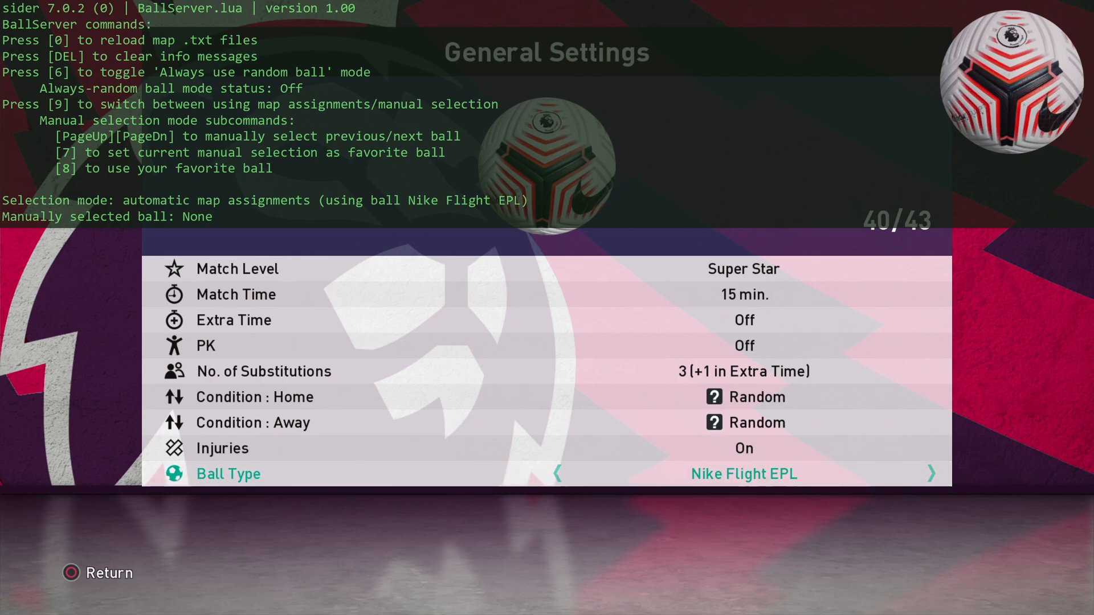
Leave the auto-assigned Nike Flight EPL ball and advance sider to ScoreboardServer
key(9)
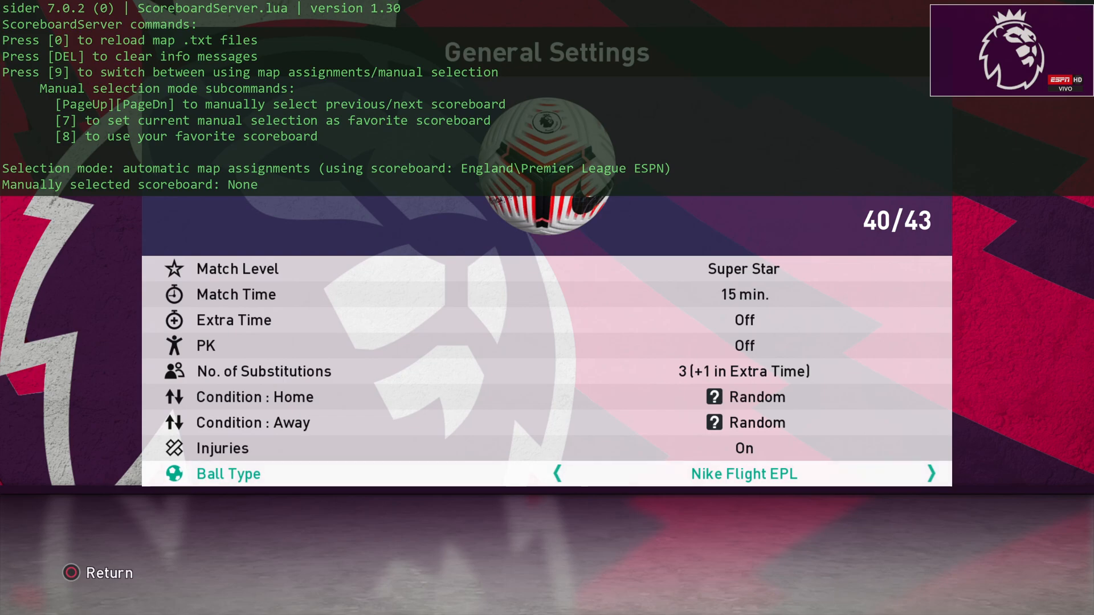
Manually preview Premier League, Ligue 1 and Bundesliga DAZN scoreboards, then close the overlay
key(9)
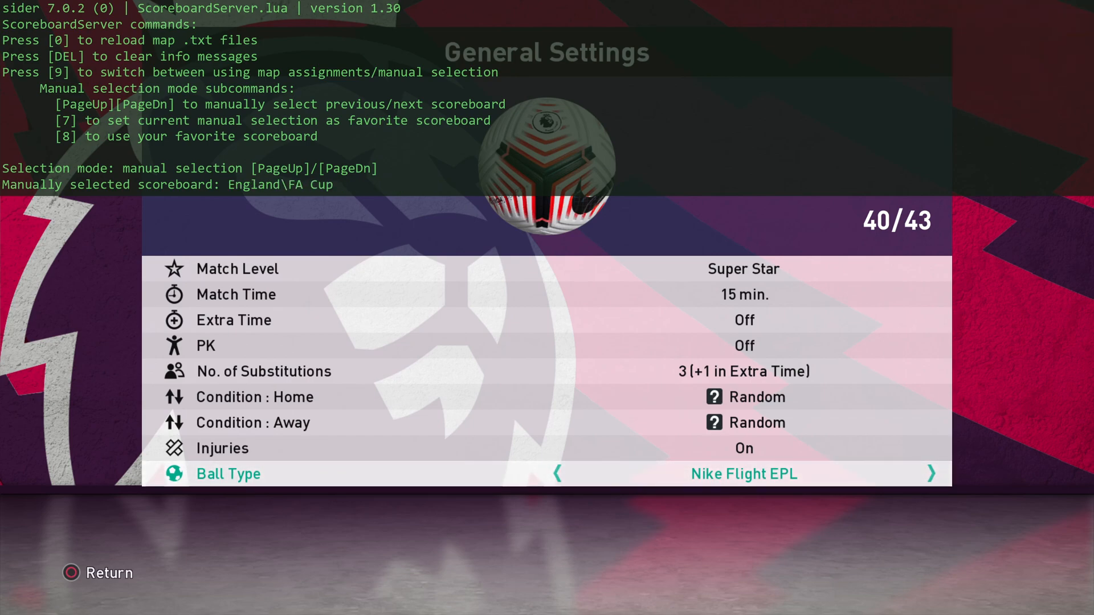
key(pagedown)
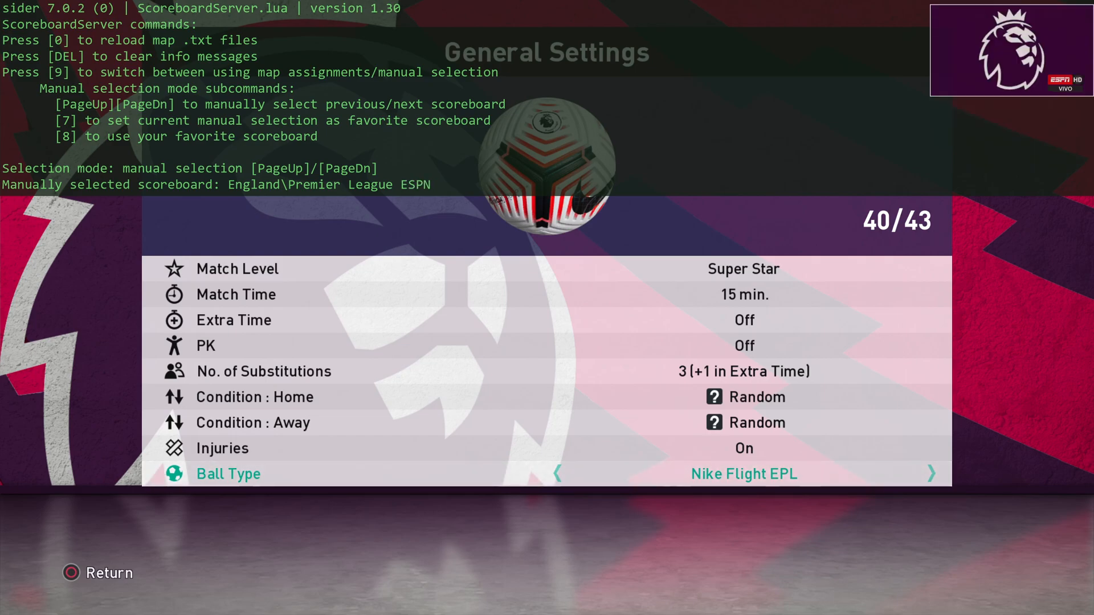
key(pagedown)
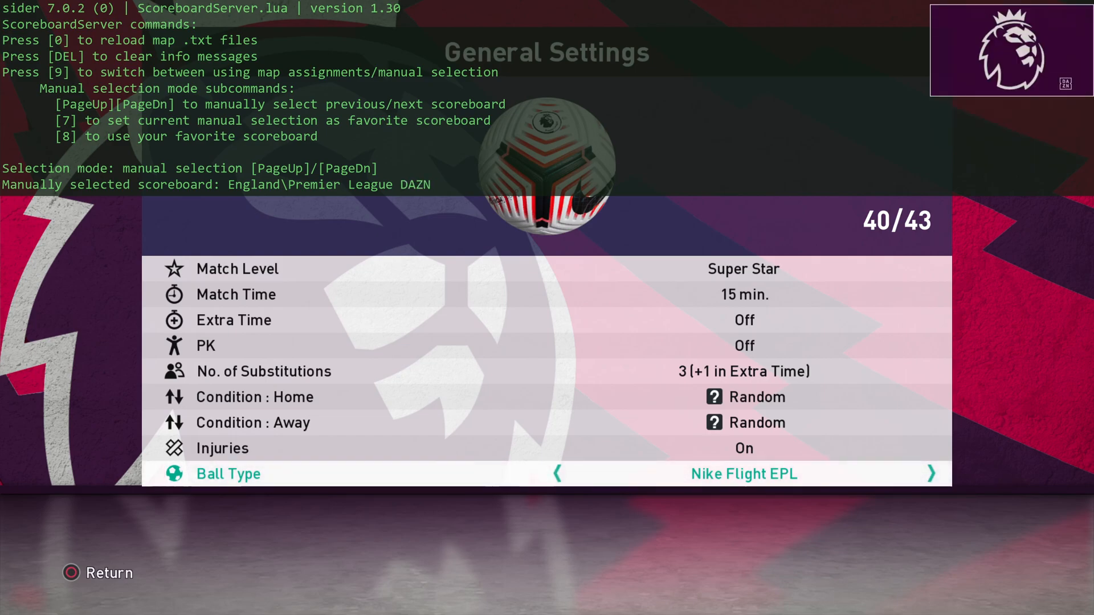
key(pagedown)
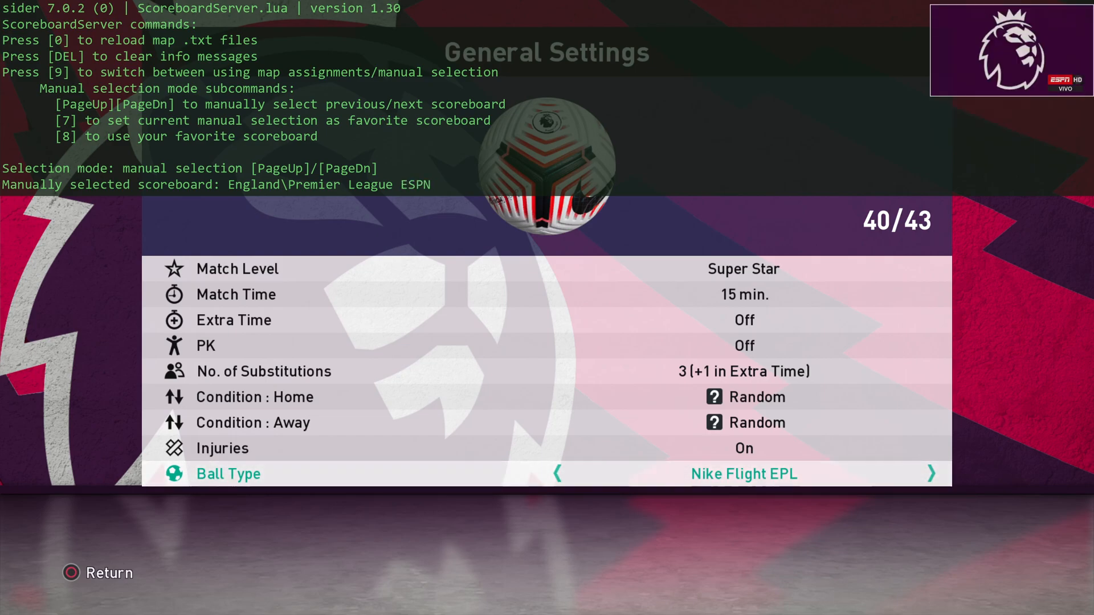
key(pagedown)
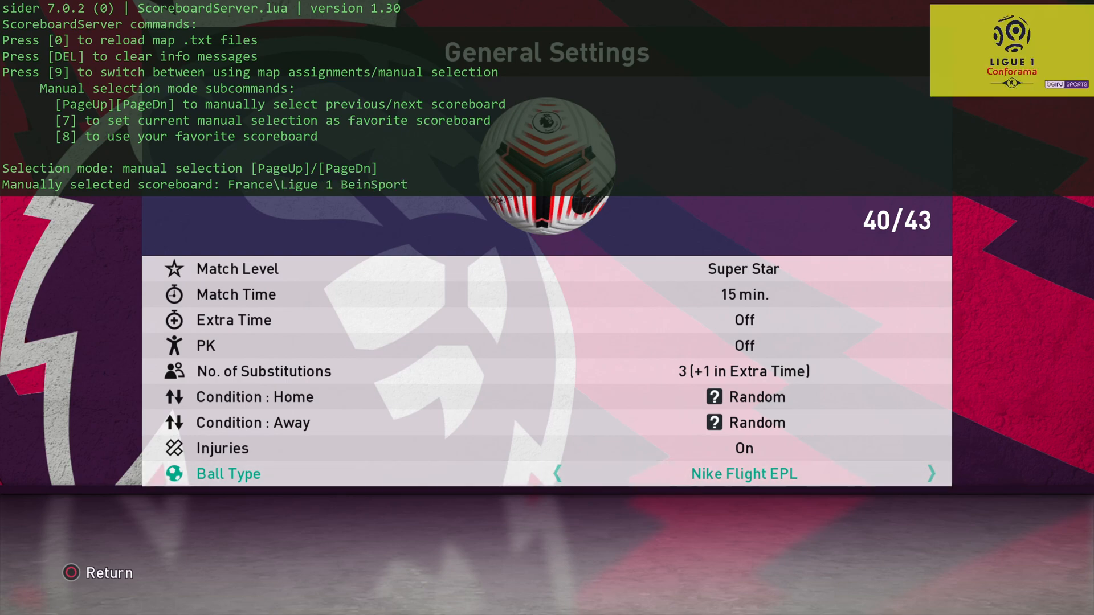
key(pagedown)
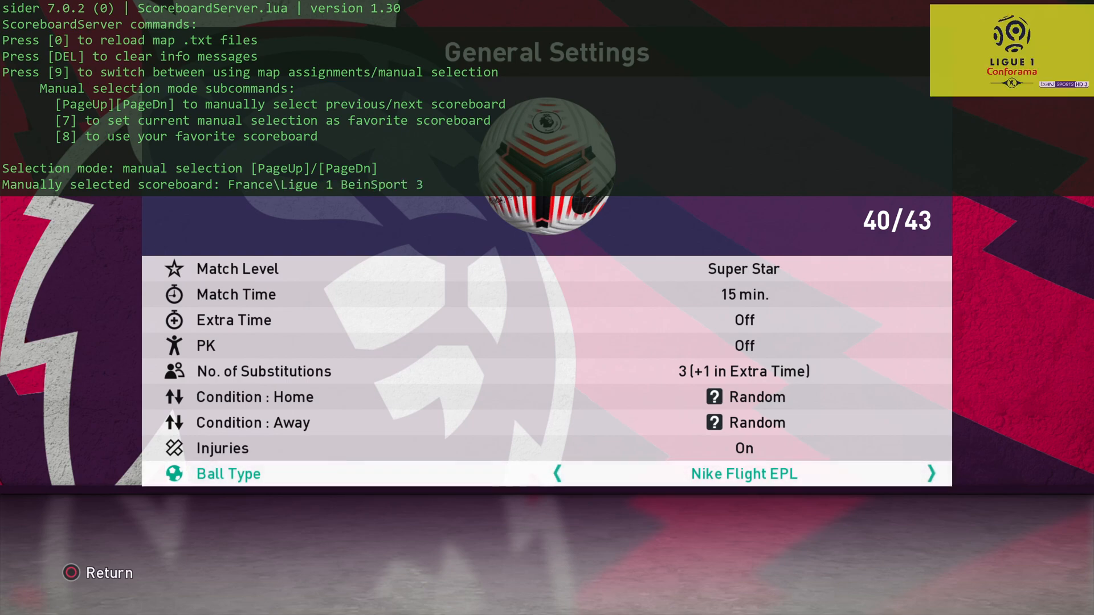
key(pagedown)
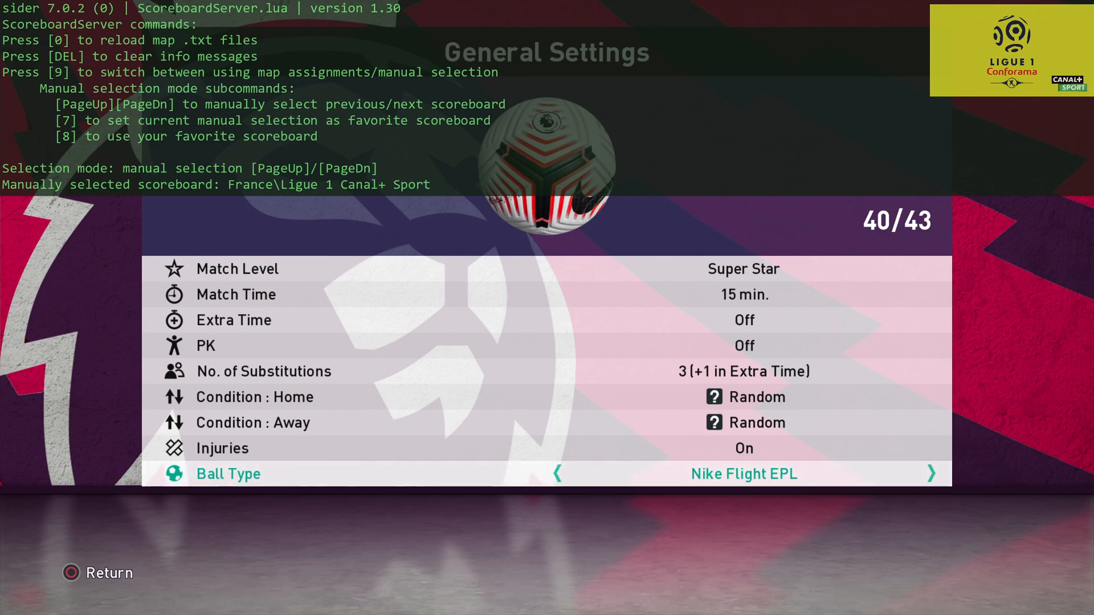
key(pagedown)
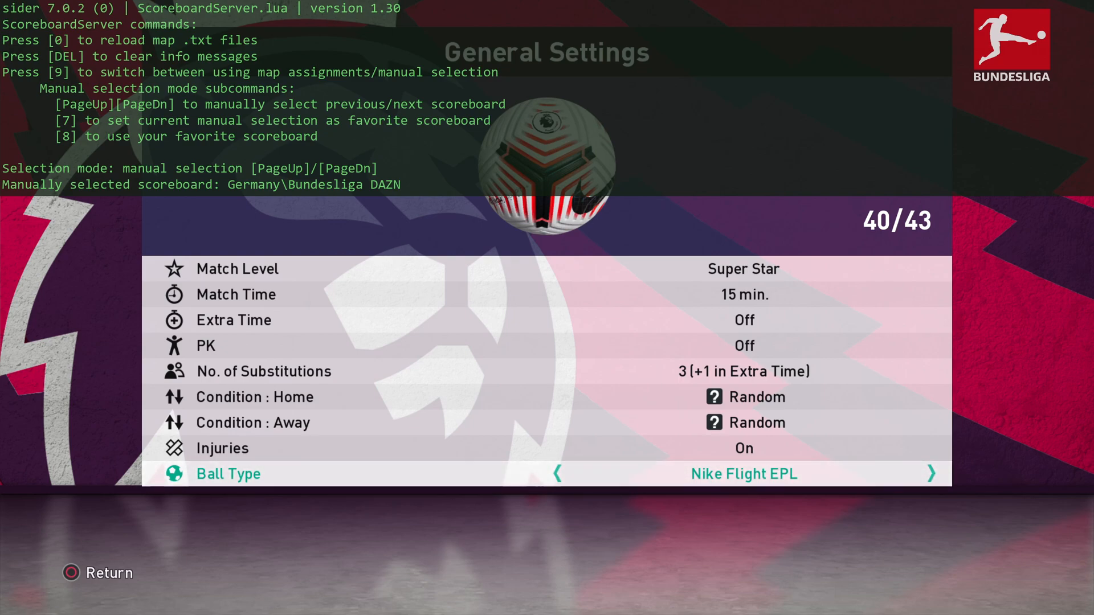
key(9)
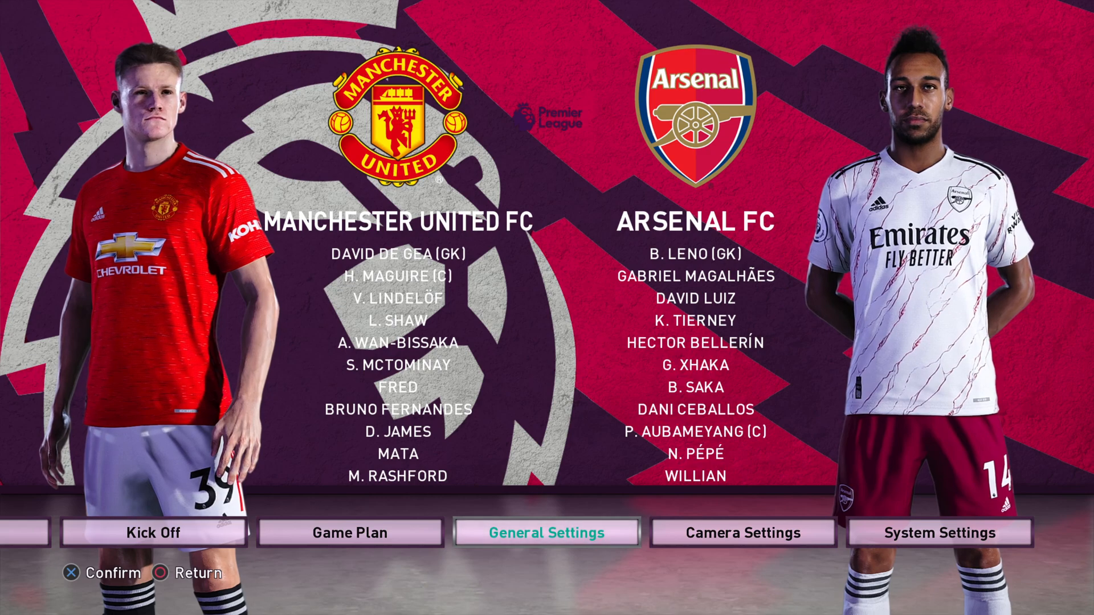
scroll(left, 3)
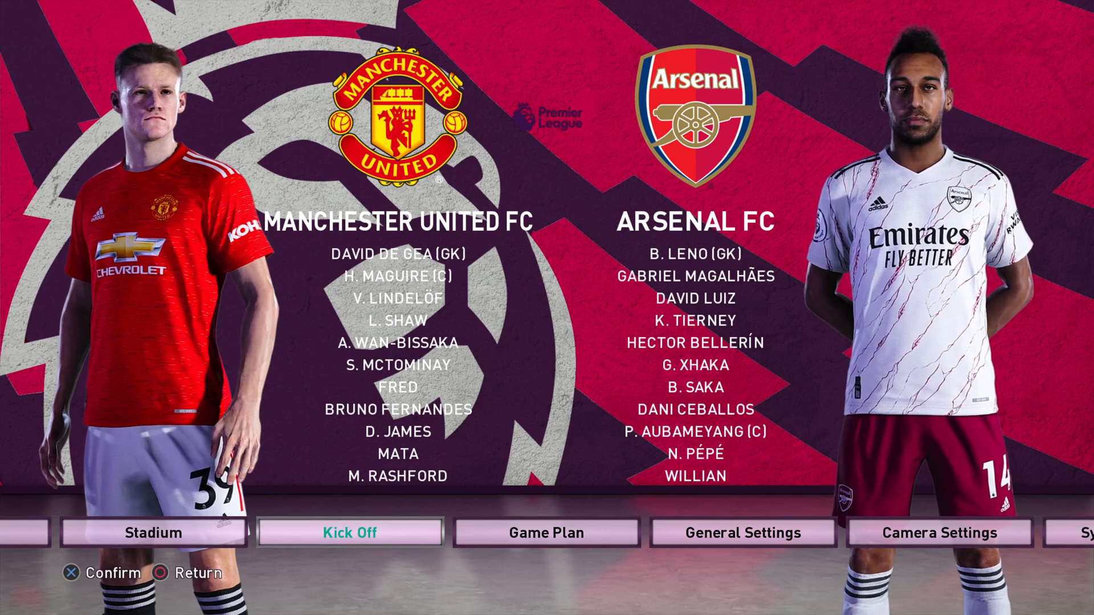
click(153, 532)
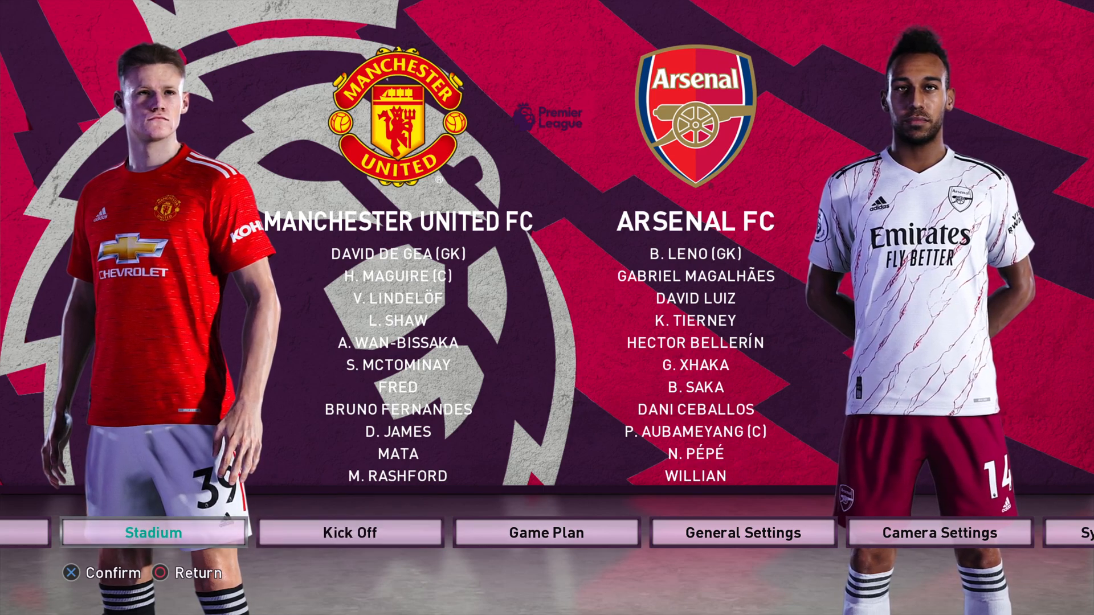